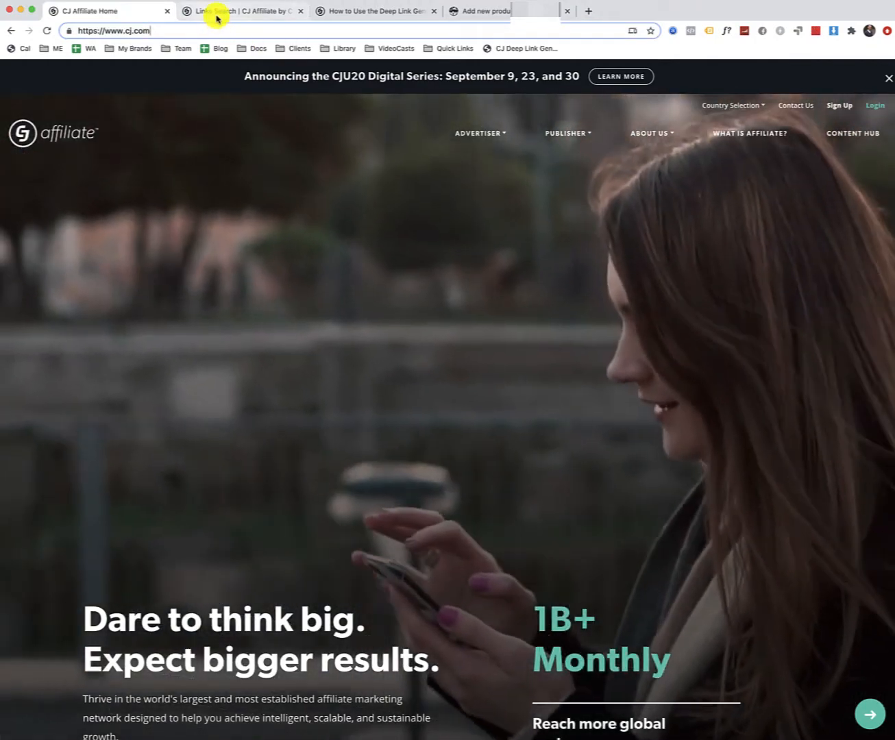
Switch to the CJ members Links Search page listing Perform Better product links
left_click(240, 11)
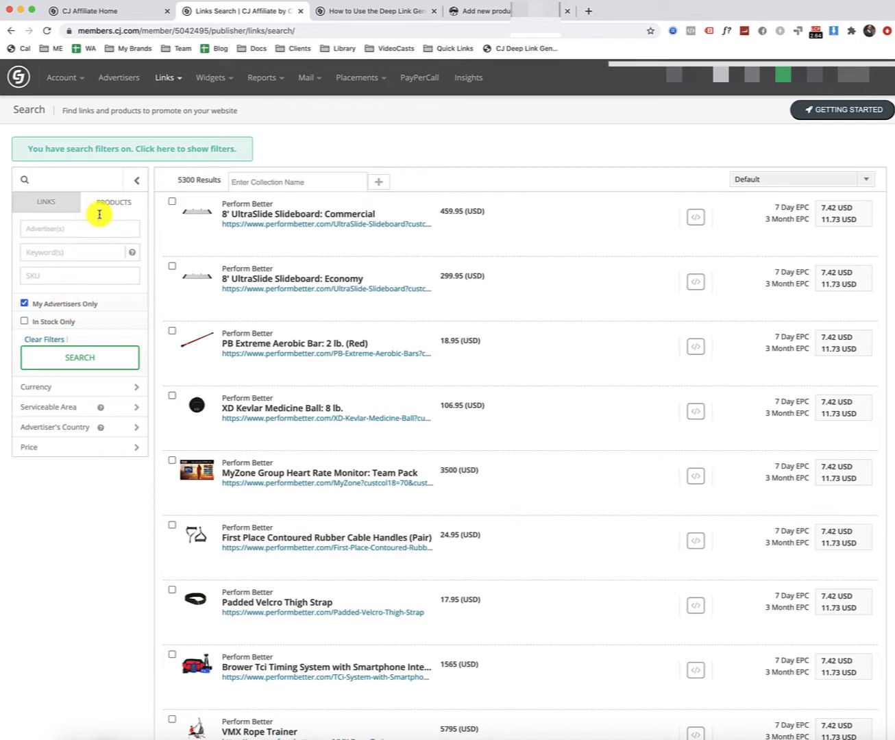
Filter the link search to the Power Systems advertiser, showing its 1239 product links
left_click(80, 228)
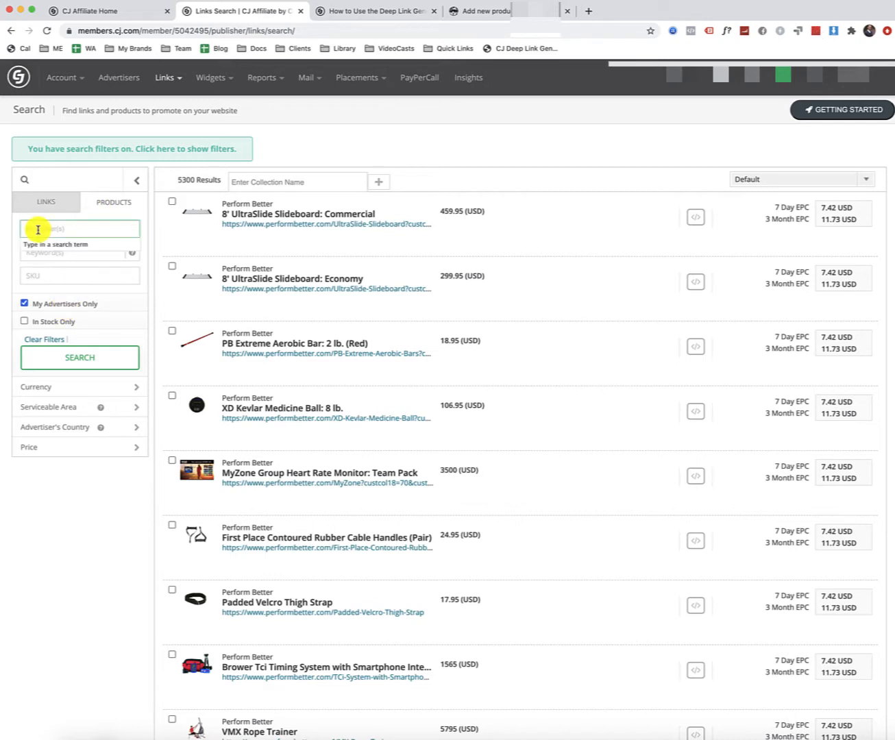
type("power")
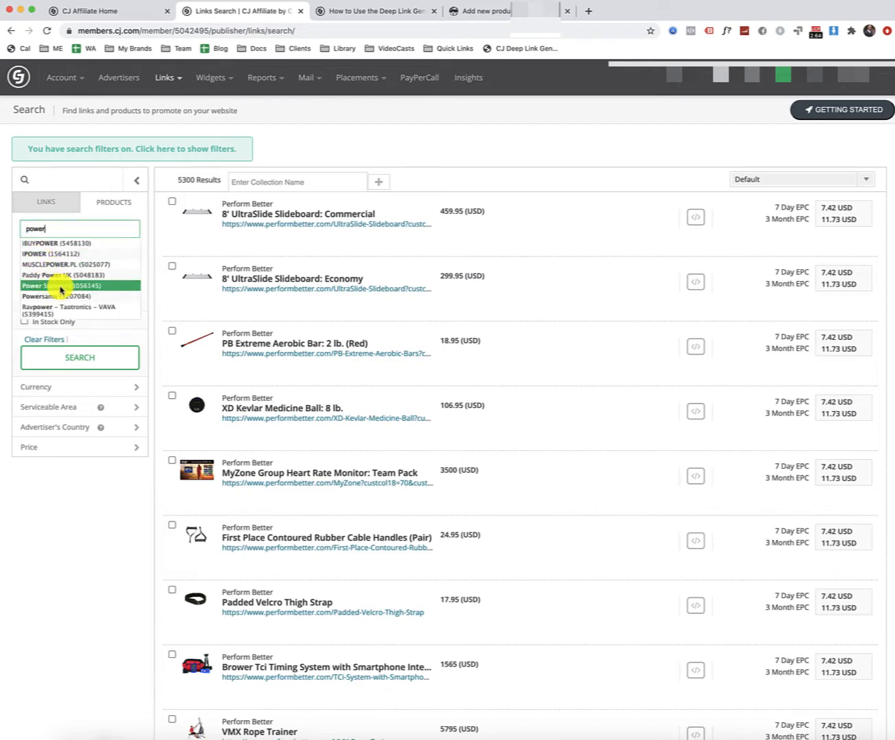
left_click(80, 285)
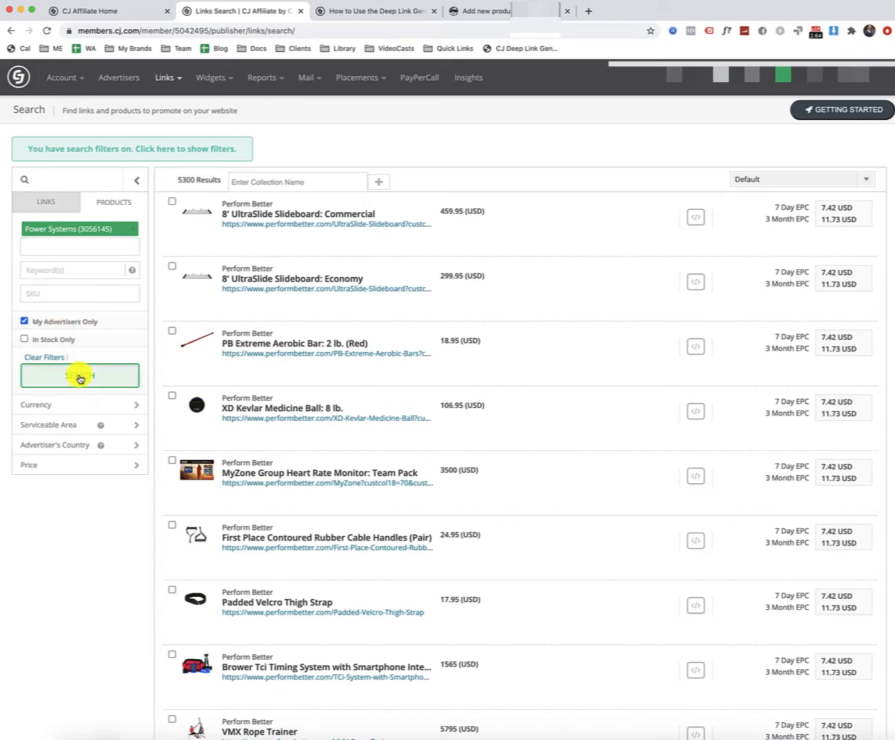
left_click(79, 376)
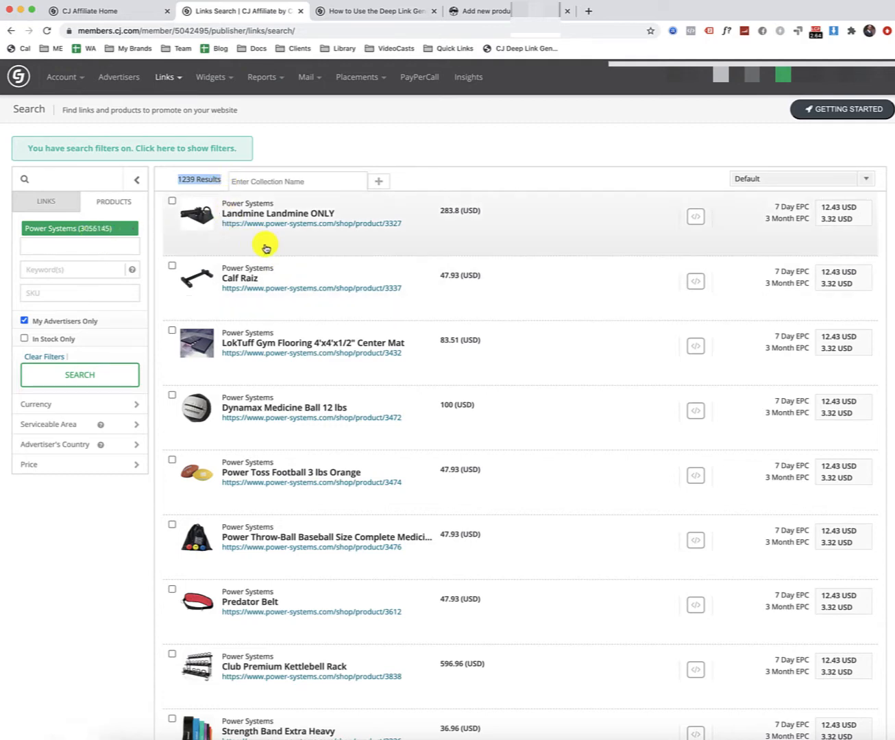
scroll("down", 3)
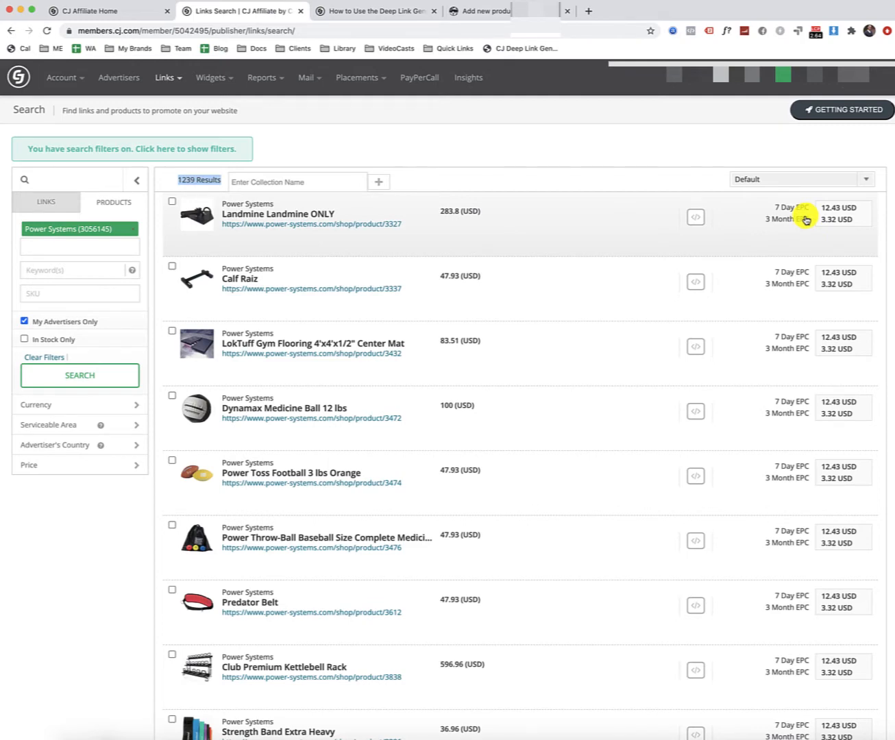
mouse_move(781, 222)
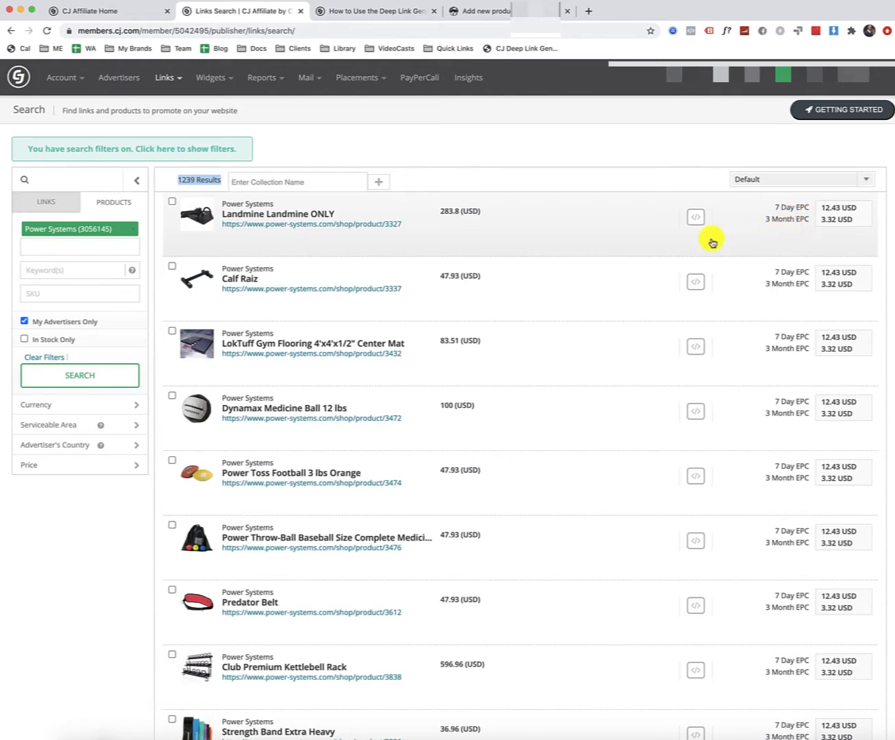
mouse_move(651, 244)
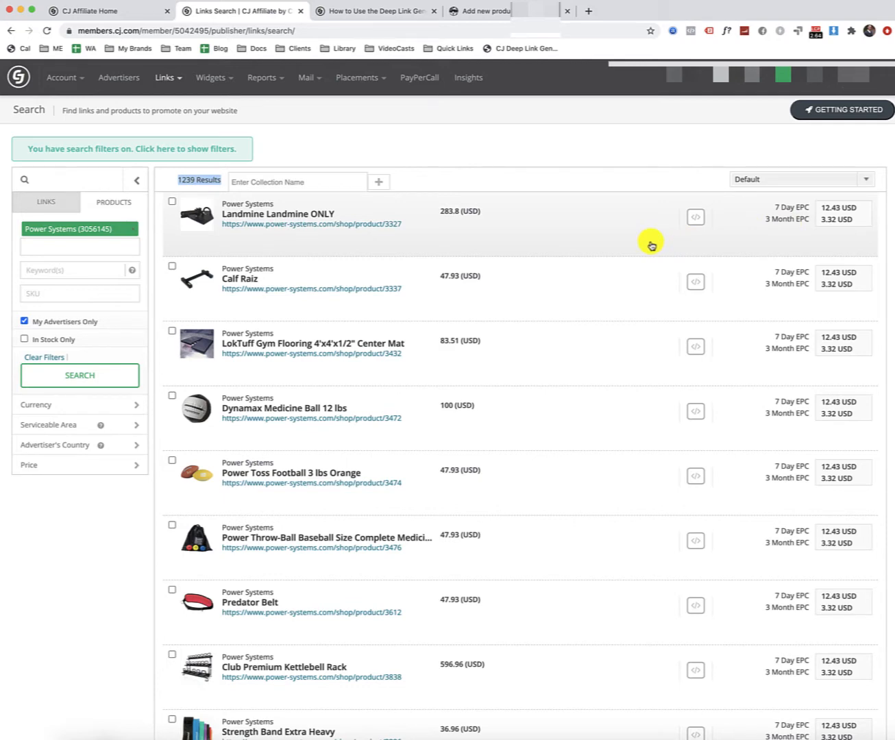
mouse_move(828, 228)
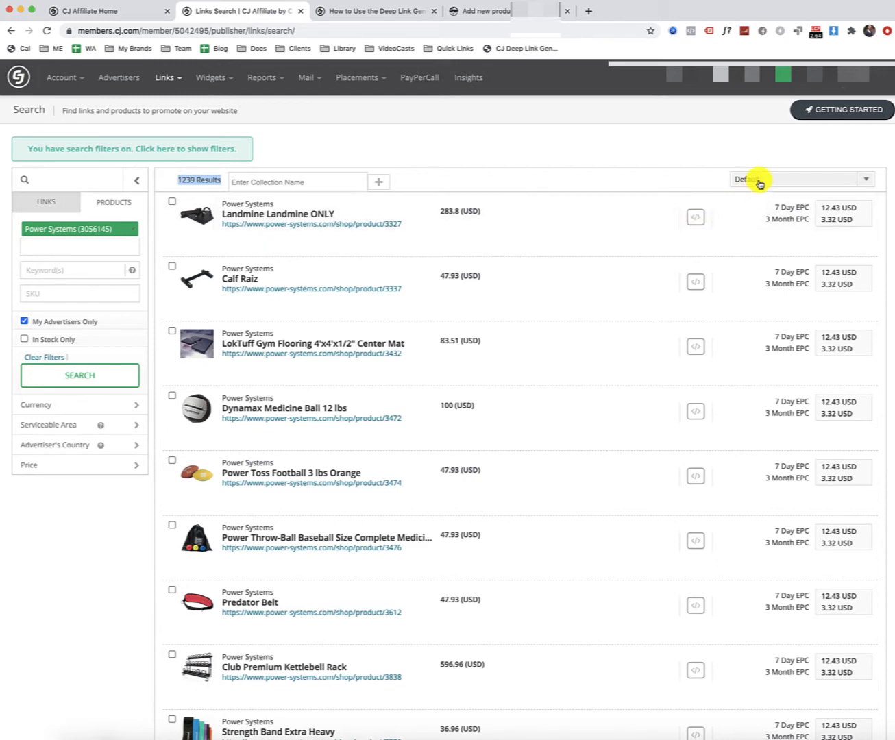
left_click(797, 178)
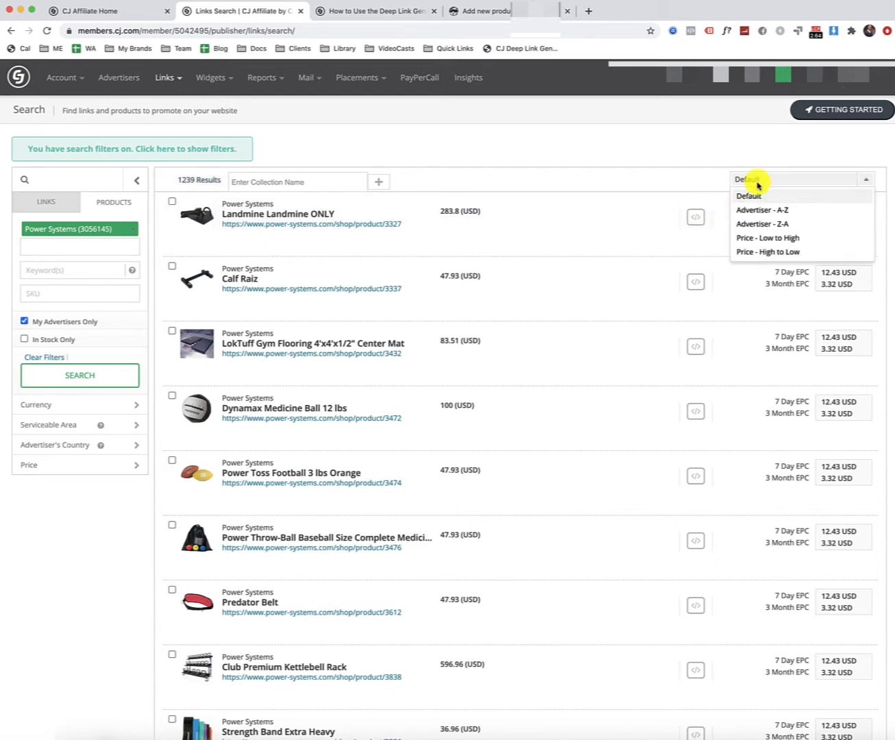
mouse_move(756, 225)
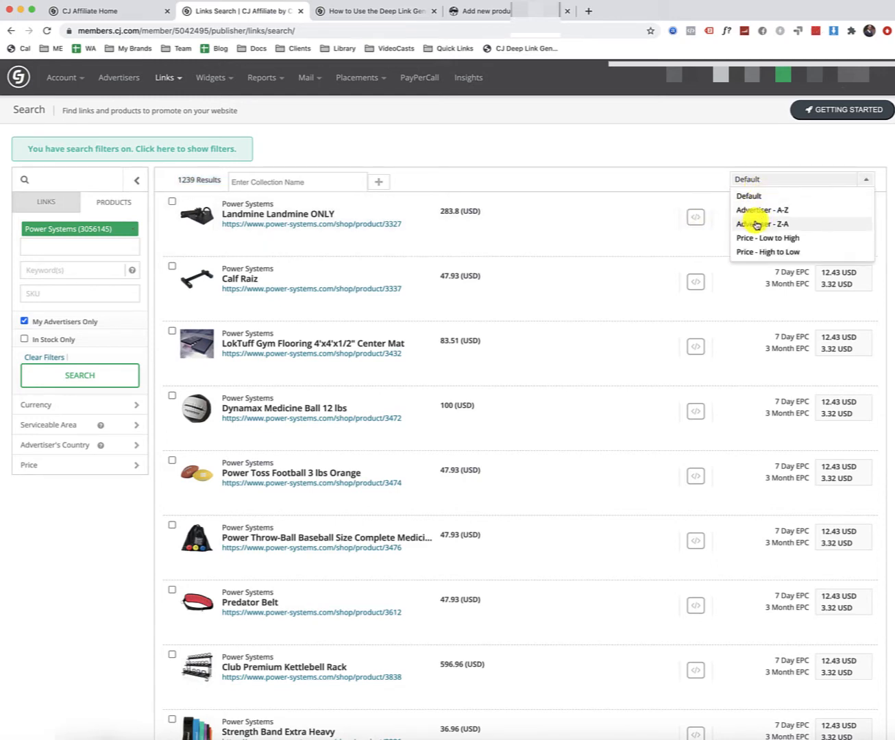
mouse_move(768, 238)
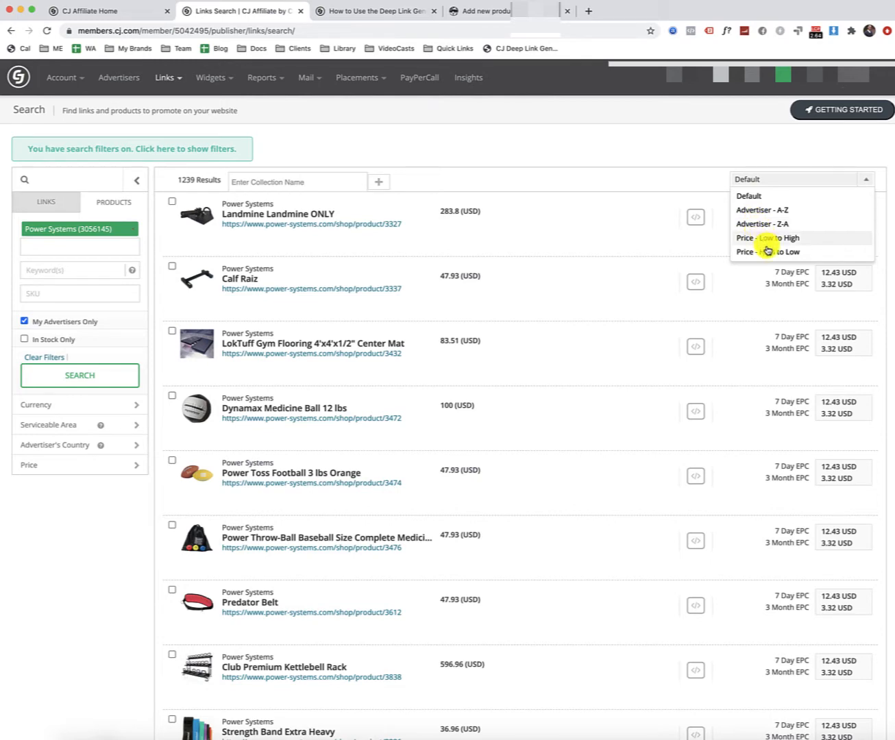
mouse_move(666, 216)
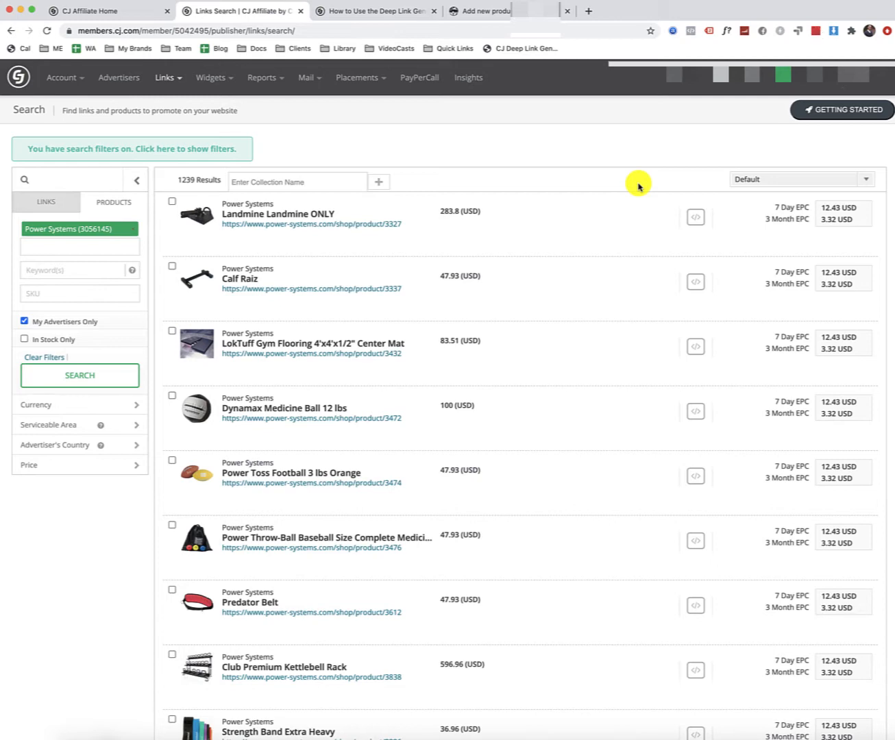
mouse_move(695, 216)
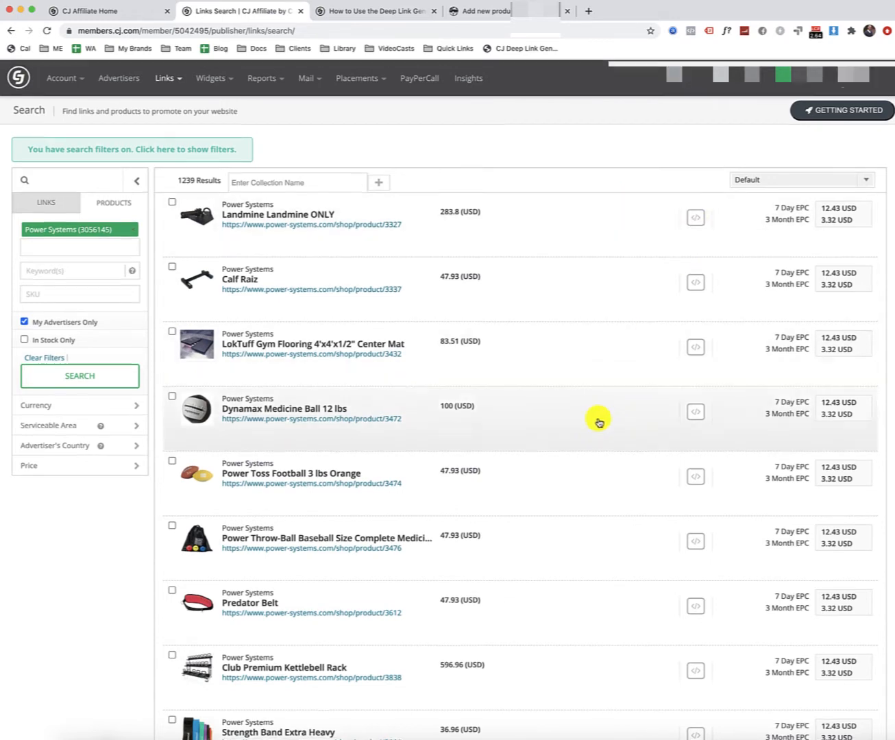
mouse_move(641, 466)
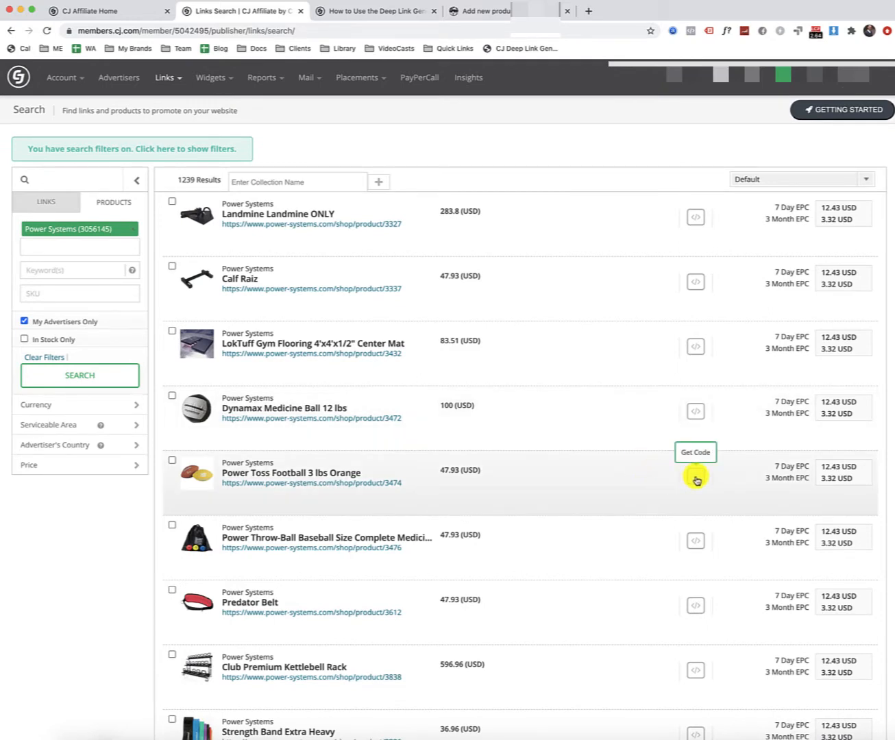
Get the code for Power Toss Football 3 lbs Orange and copy its plain click URL
left_click(695, 479)
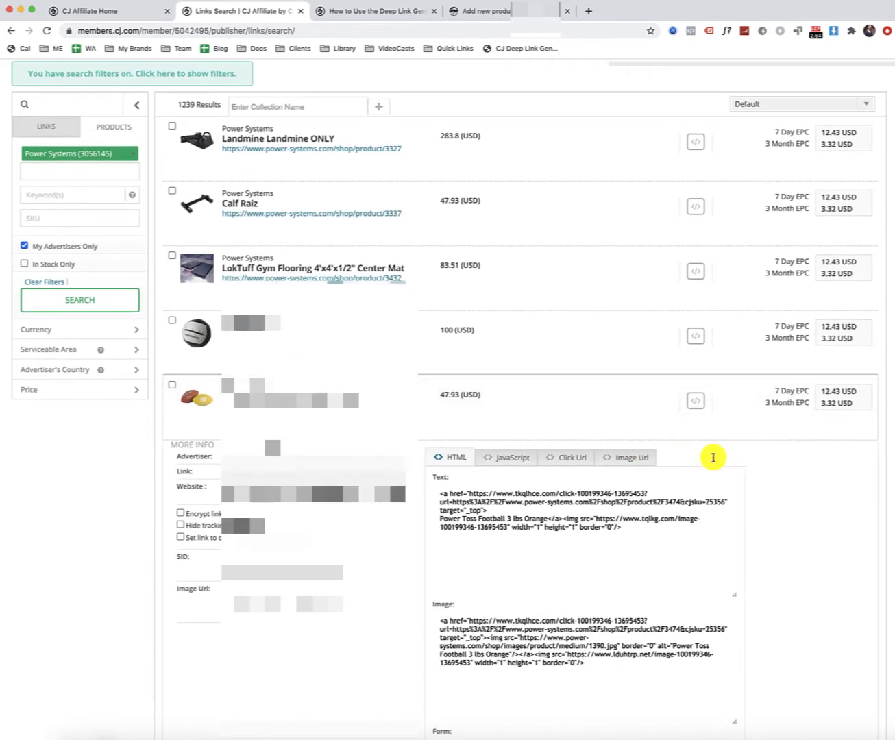
scroll("down", 3)
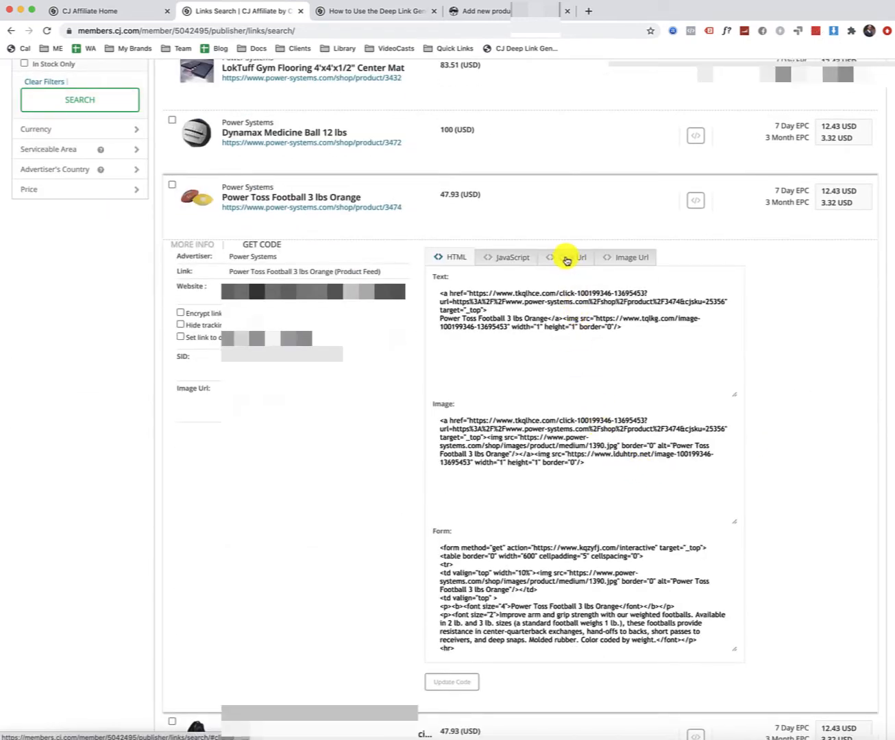
left_click(570, 257)
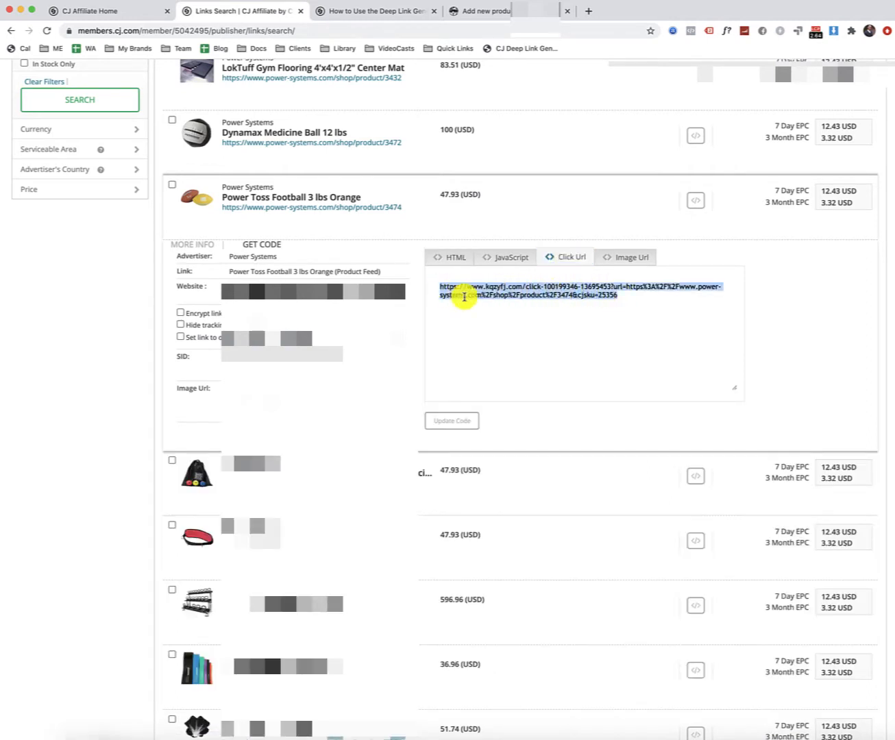
mouse_move(300, 217)
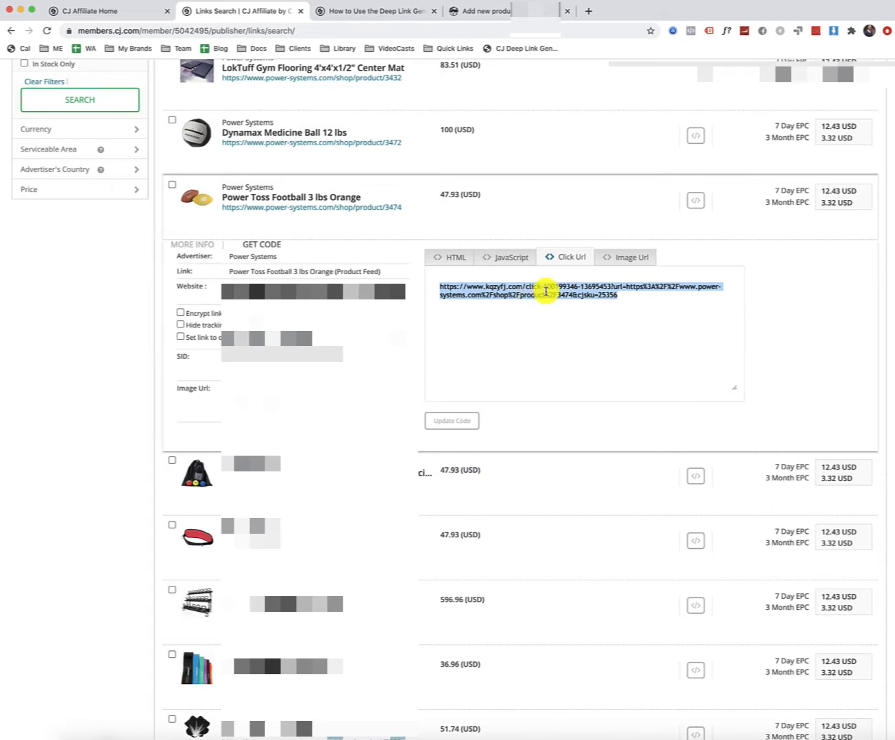
right_click(546, 290)
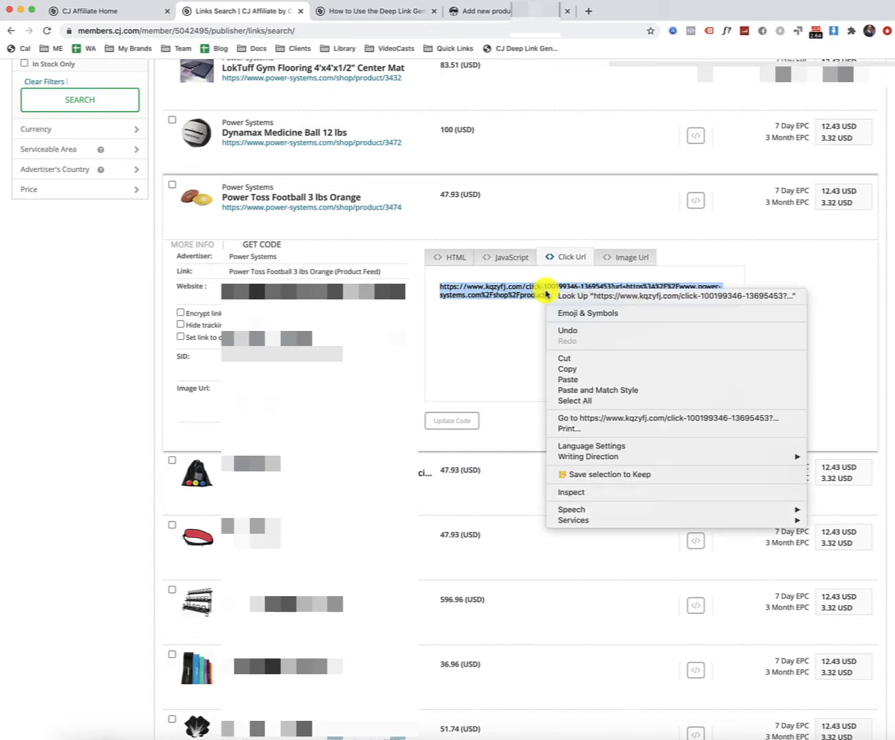
left_click(568, 369)
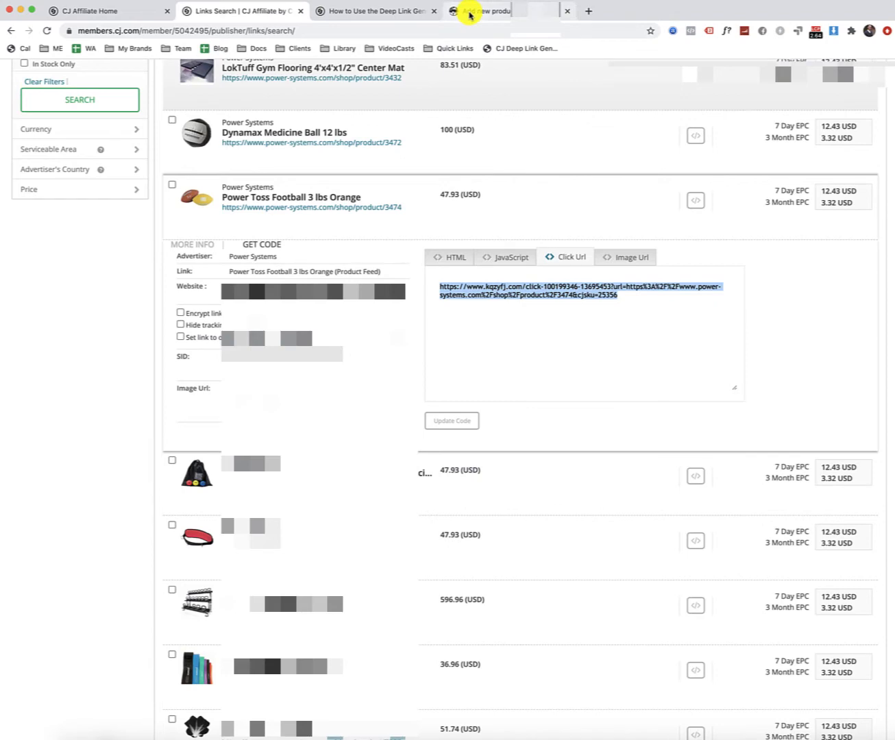
In the new WooCommerce product draft, set the product type to External/Affiliate product
left_click(483, 11)
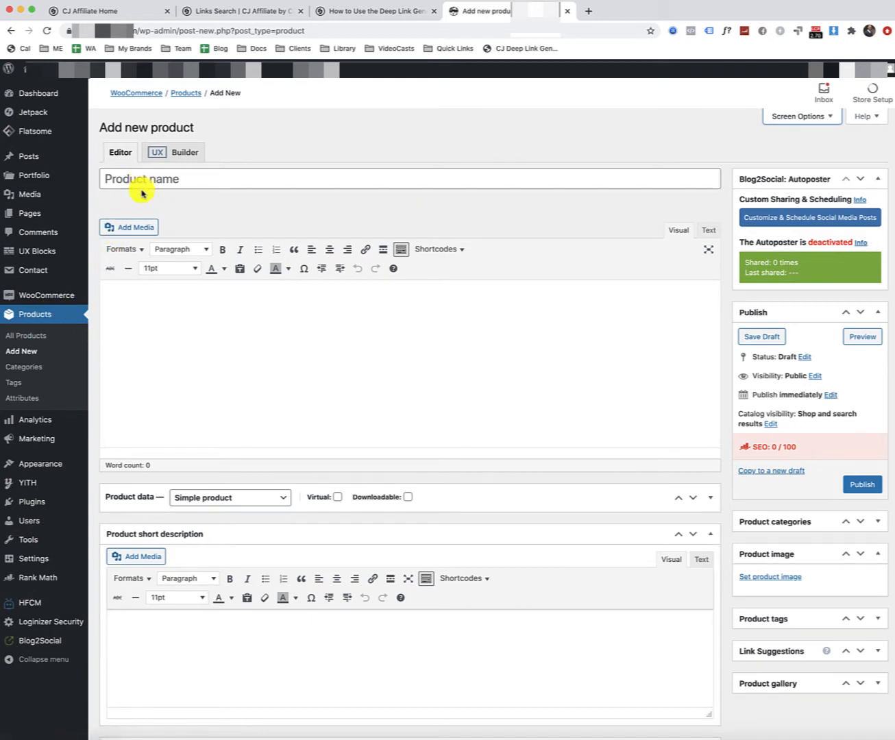
mouse_move(242, 489)
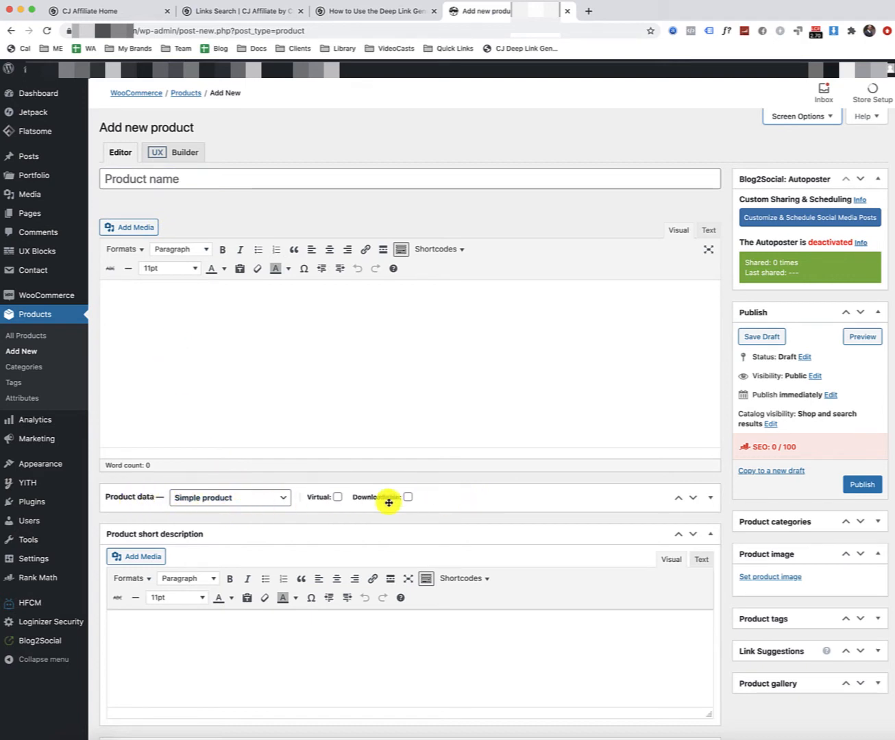
left_click(710, 498)
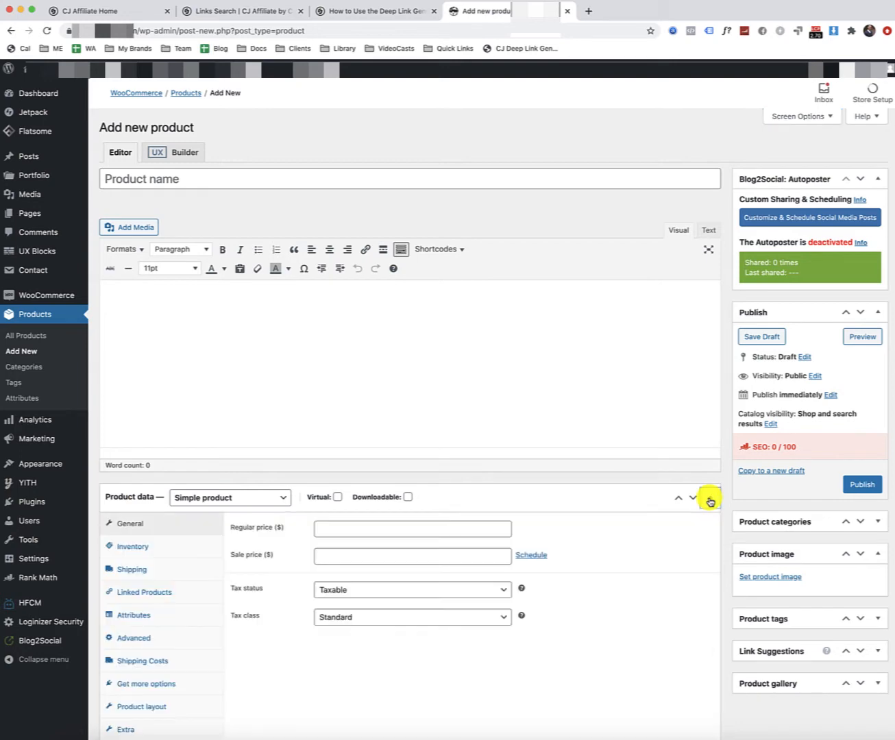
scroll("down", 3)
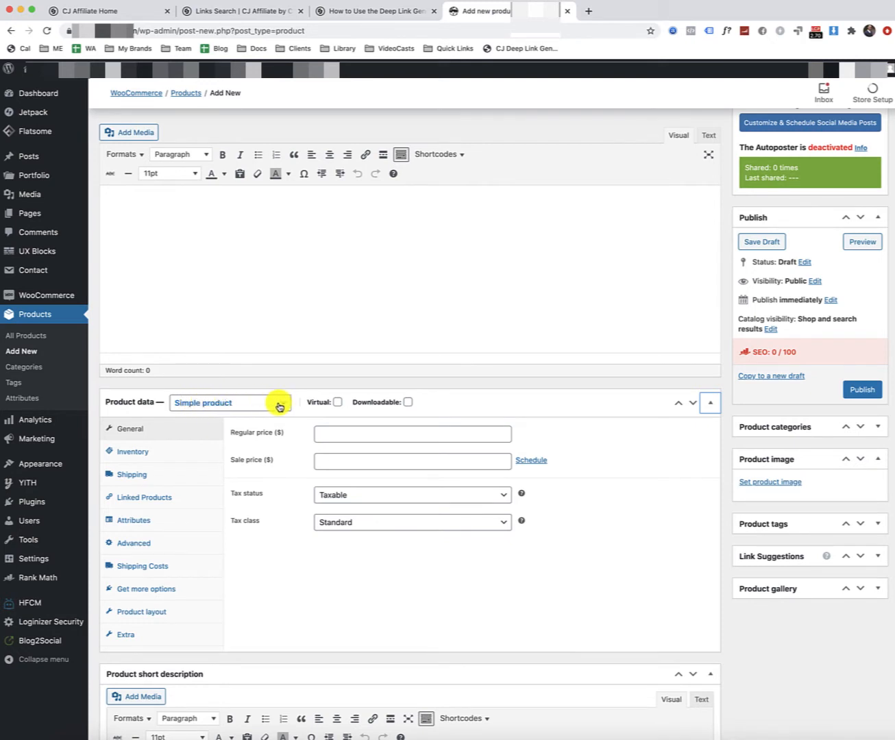
left_click(226, 403)
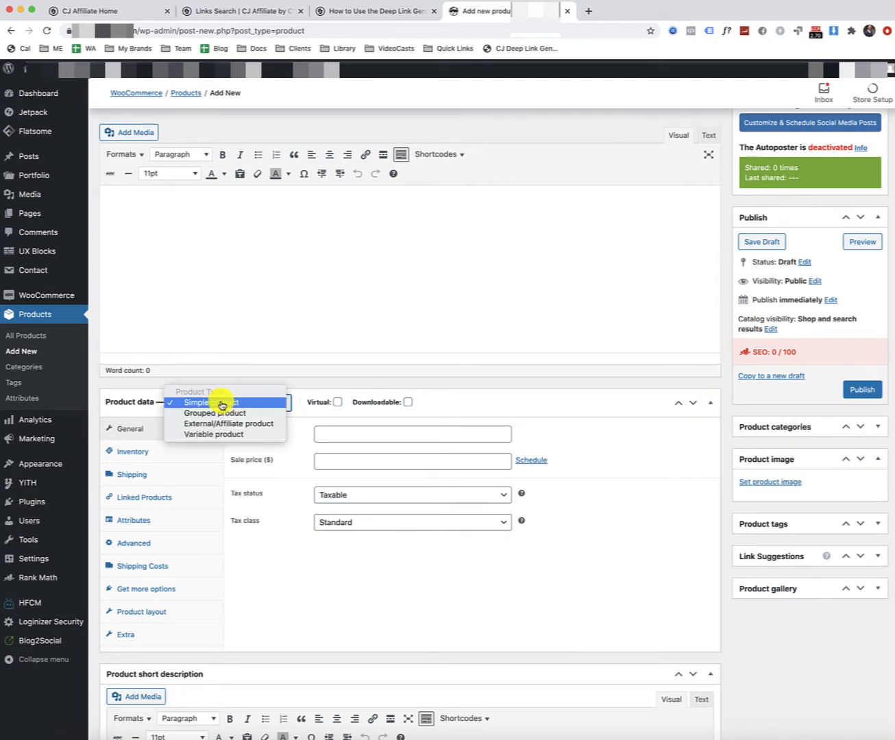
mouse_move(215, 412)
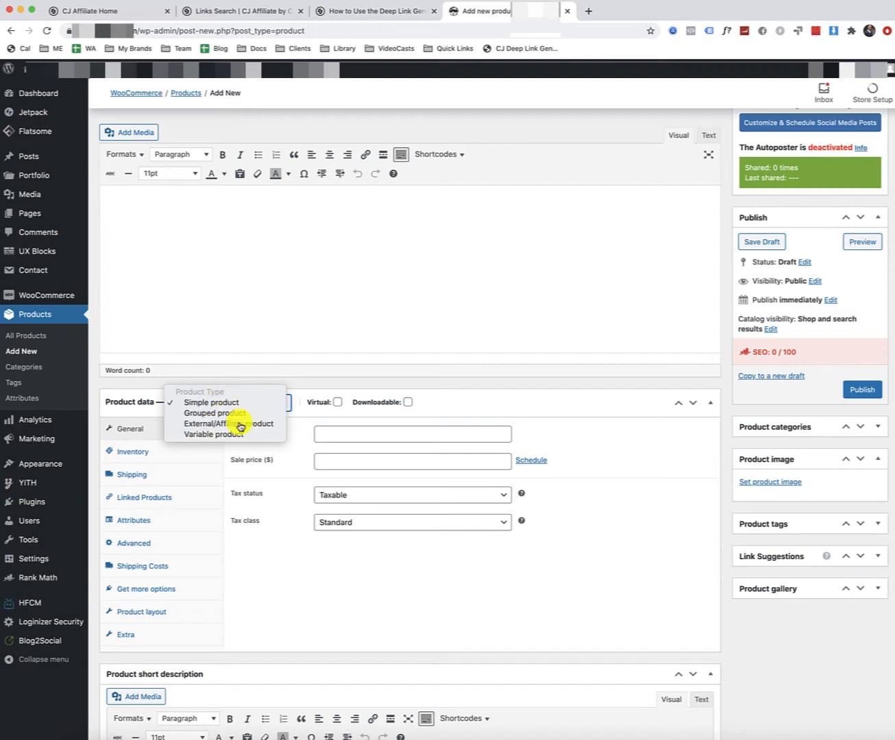
left_click(230, 422)
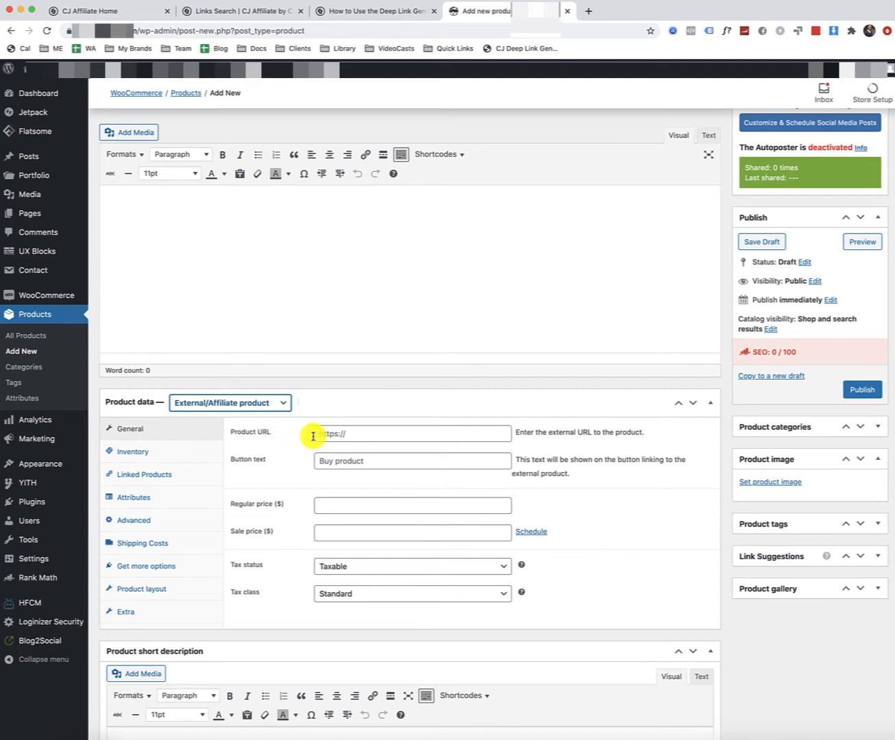
Paste the CJ tracking link as the product URL and label the button Add to Cart, then View Best Price
left_click(411, 433)
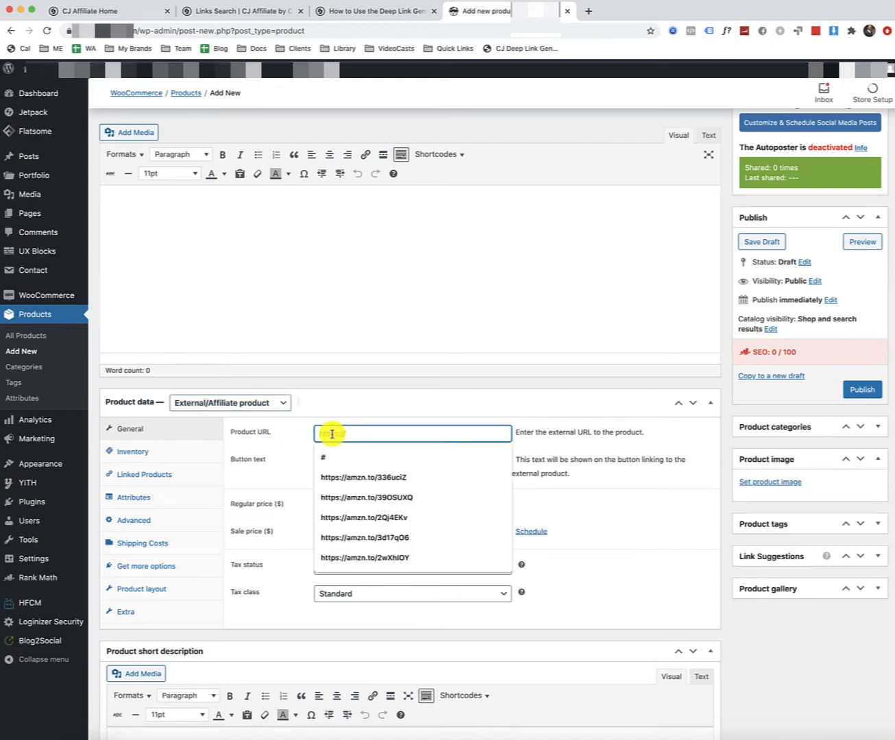
right_click(413, 433)
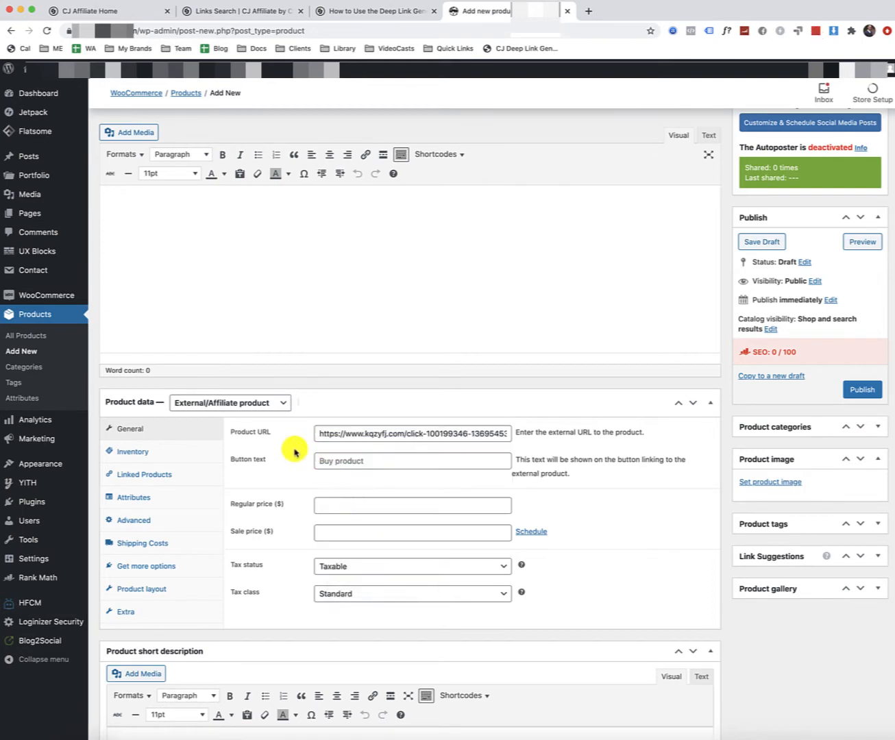
scroll("down", 3)
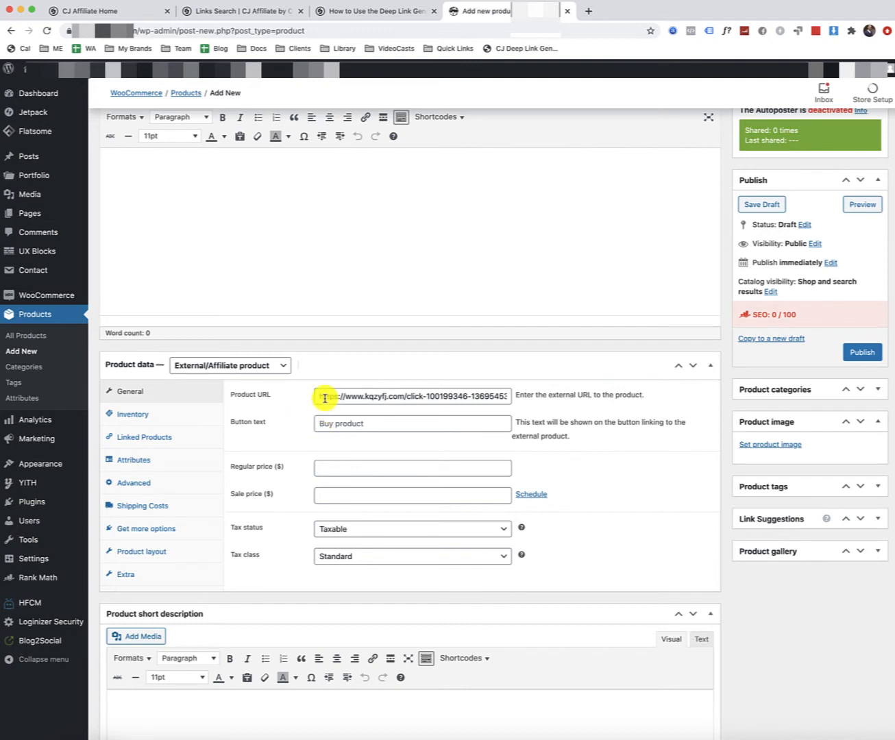
left_click(411, 422)
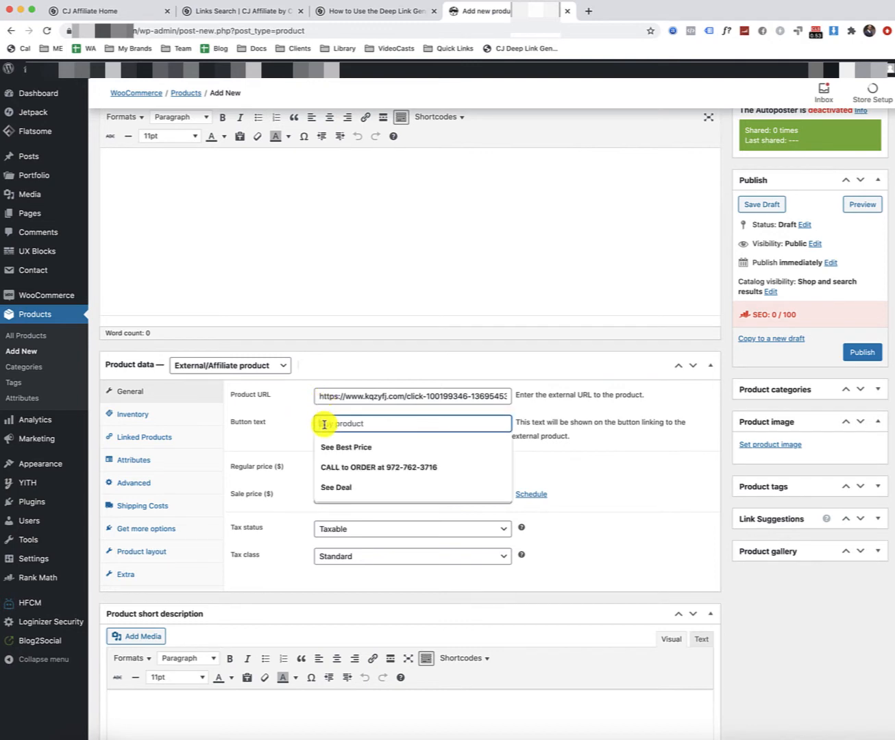
left_click(412, 423)
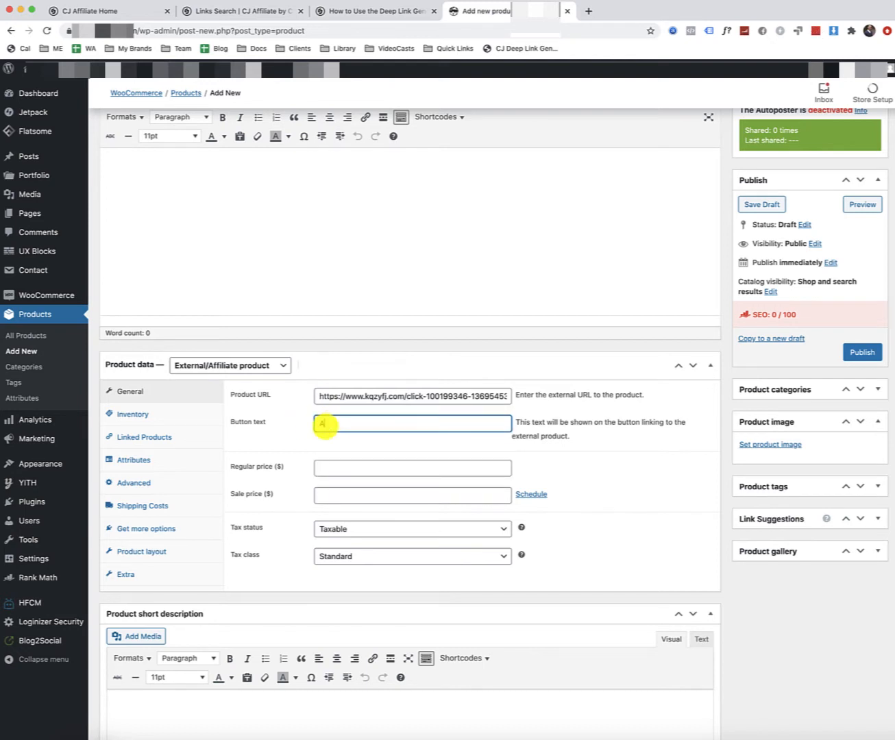
type("Add to Cart")
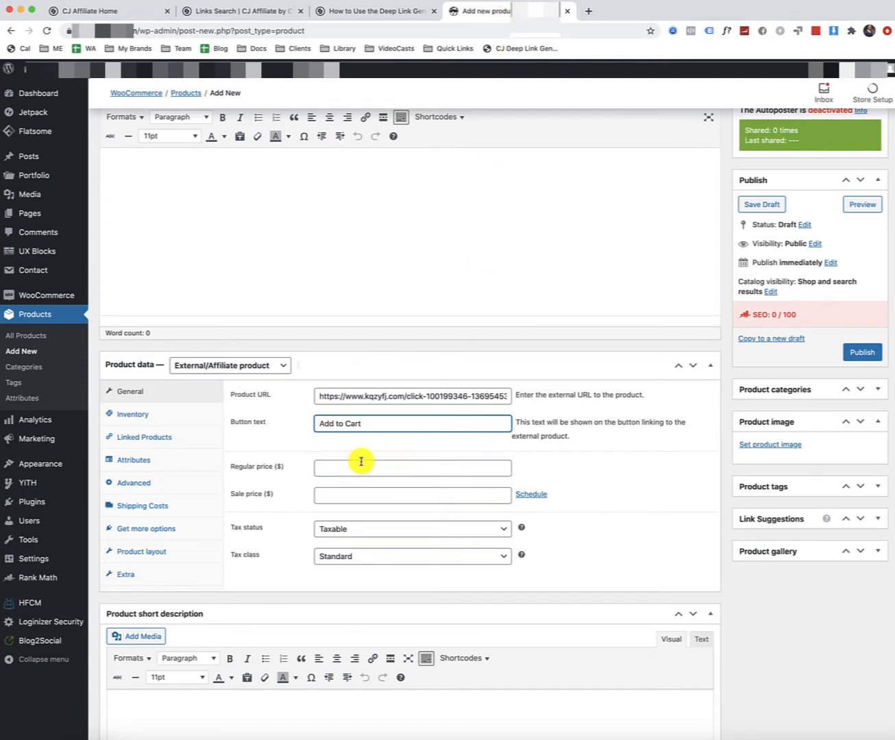
mouse_move(329, 466)
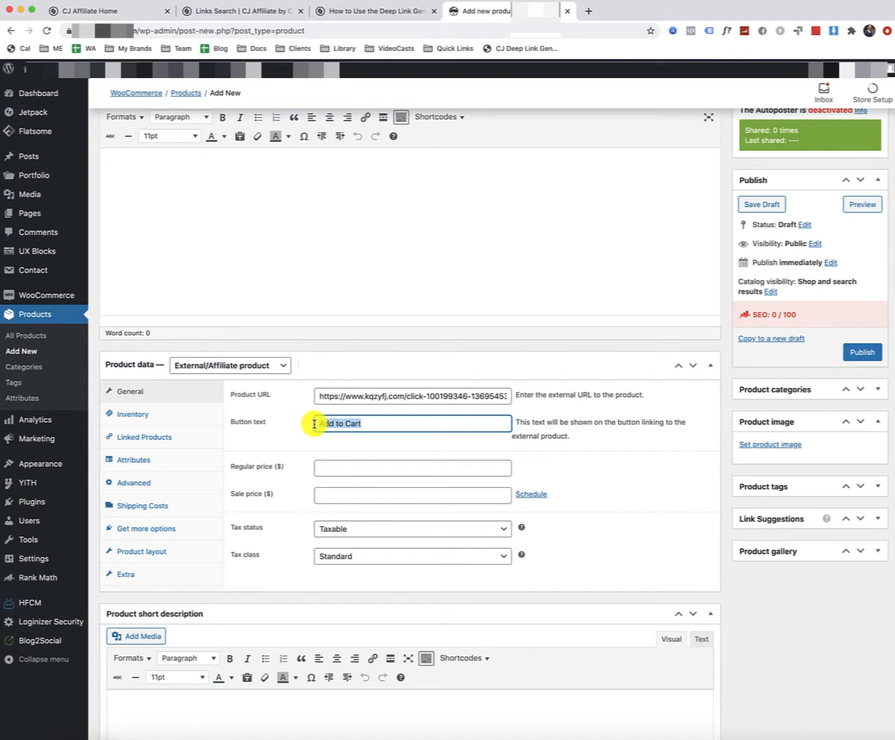
type("View Best Price")
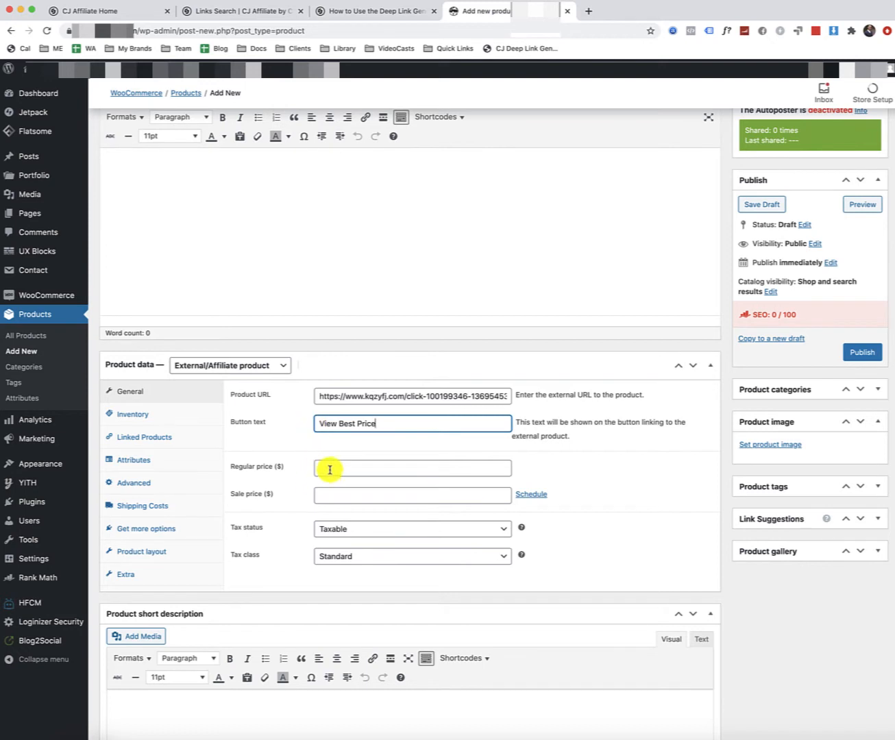
mouse_move(324, 485)
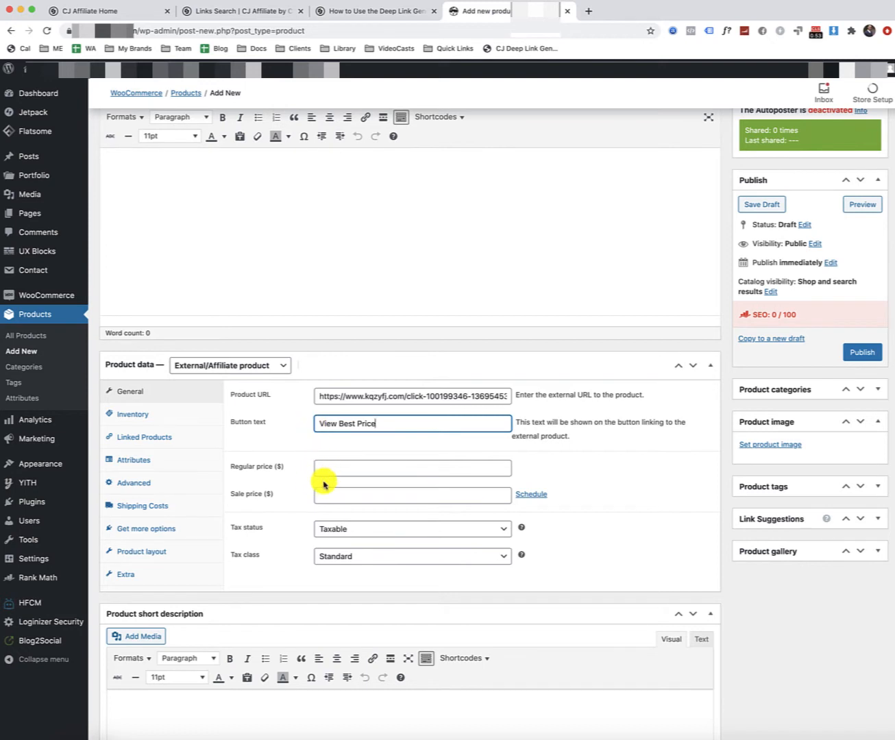
mouse_move(326, 483)
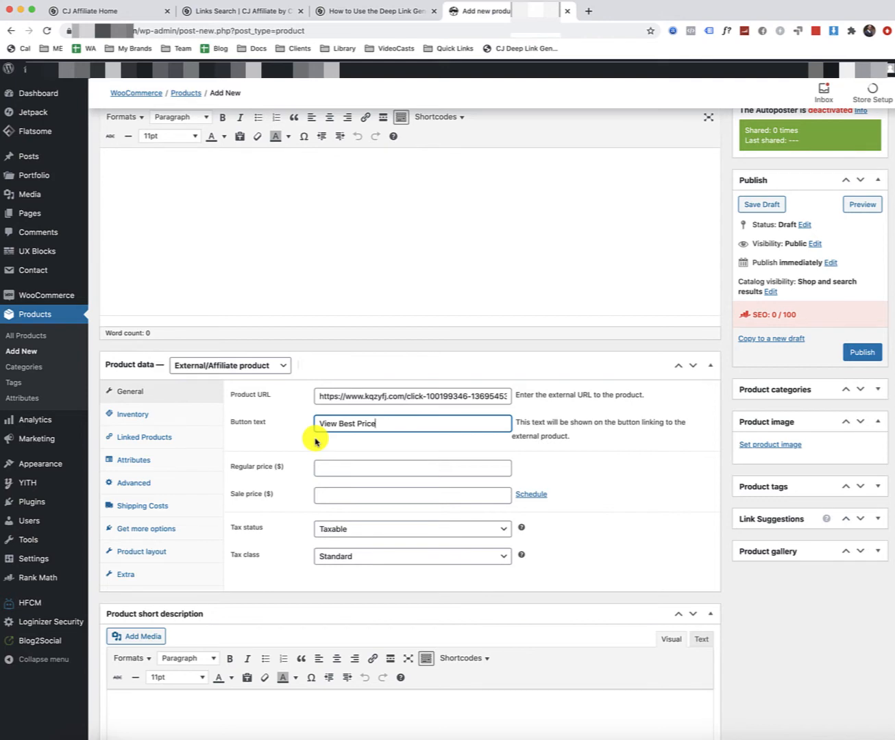
mouse_move(318, 460)
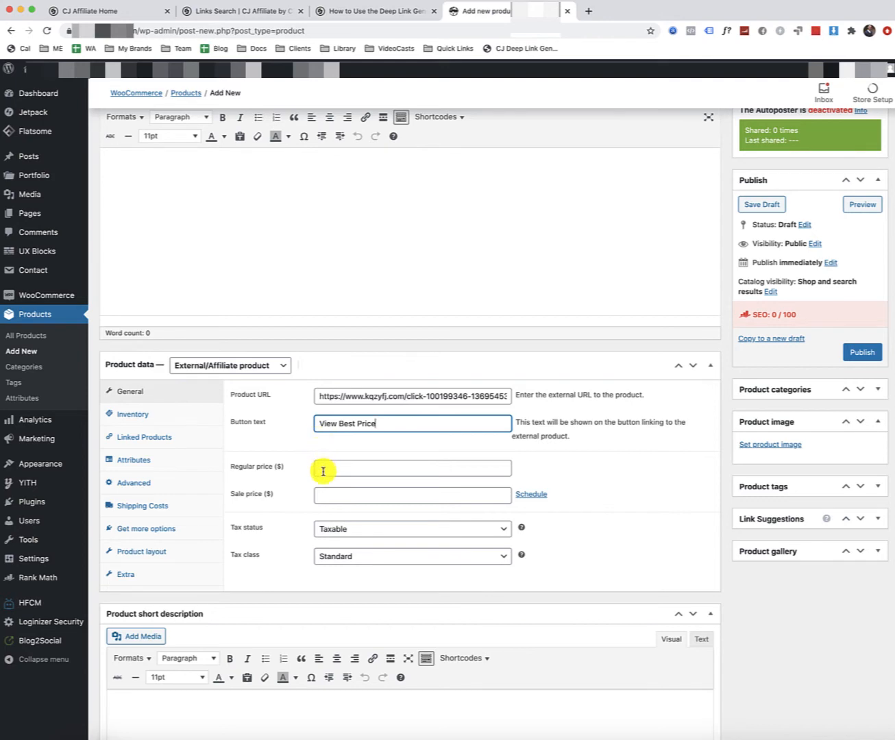
mouse_move(304, 466)
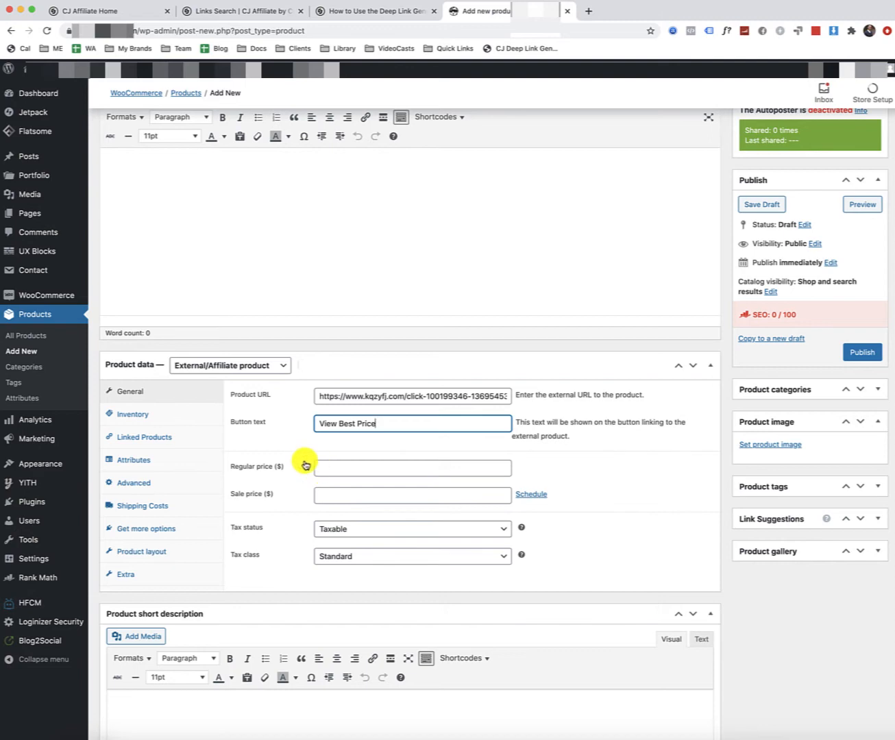
mouse_move(320, 441)
type("Add to Cart")
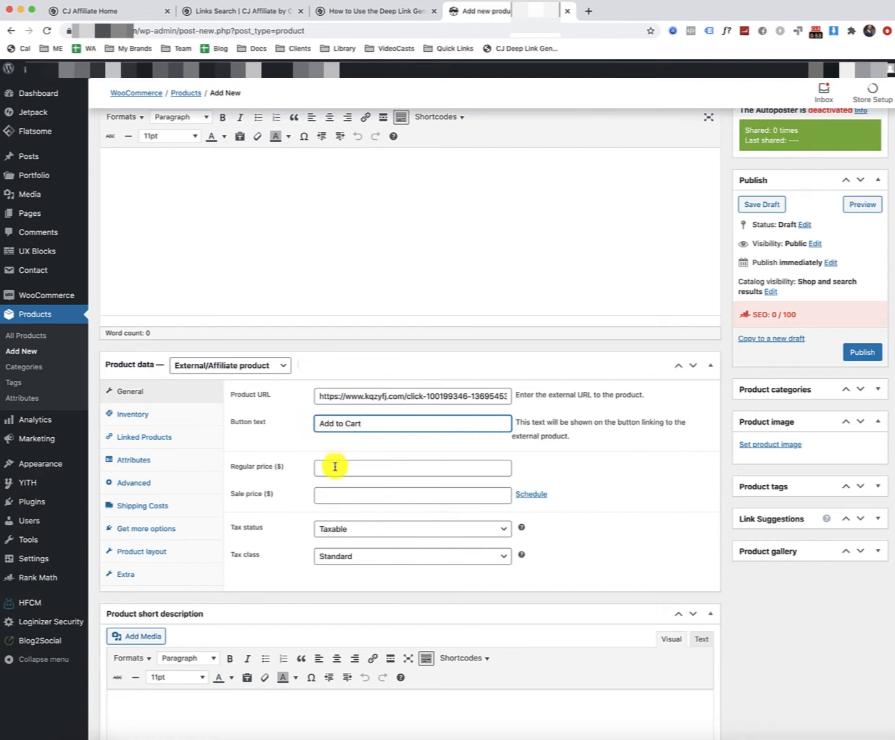
mouse_move(507, 130)
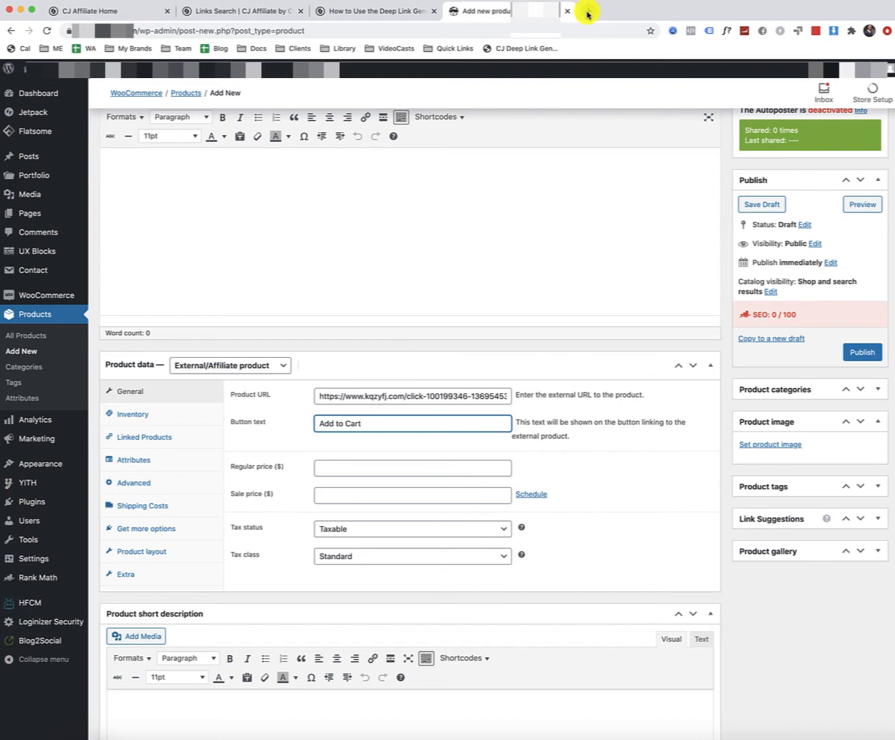
Load the copied kqzyfj.com affiliate link in a new tab, showing Power Toss Football at $41.02
left_click(226, 11)
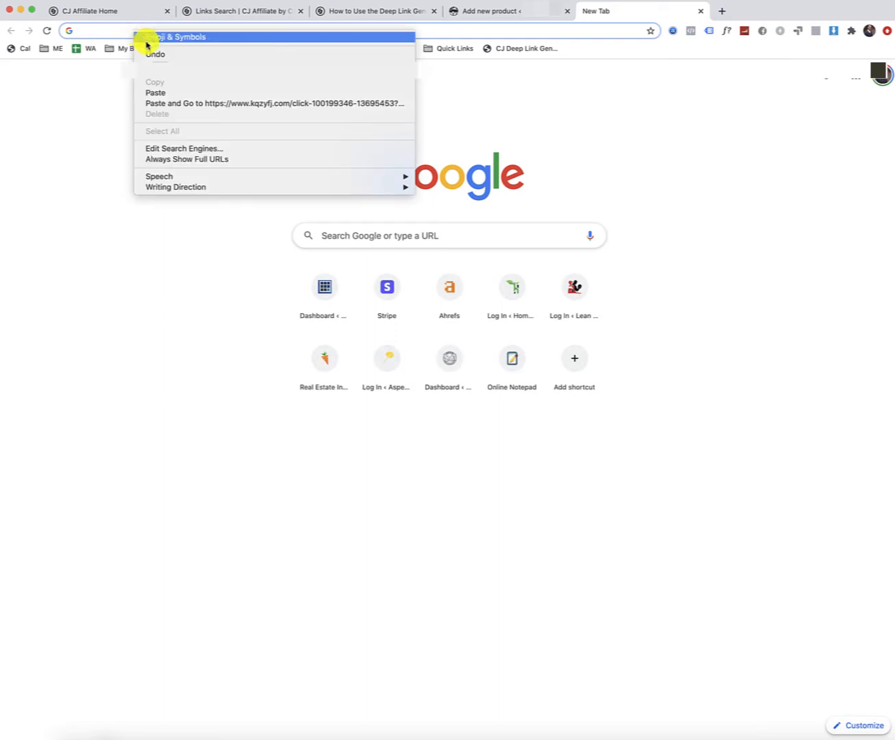
left_click(274, 104)
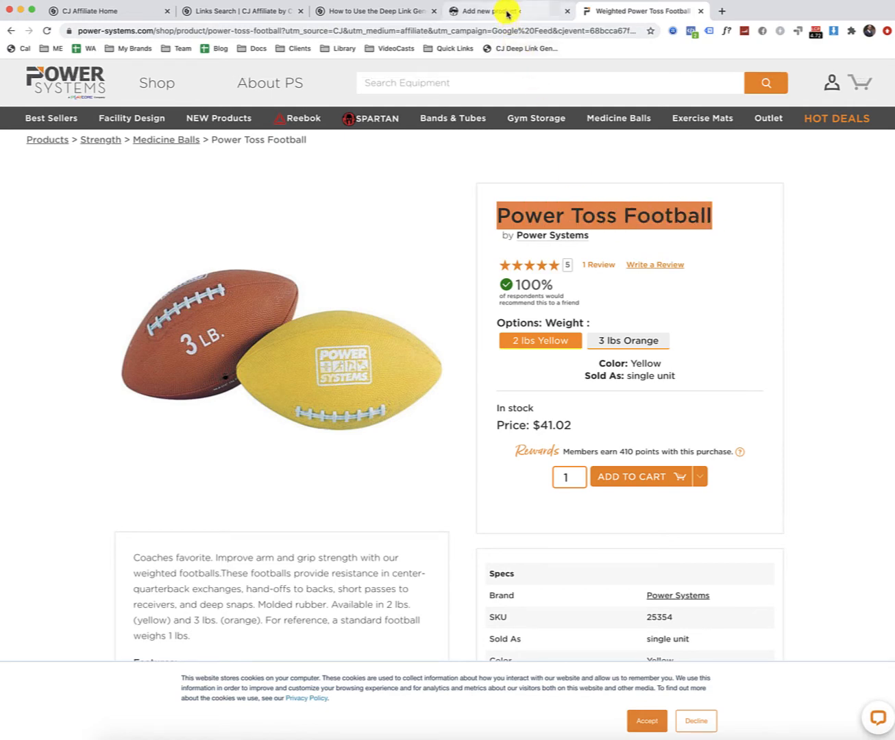
Copy the Power Toss Football title and description from the retailer page into the draft
left_click(498, 11)
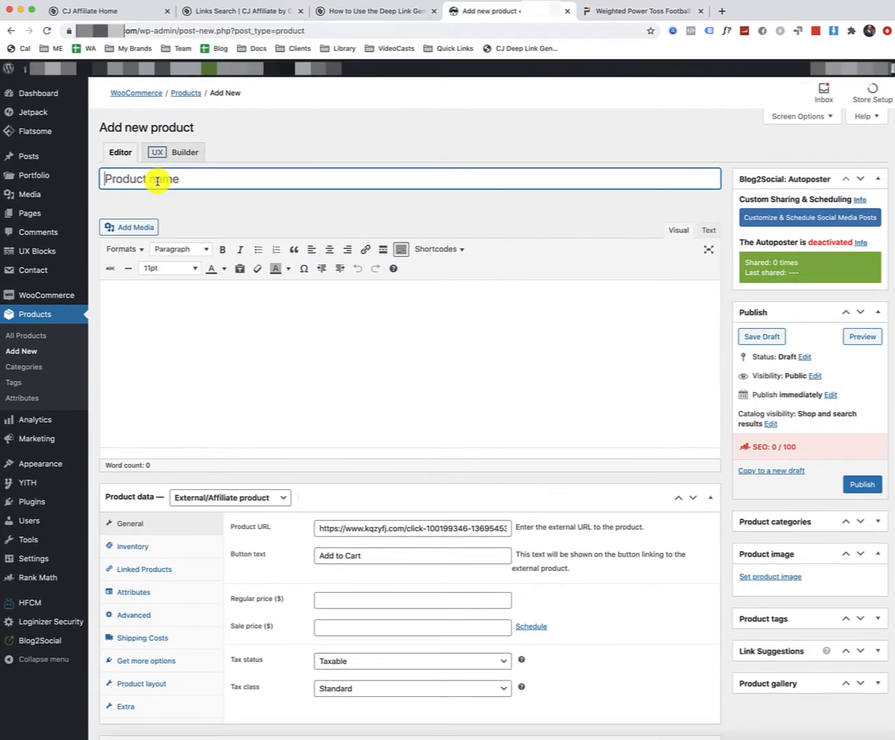
left_click(642, 11)
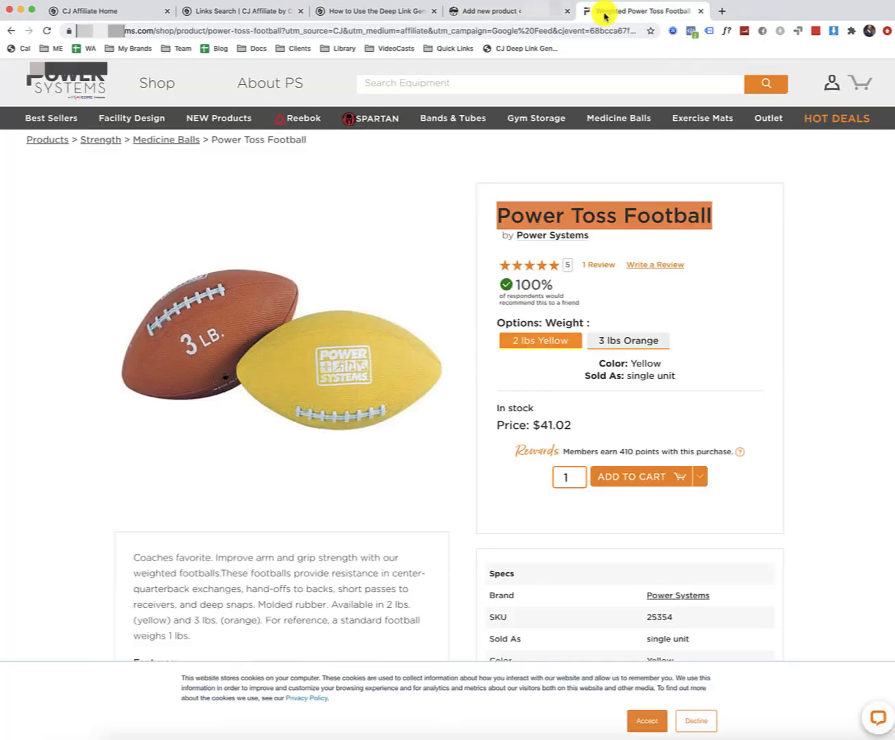
scroll("down", 3)
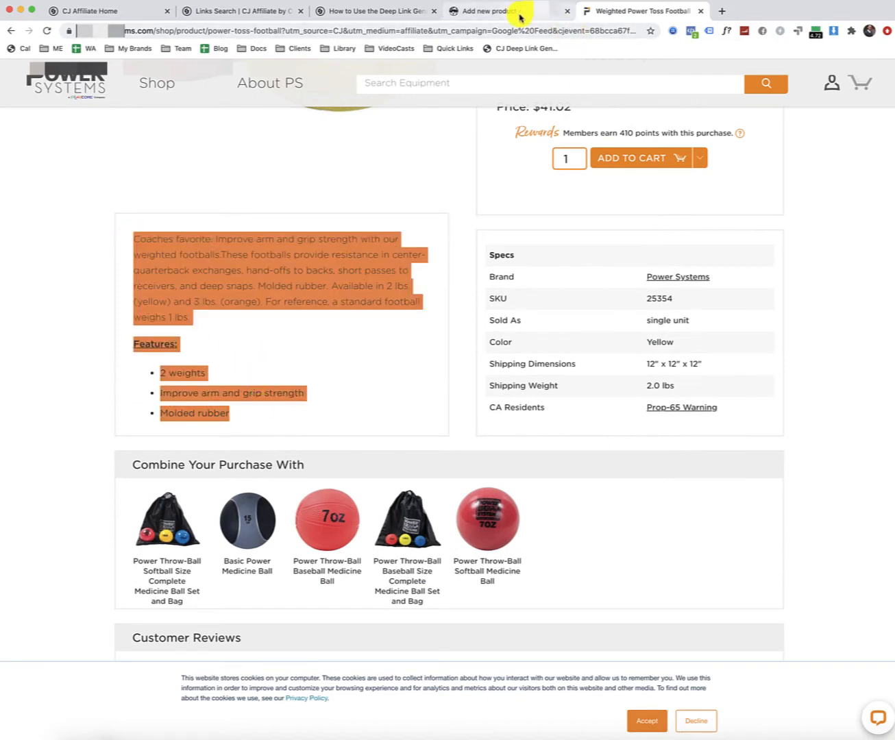
left_click(493, 11)
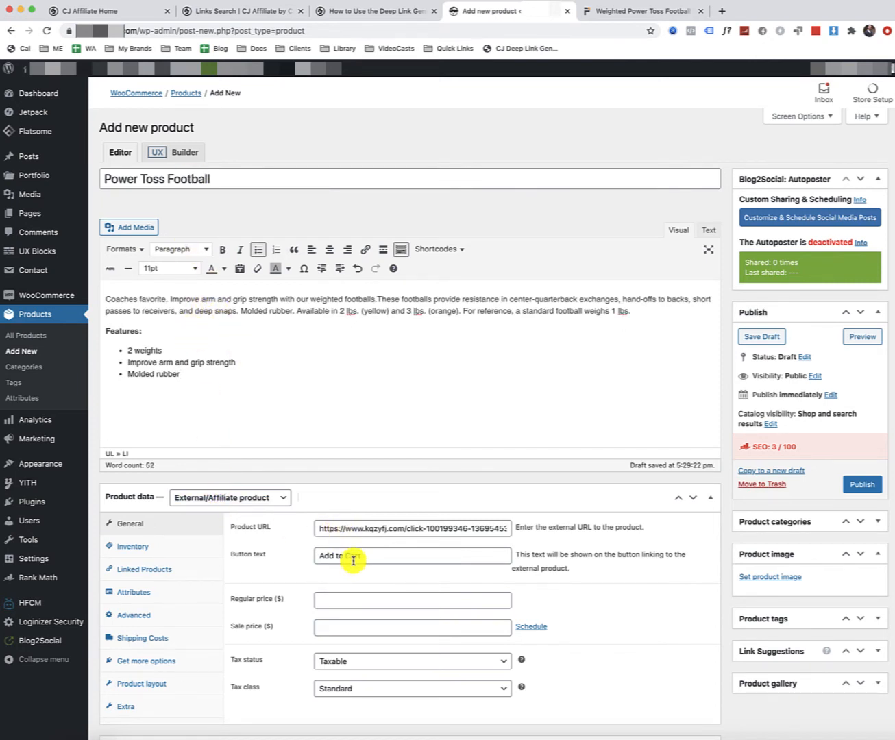
Enter a regular price of 41.02, matching the retailer's $41.02
left_click(411, 600)
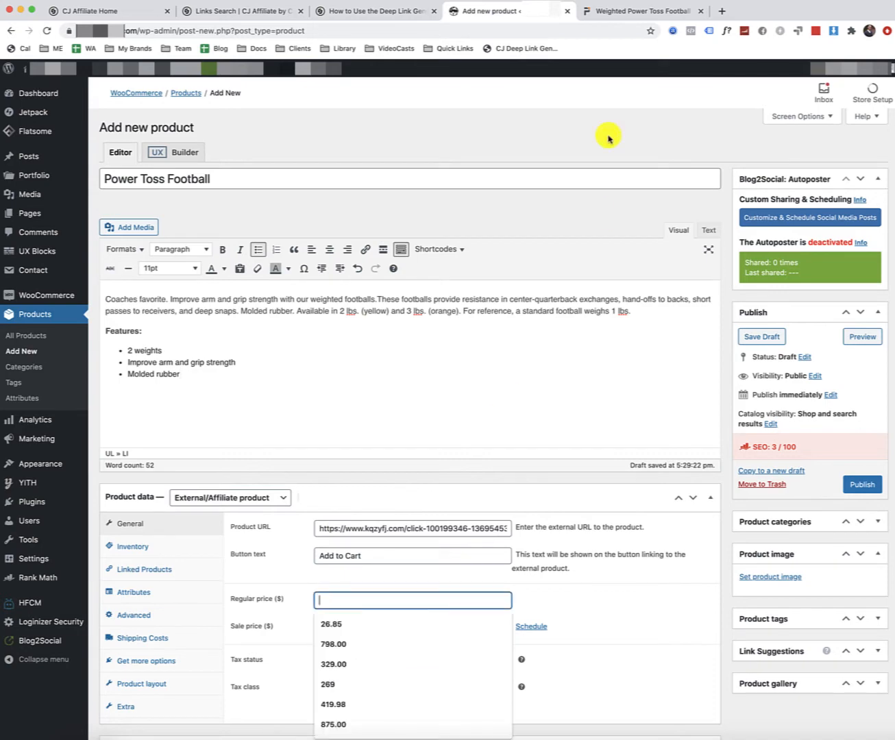
left_click(642, 11)
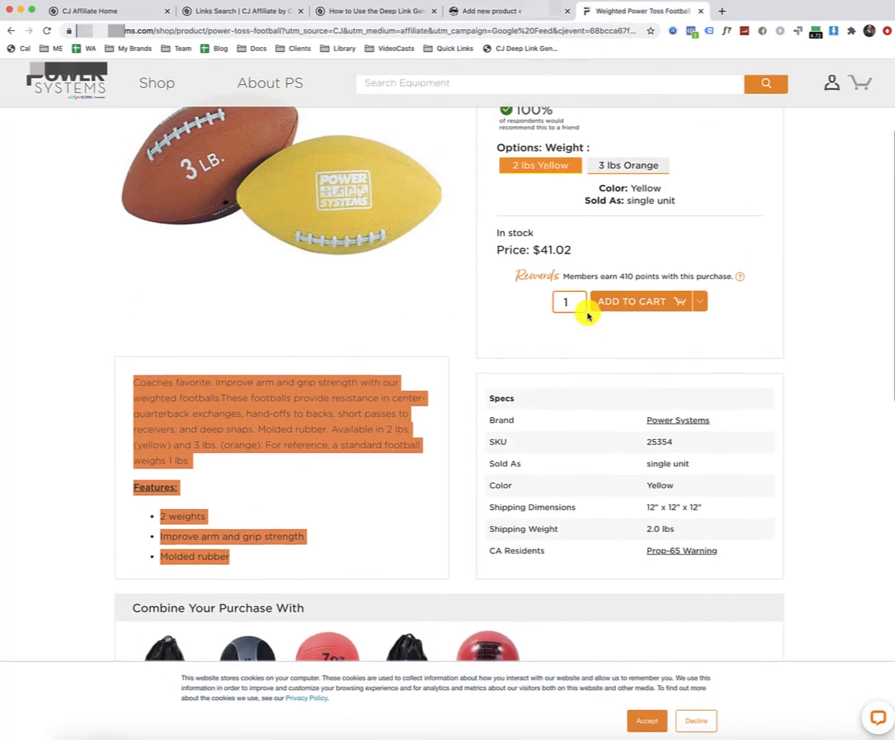
left_click(486, 11)
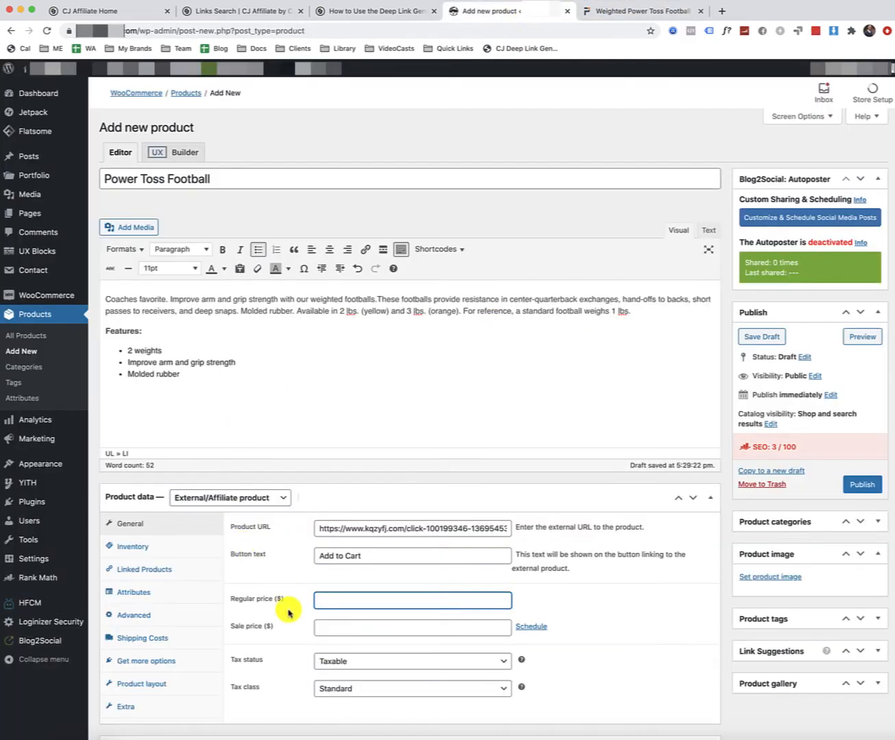
type("41.02")
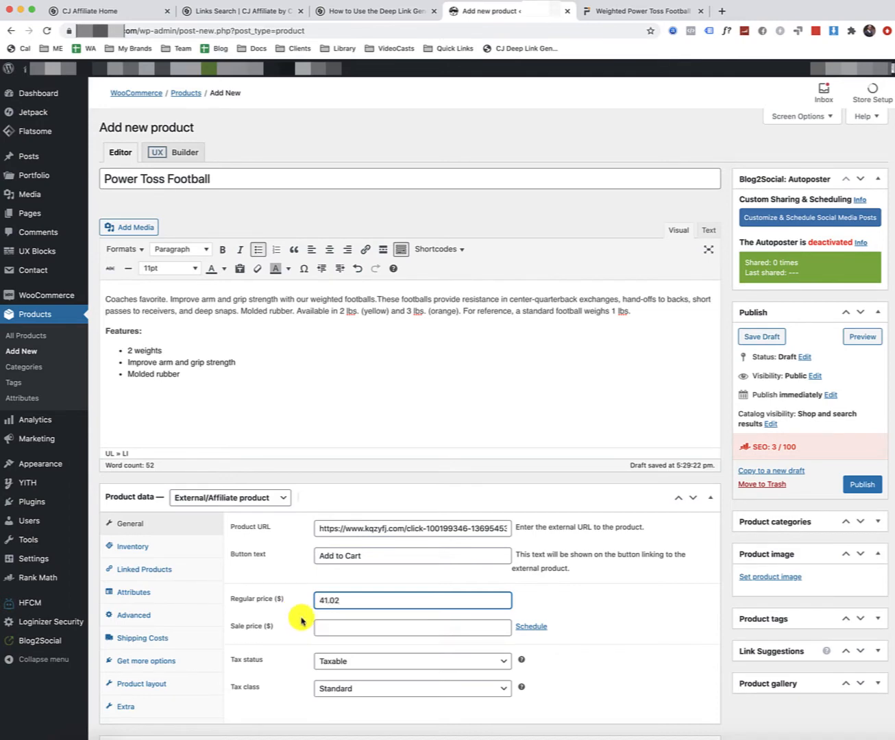
mouse_move(595, 596)
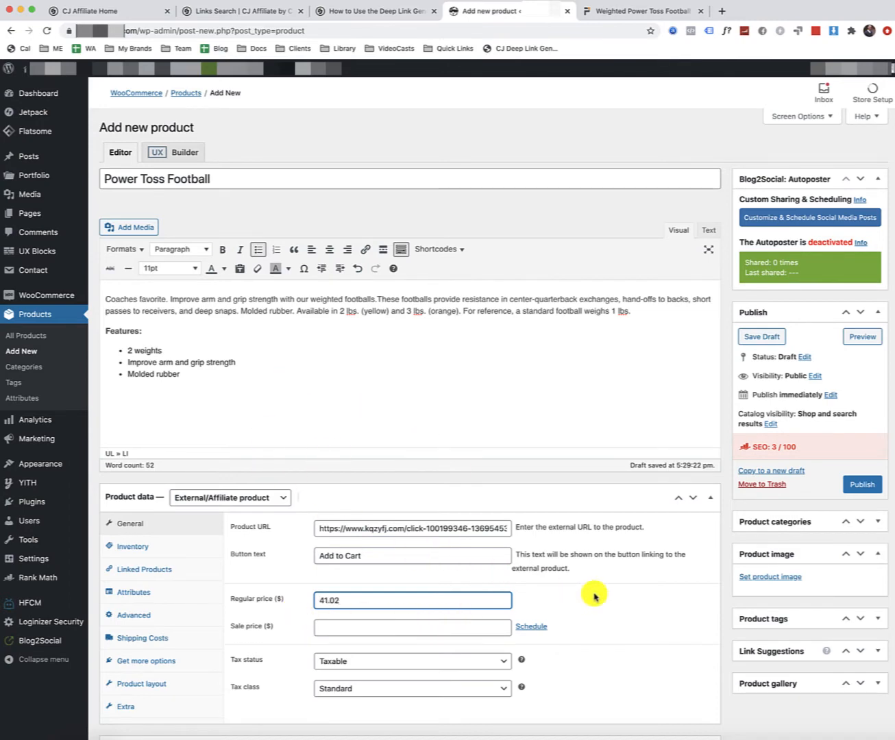
left_click(641, 11)
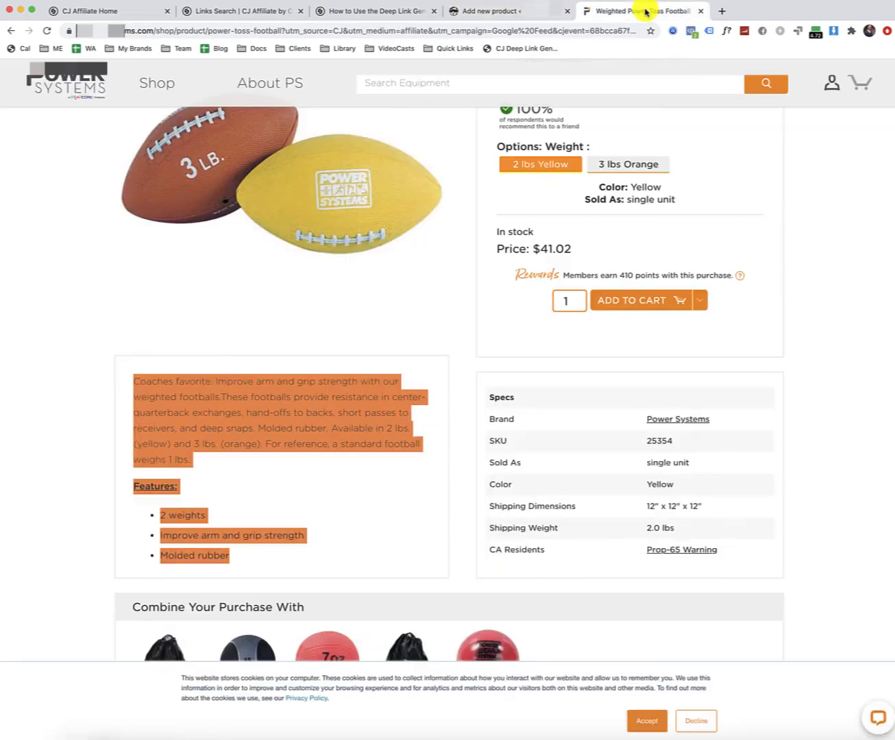
Review the retailer page and the draft's title, description and price, returning to the draft
scroll("down", 3)
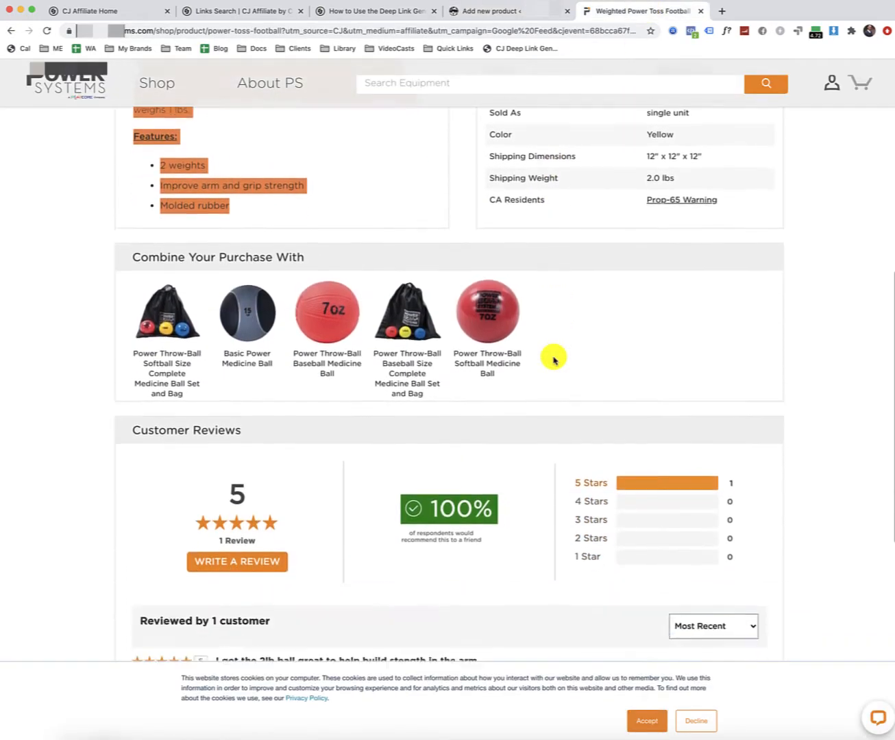
left_click(507, 11)
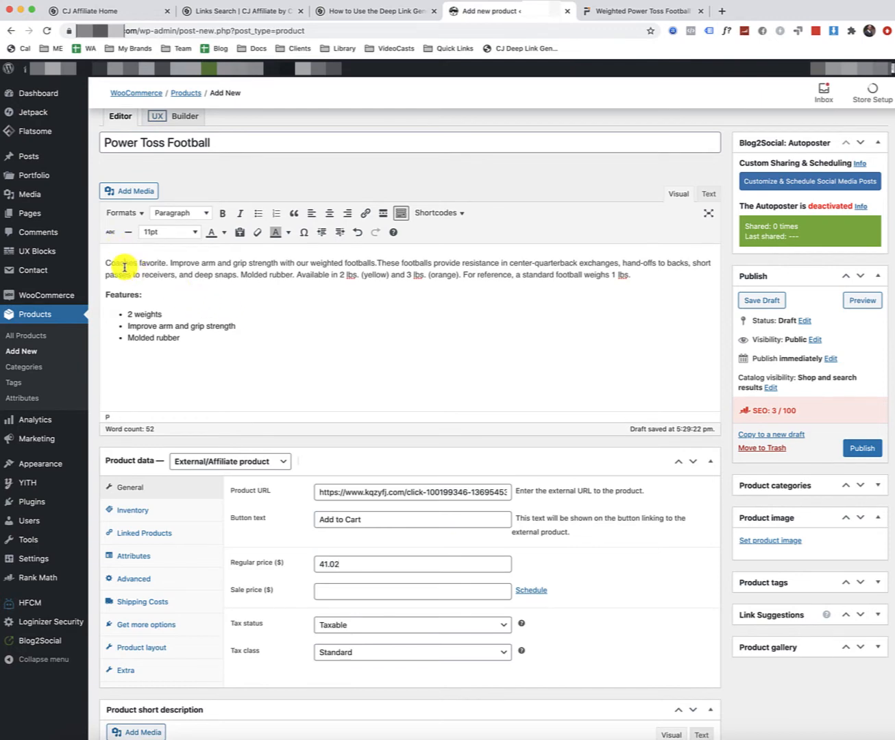
scroll("down", 3)
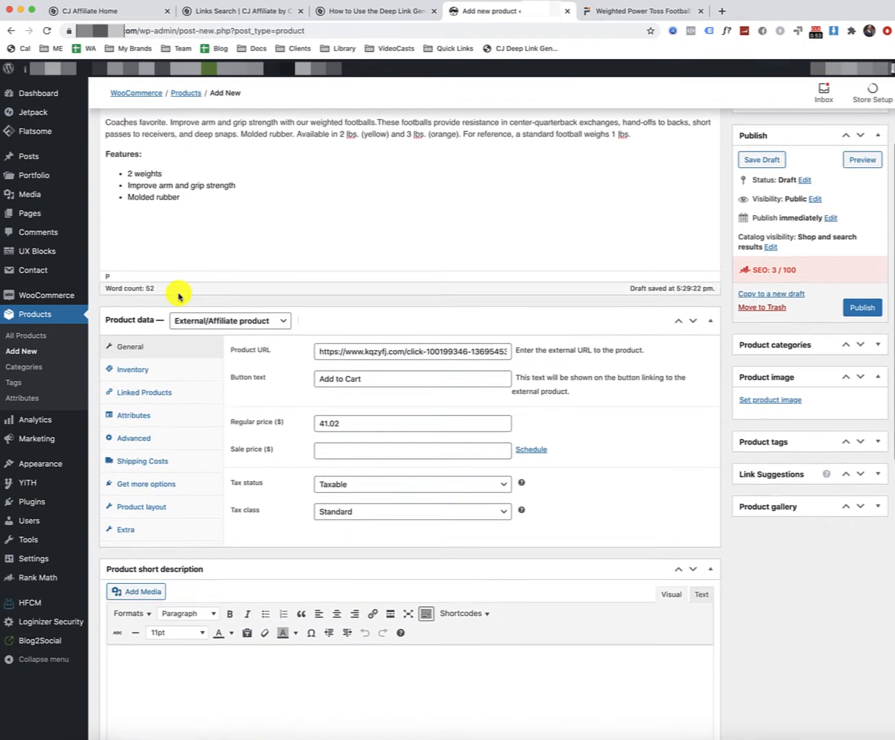
scroll("down", 3)
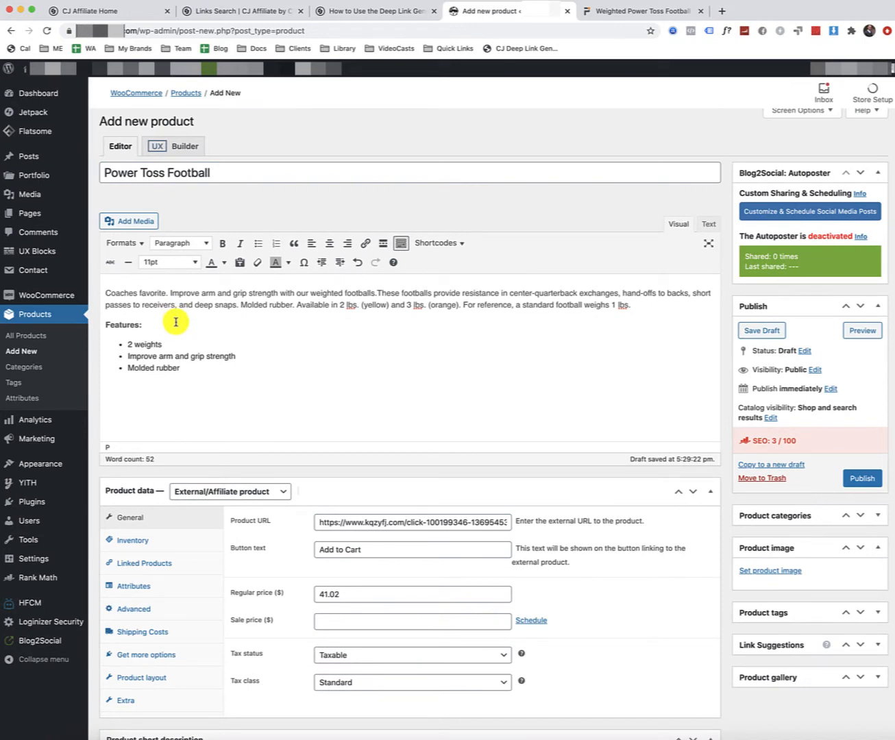
scroll("down", 3)
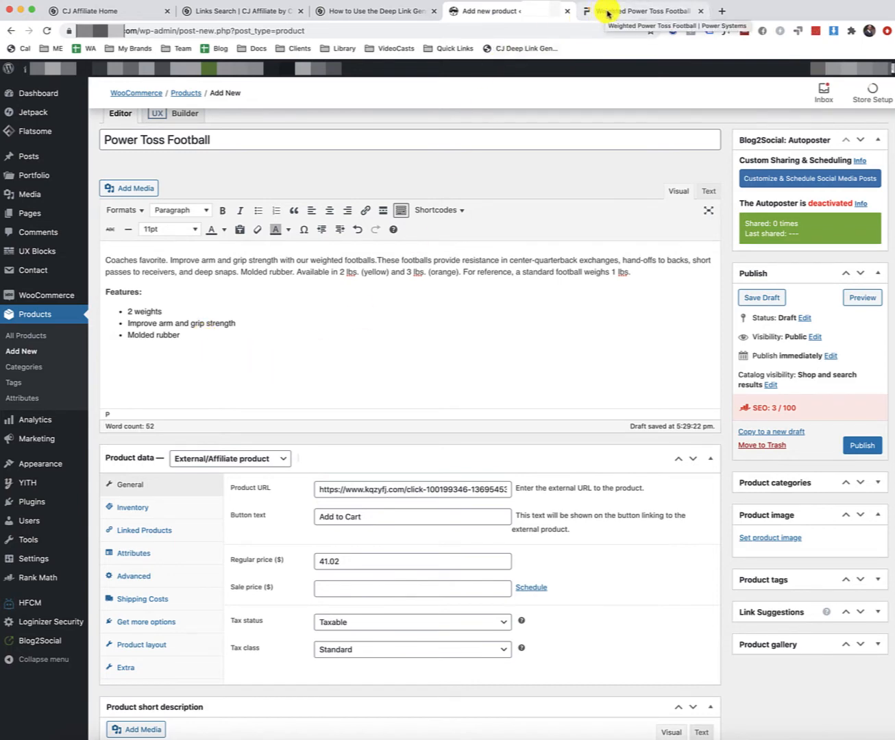
left_click(642, 11)
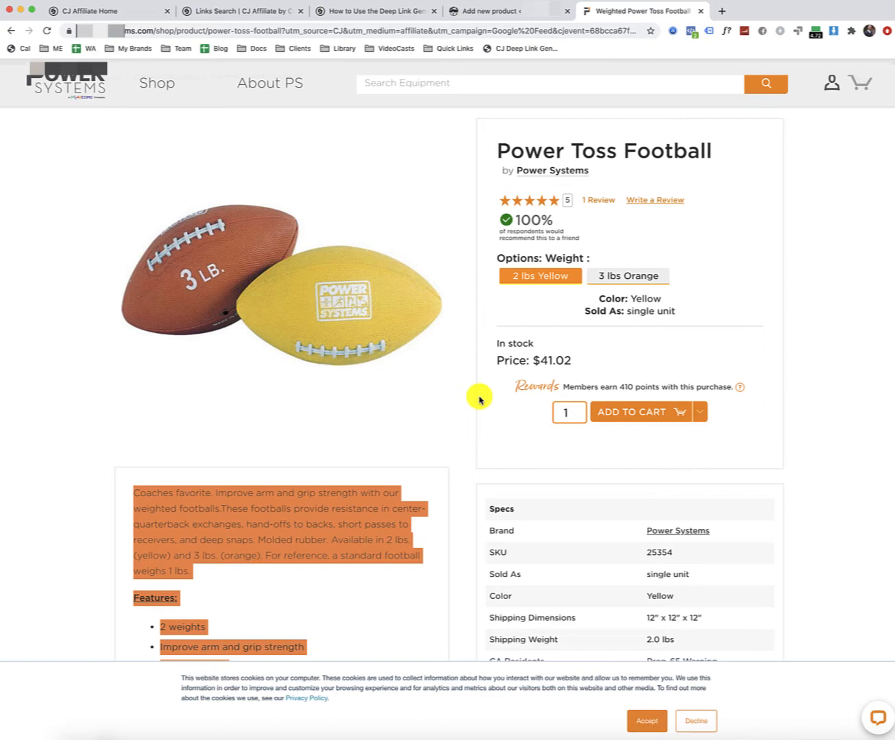
left_click(507, 11)
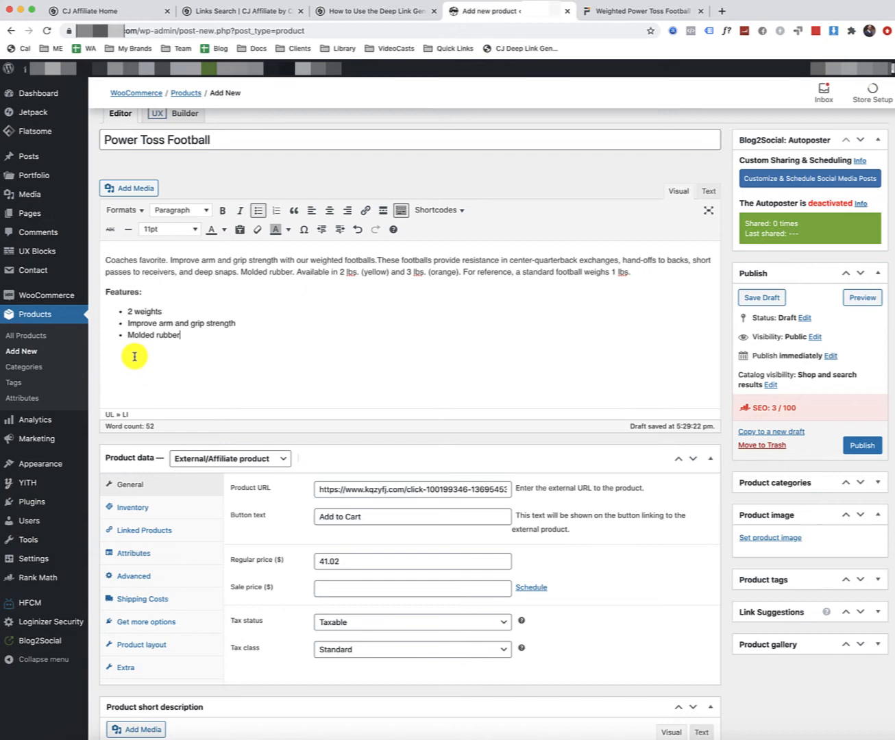
mouse_move(156, 374)
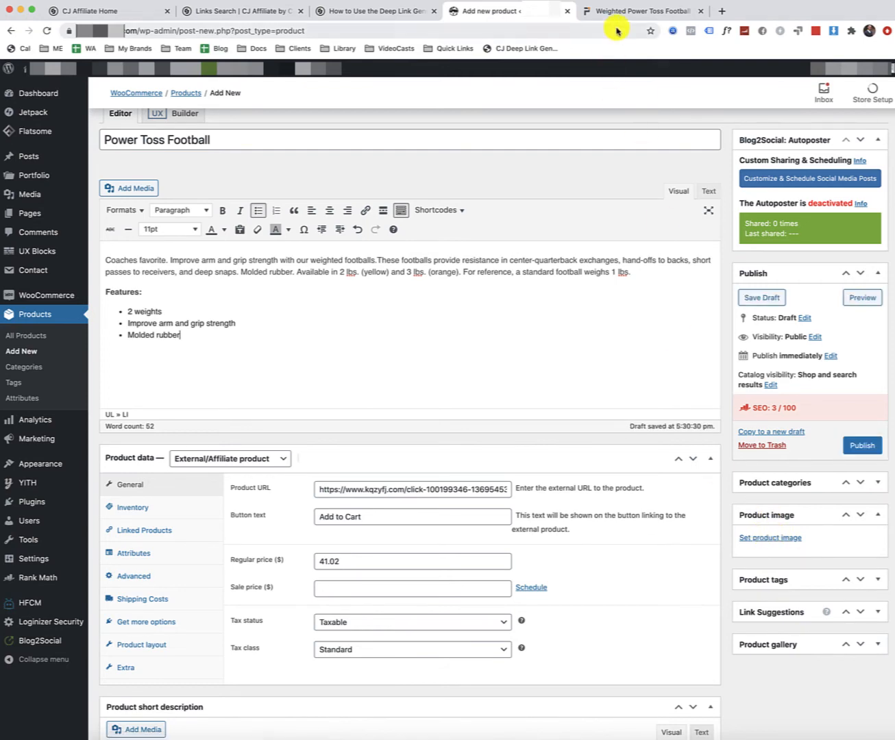
Save the enlarged football photo from the Power Systems page as Power Toss Football.jpg
left_click(641, 11)
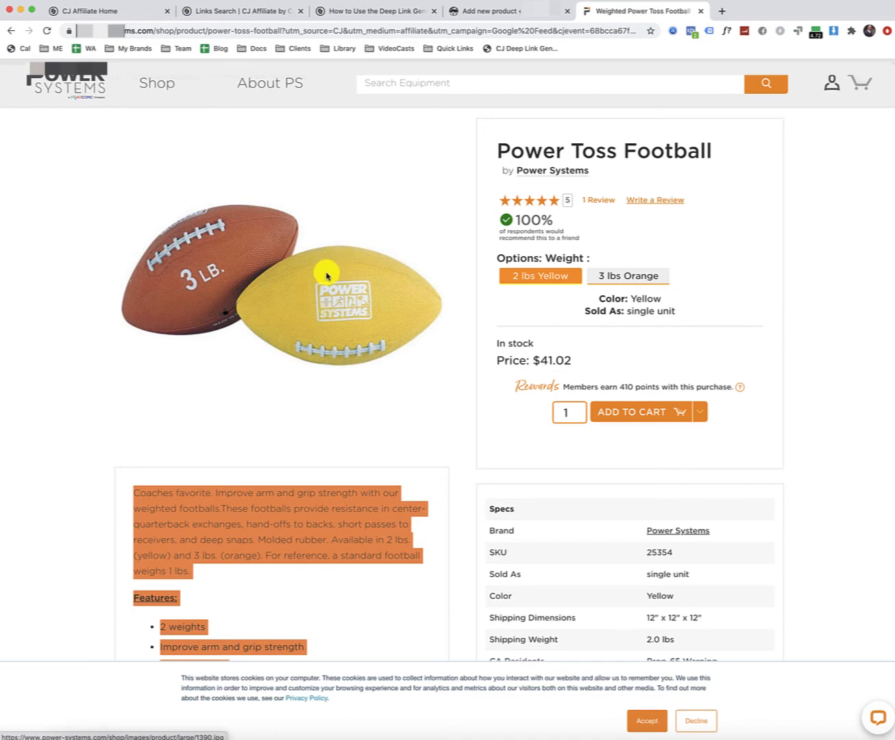
right_click(326, 273)
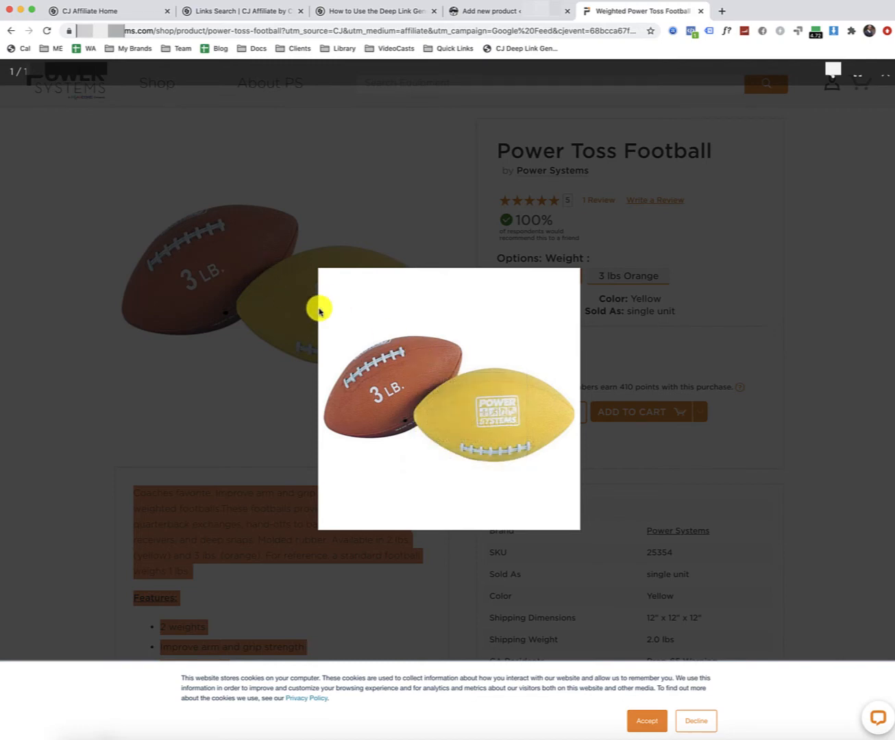
right_click(420, 367)
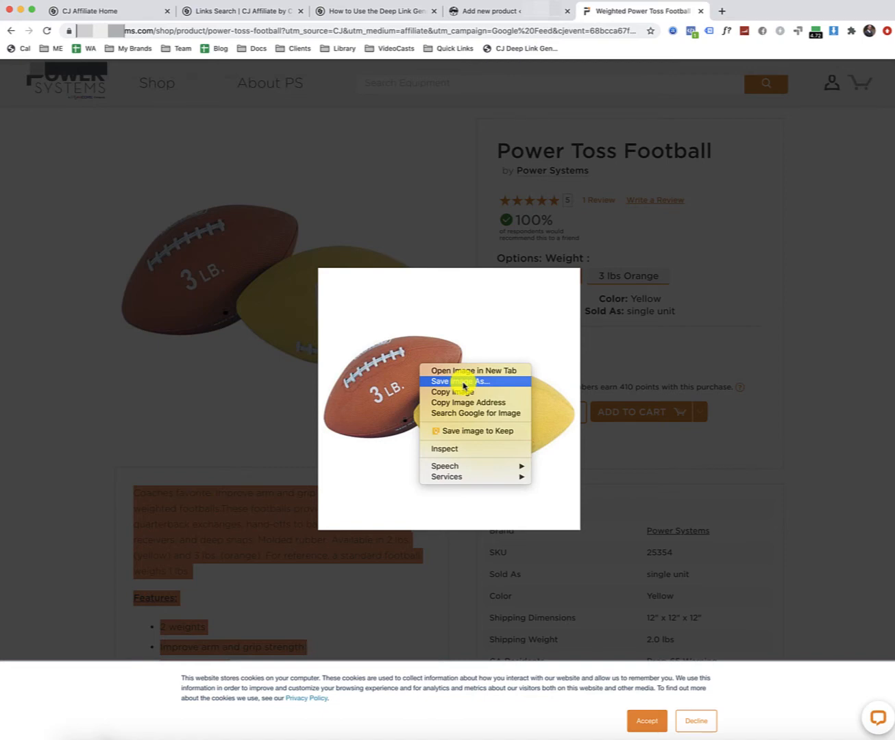
left_click(463, 381)
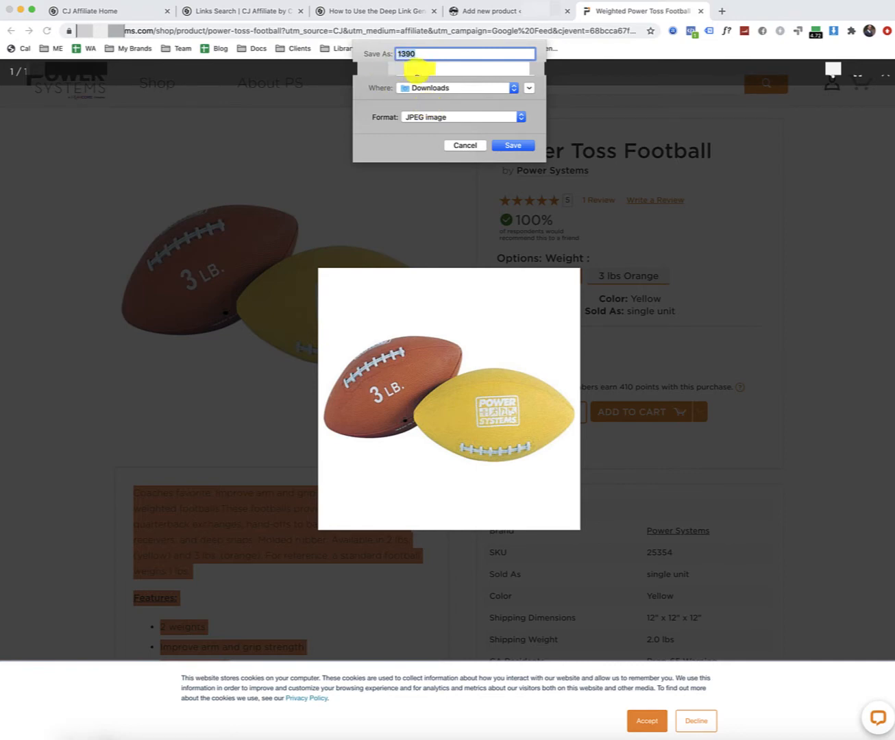
type("Power Toss F")
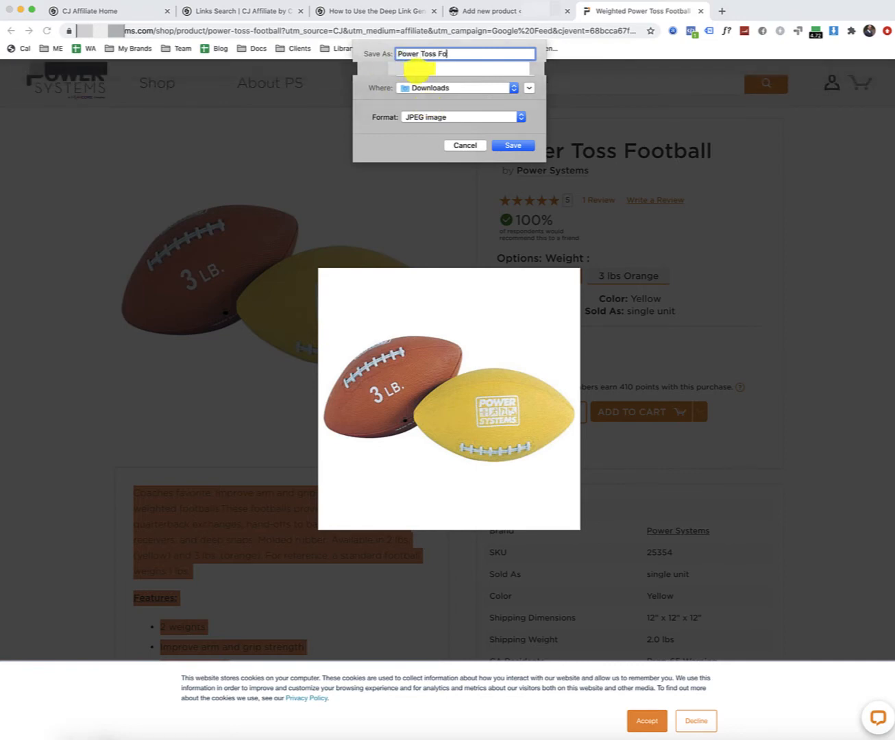
type("otball")
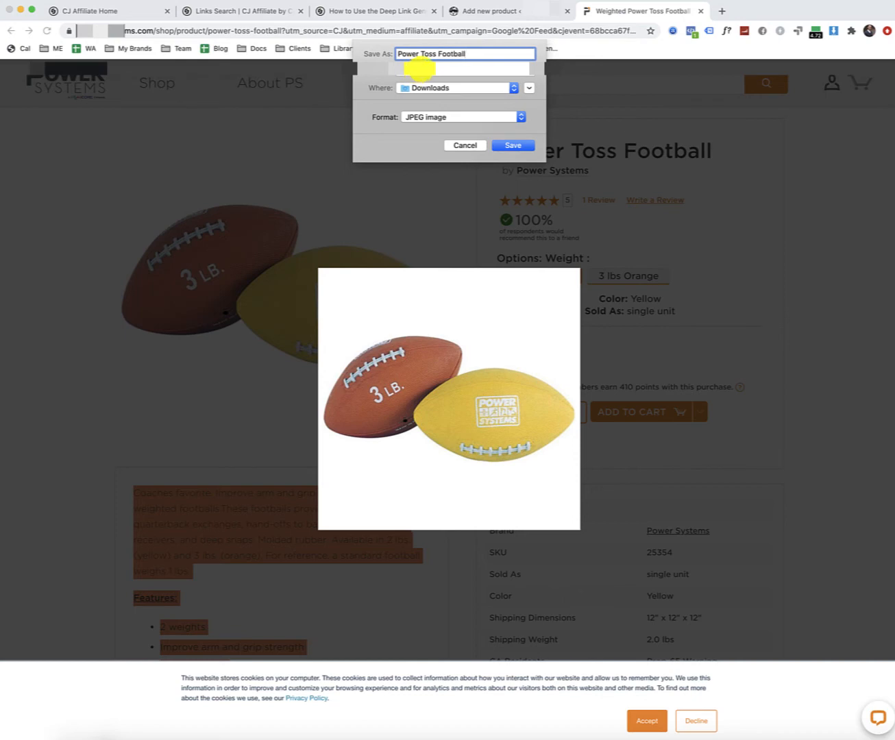
left_click(513, 145)
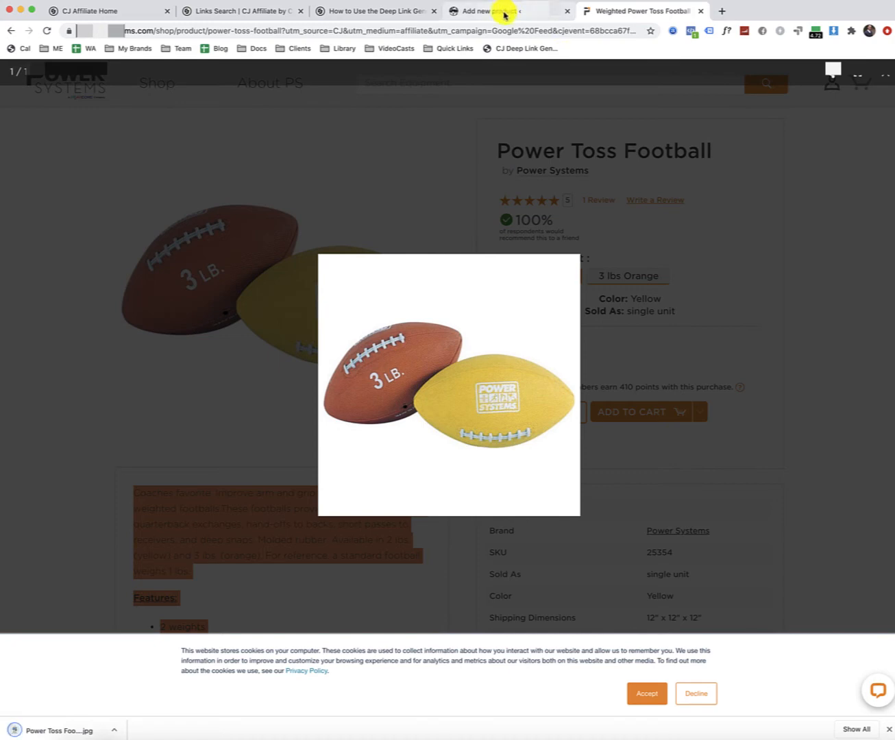
Upload Power-Toss-Football.jpg with alt text and set it as the product image
left_click(488, 11)
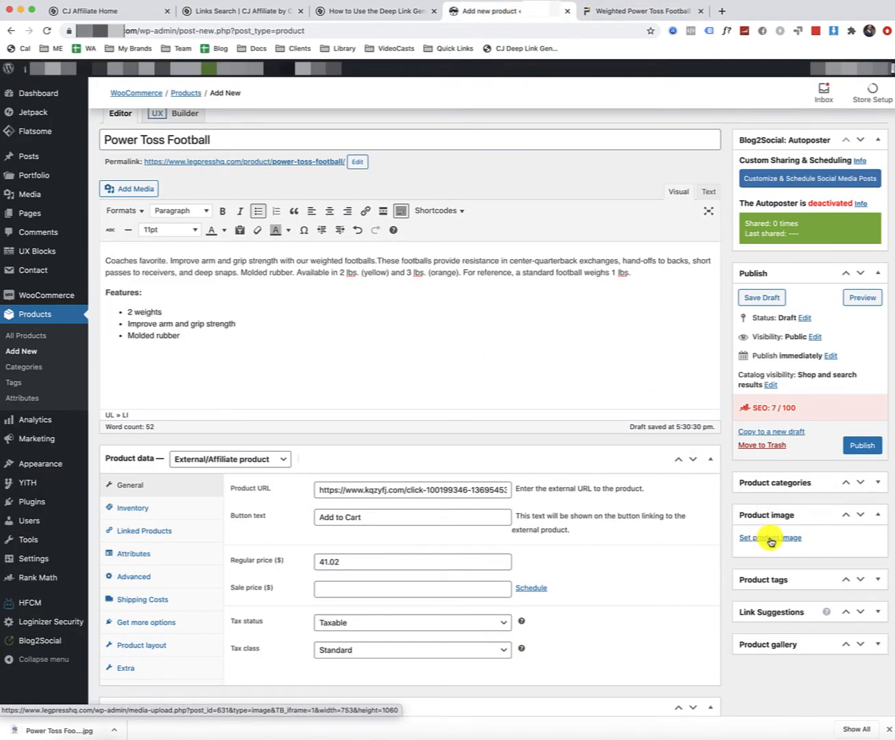
left_click(771, 537)
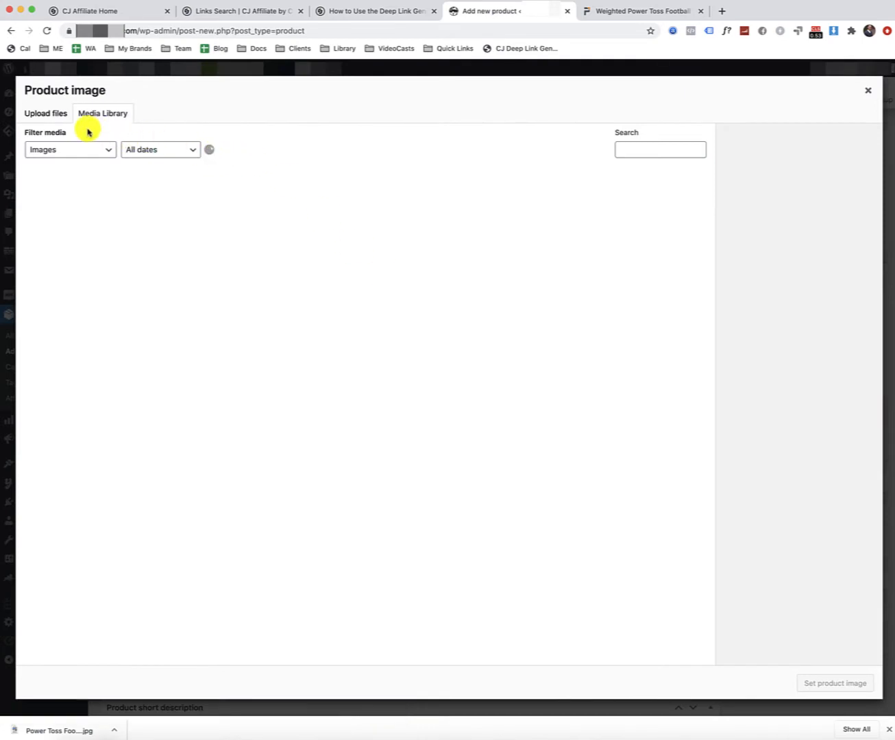
left_click(44, 113)
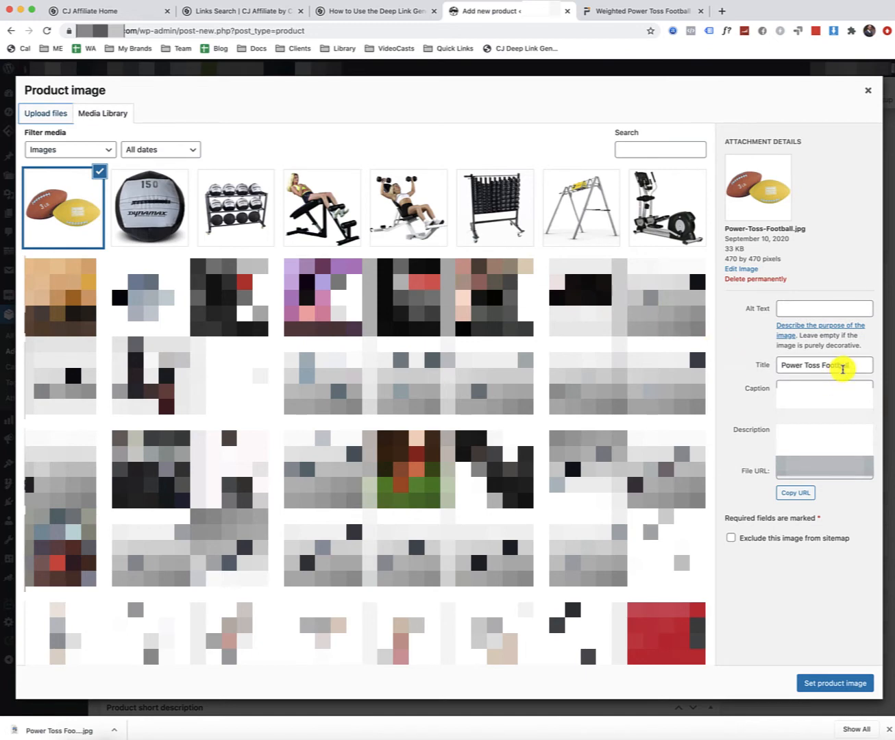
left_click(823, 309)
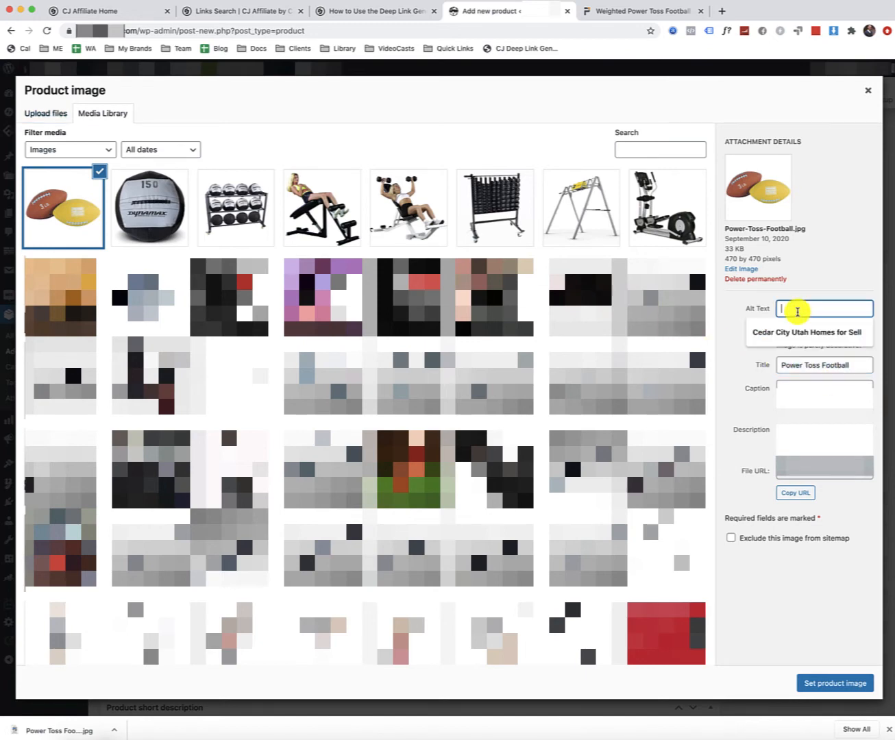
type("p strength Molded rubber")
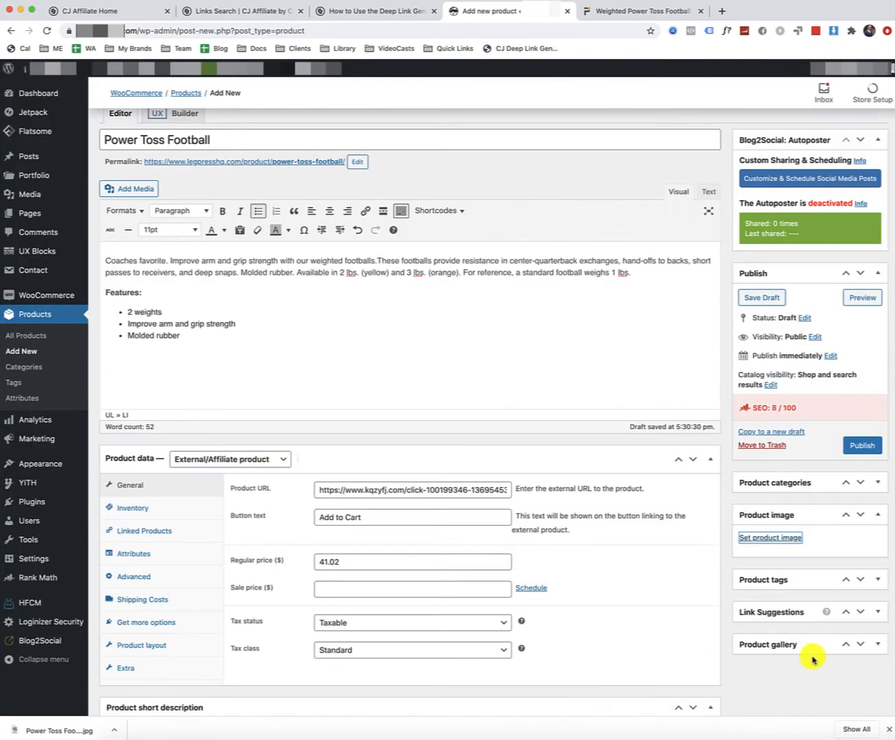
left_click(770, 537)
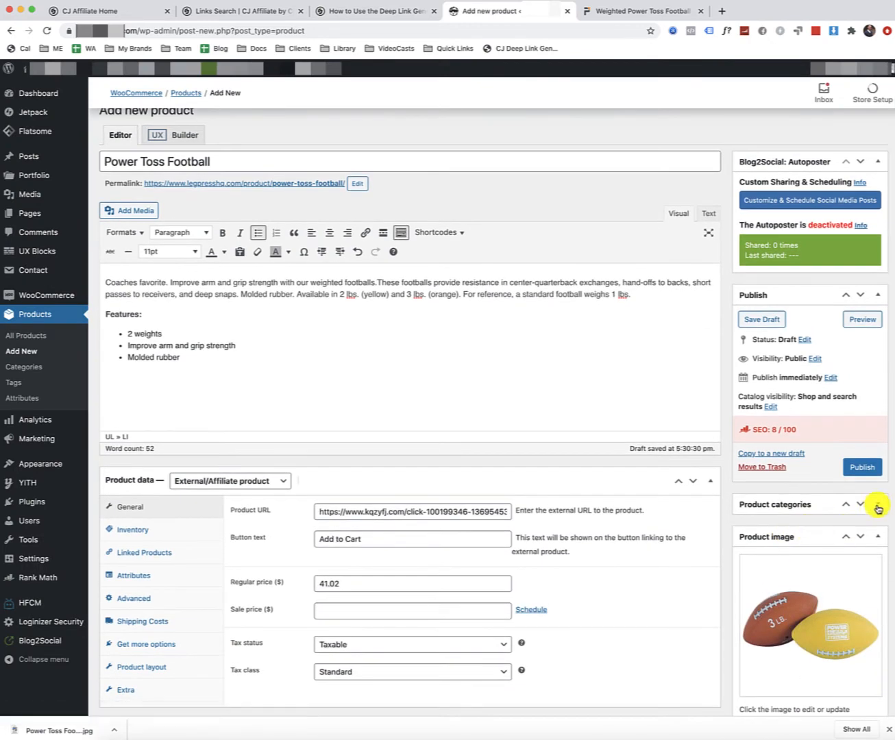
Expand the Product categories box and scroll down to reach Accessories and the Publish button
left_click(877, 507)
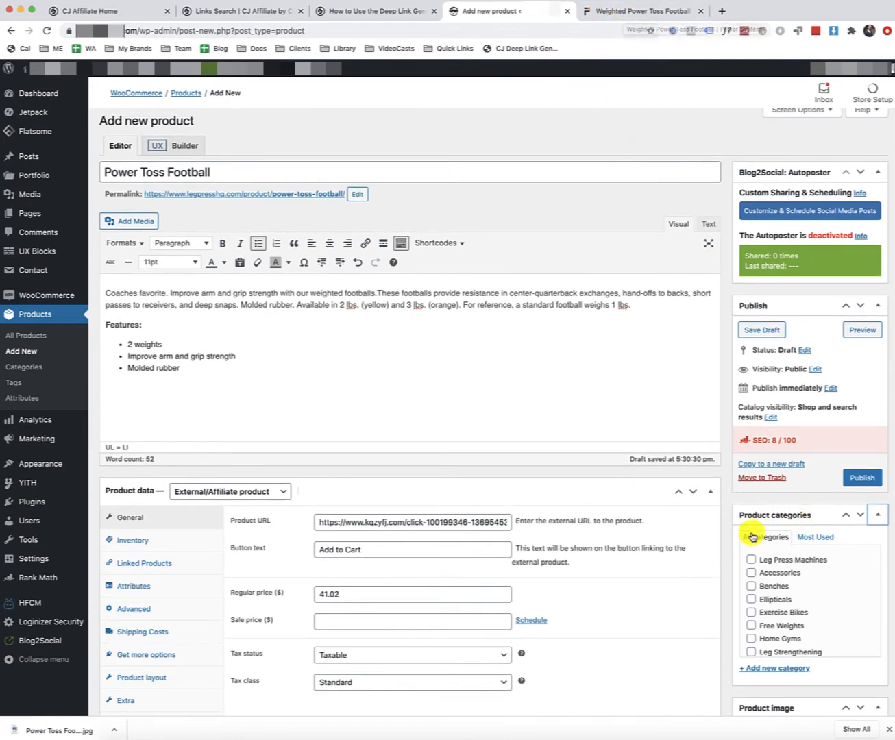
scroll("down", 3)
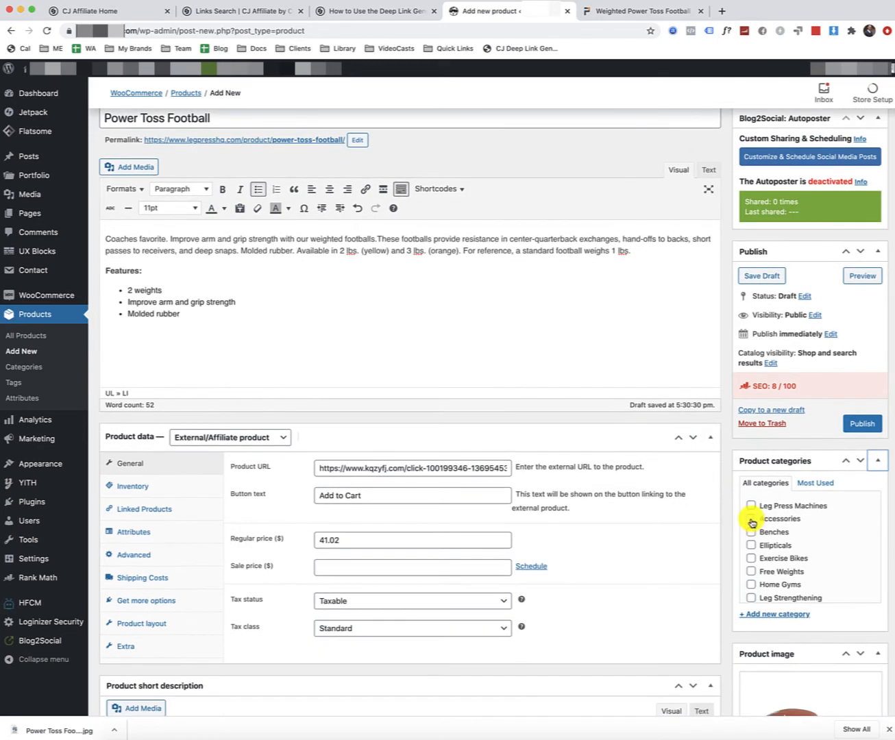
scroll("down", 3)
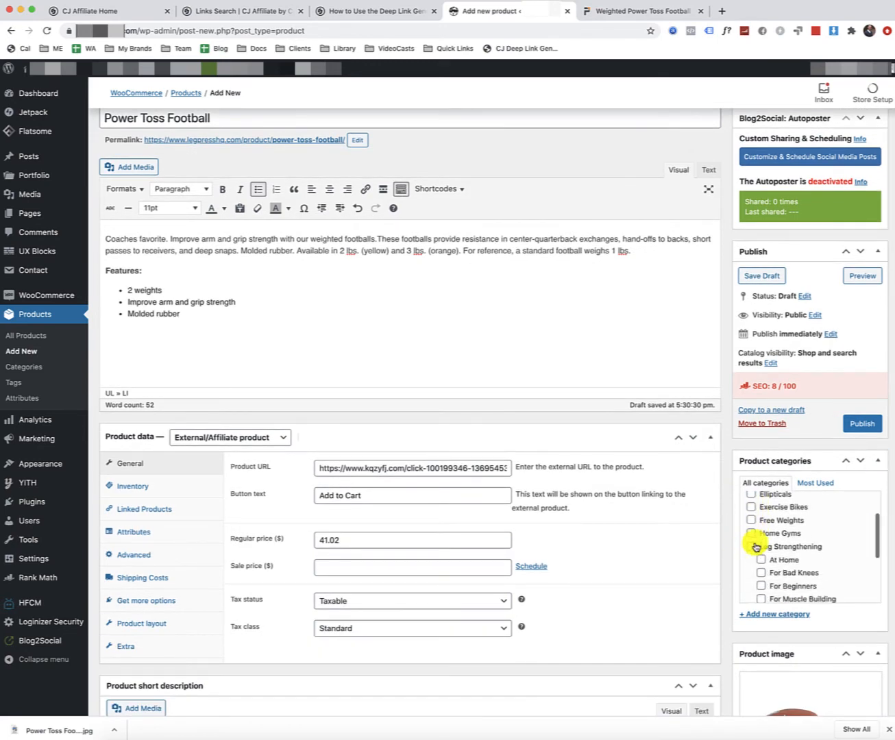
scroll("down", 3)
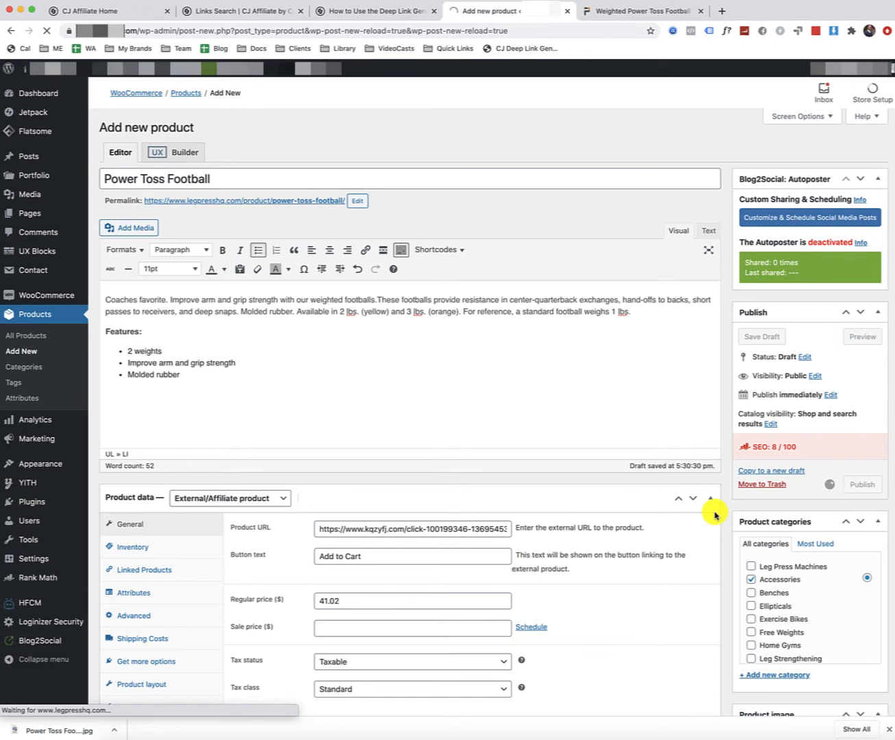
Publish the Power Toss Football product, then bring up CJ's Power Systems link results at the football entry
left_click(861, 484)
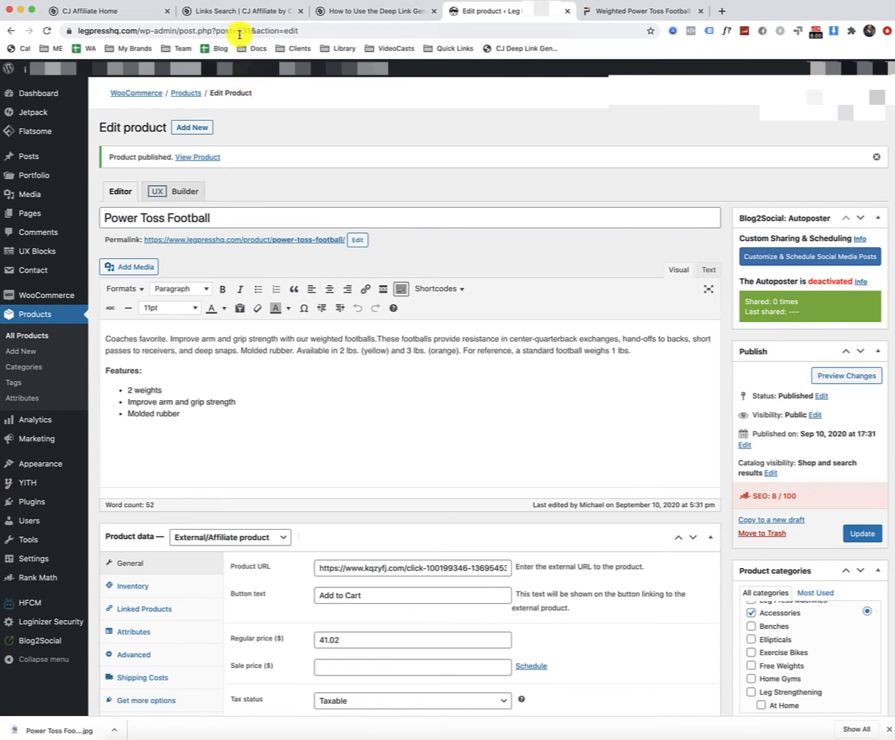
left_click(240, 11)
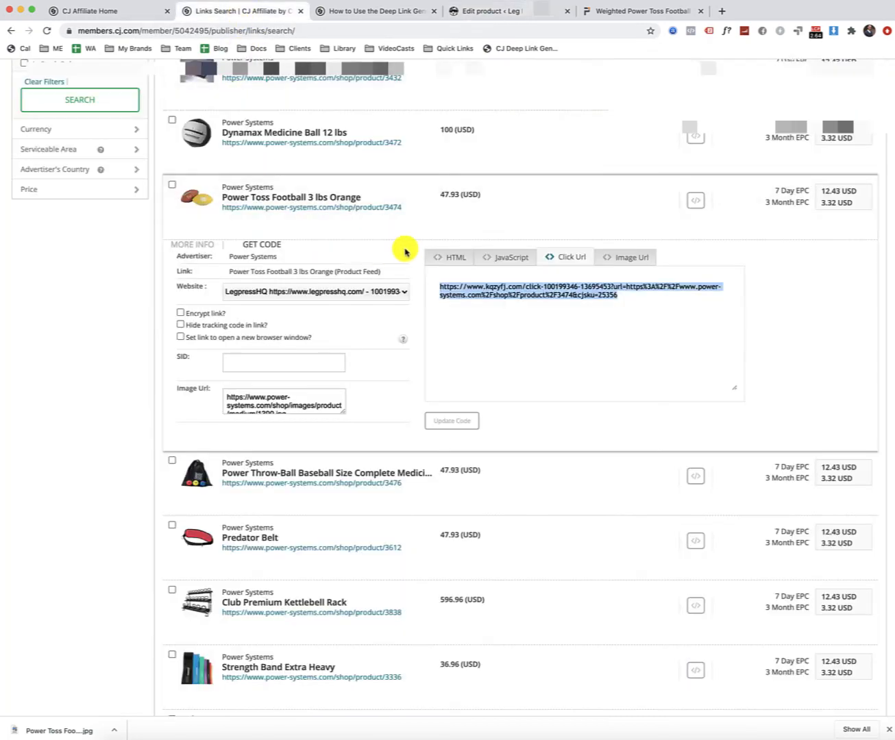
scroll("up", 3)
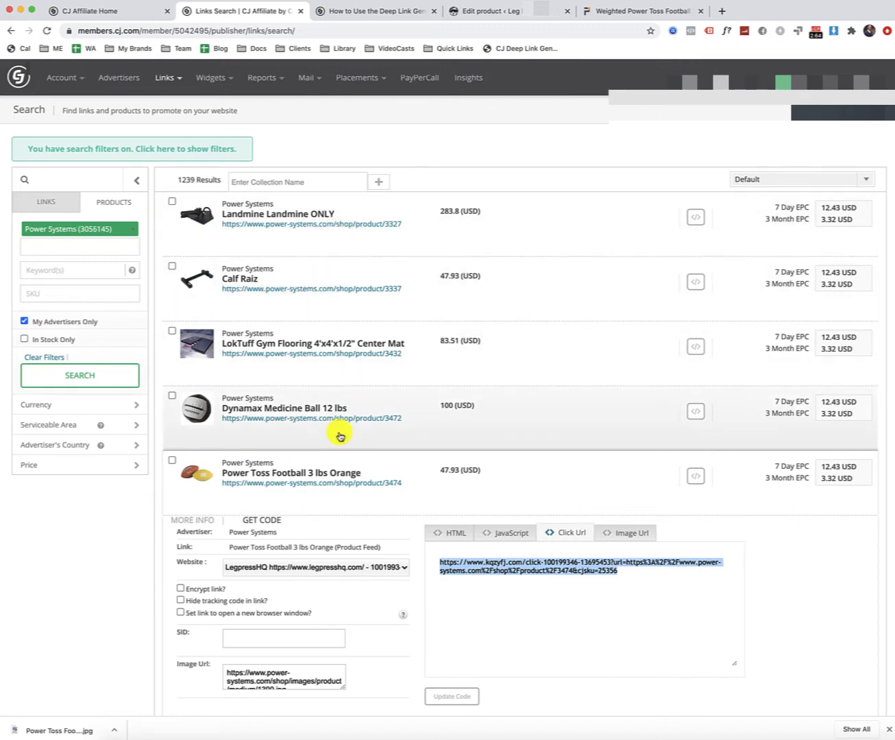
mouse_move(381, 447)
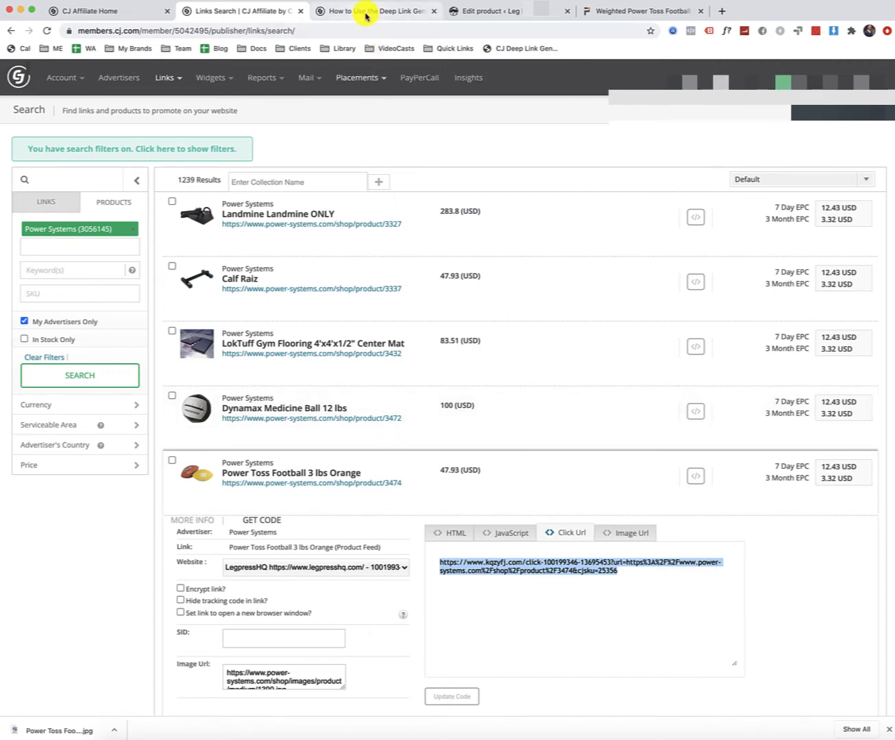
Read through the junction.cj.com 'How to Use the Deep Link Generator' article, highlighting the bookmarklet sentence
left_click(376, 11)
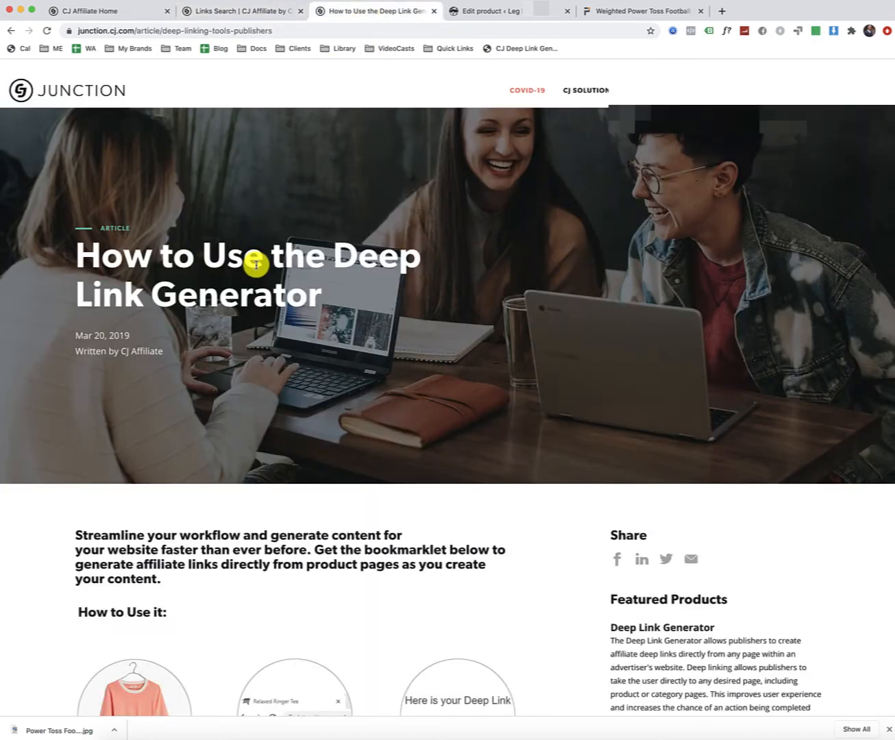
mouse_move(255, 295)
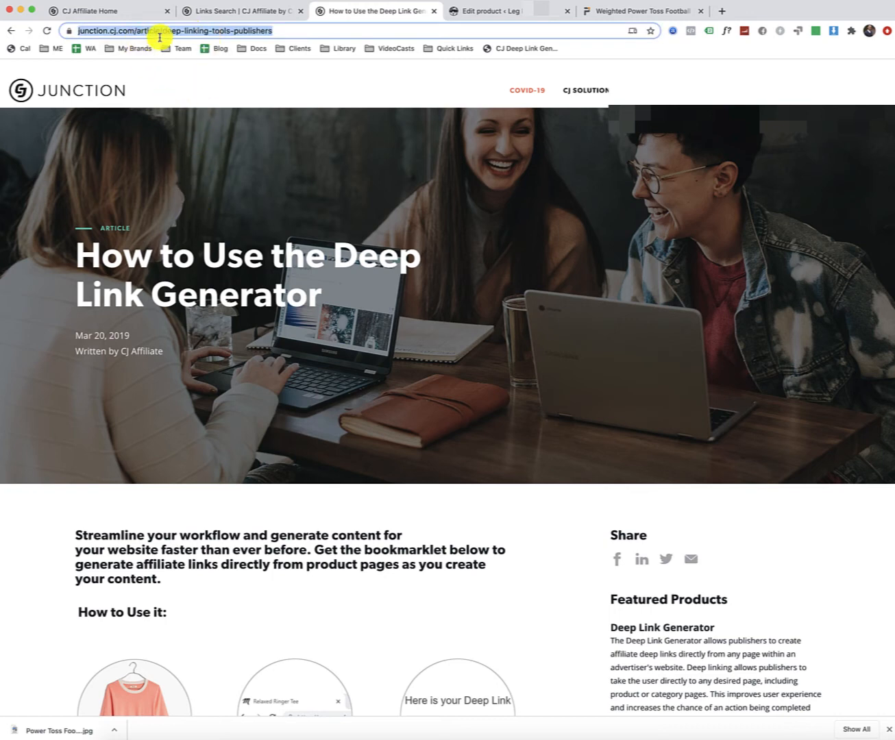
scroll("down", 3)
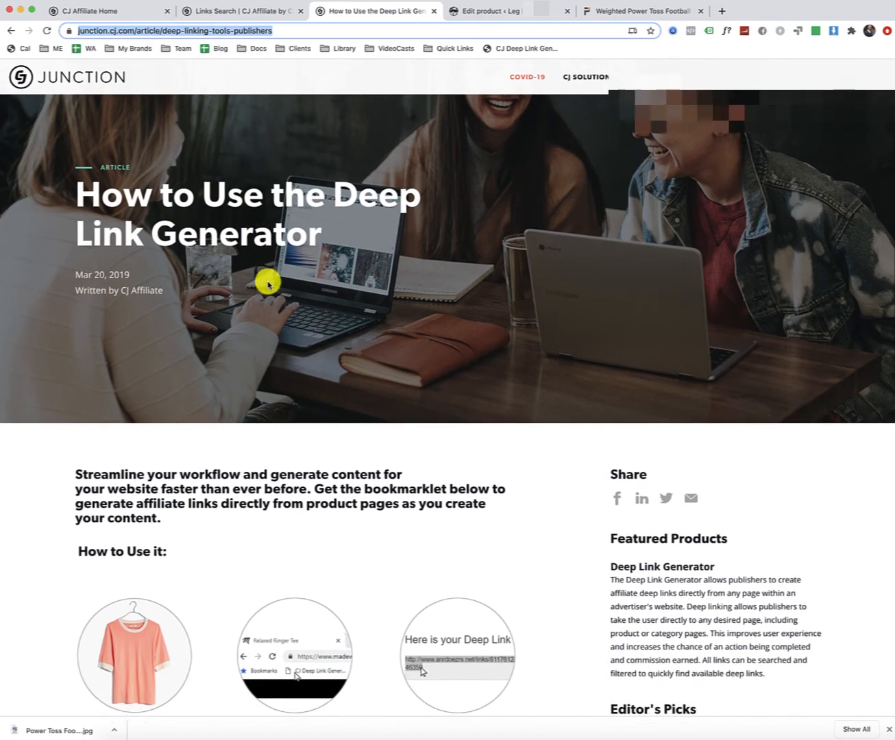
scroll("down", 3)
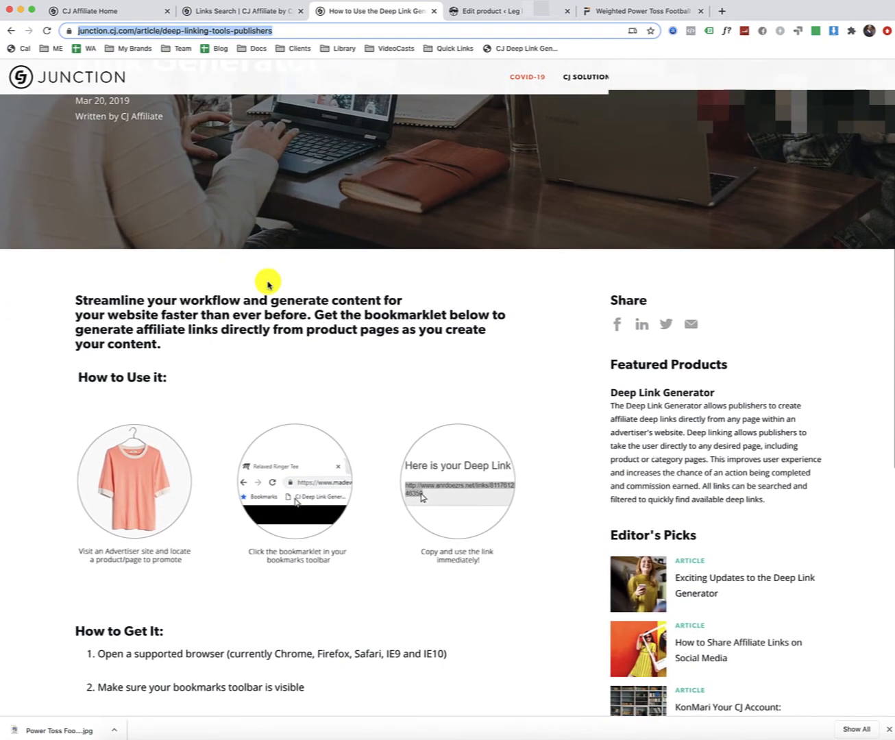
left_click_drag(363, 316, 466, 329)
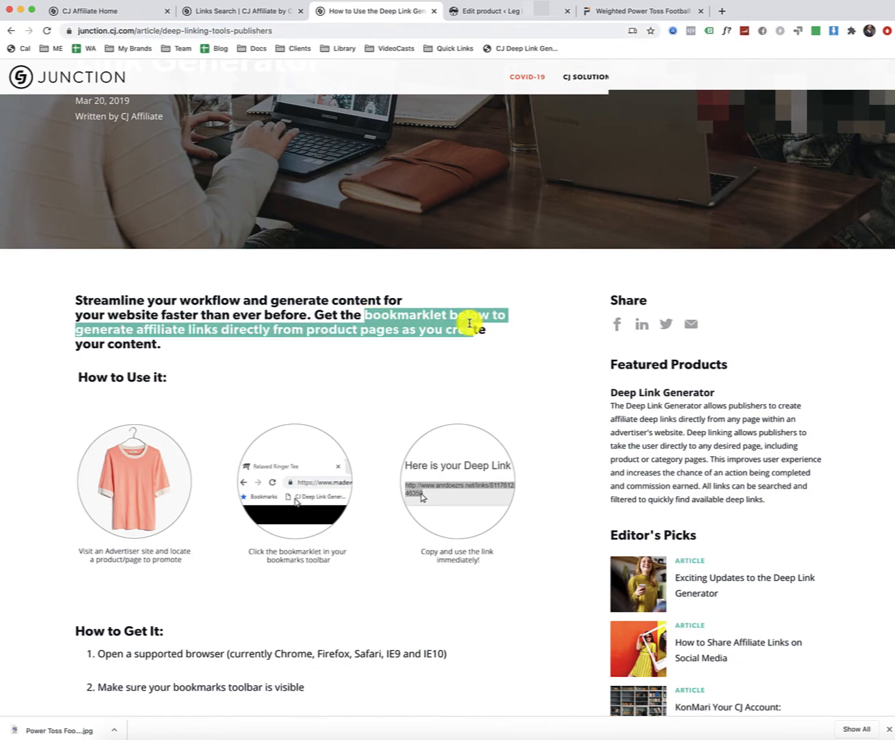
scroll("down", 3)
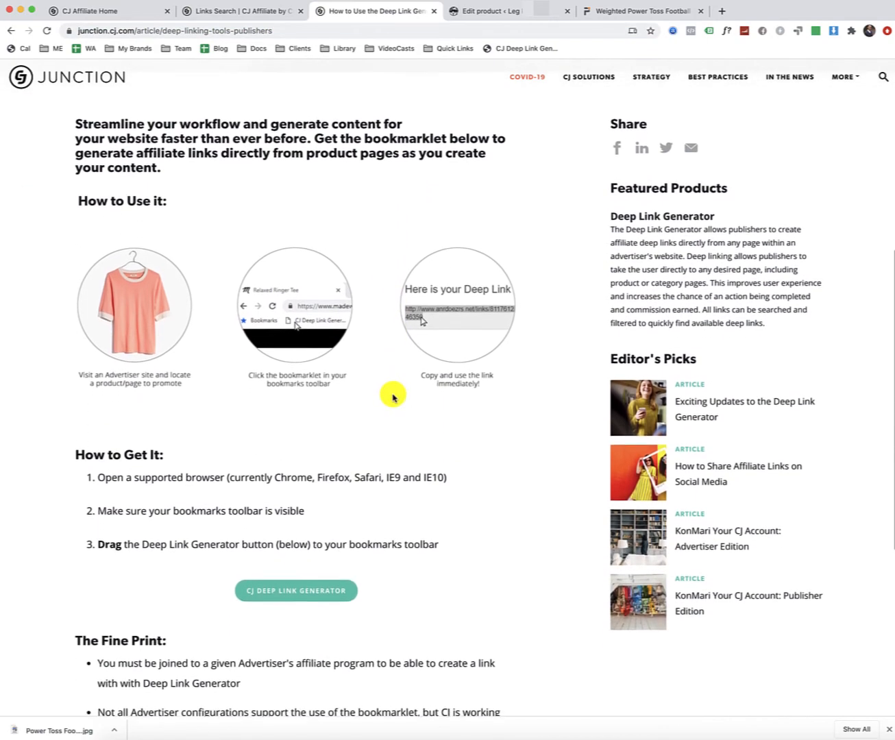
scroll("down", 3)
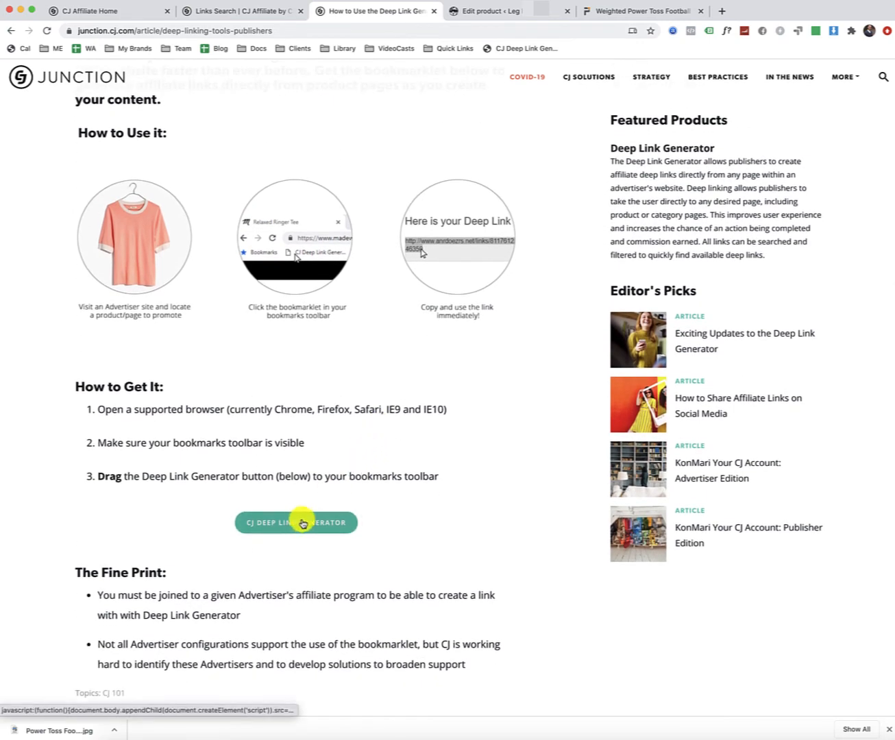
mouse_move(296, 523)
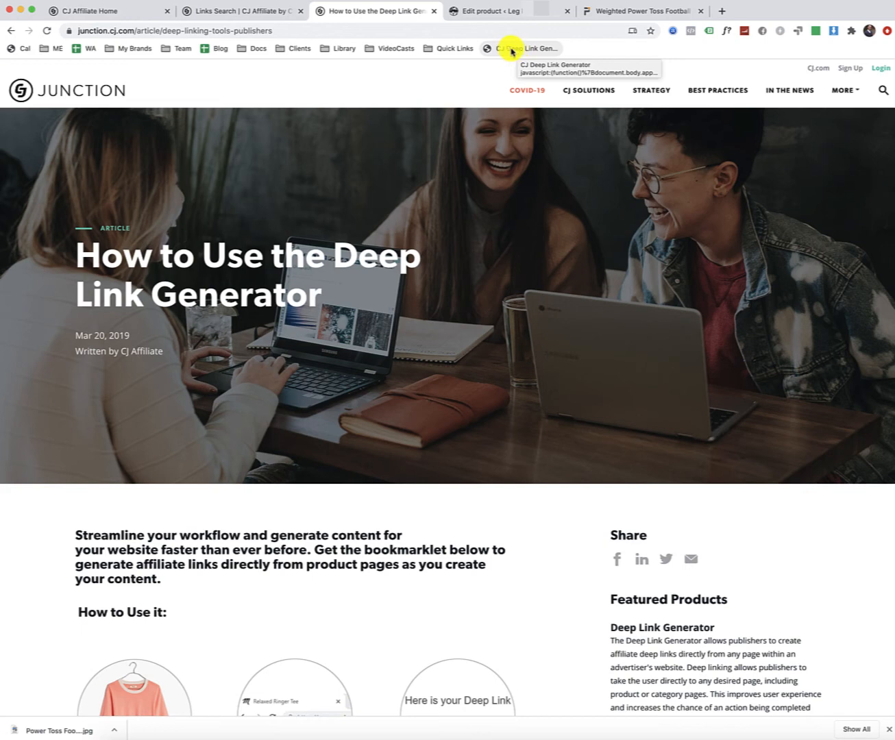
mouse_move(574, 53)
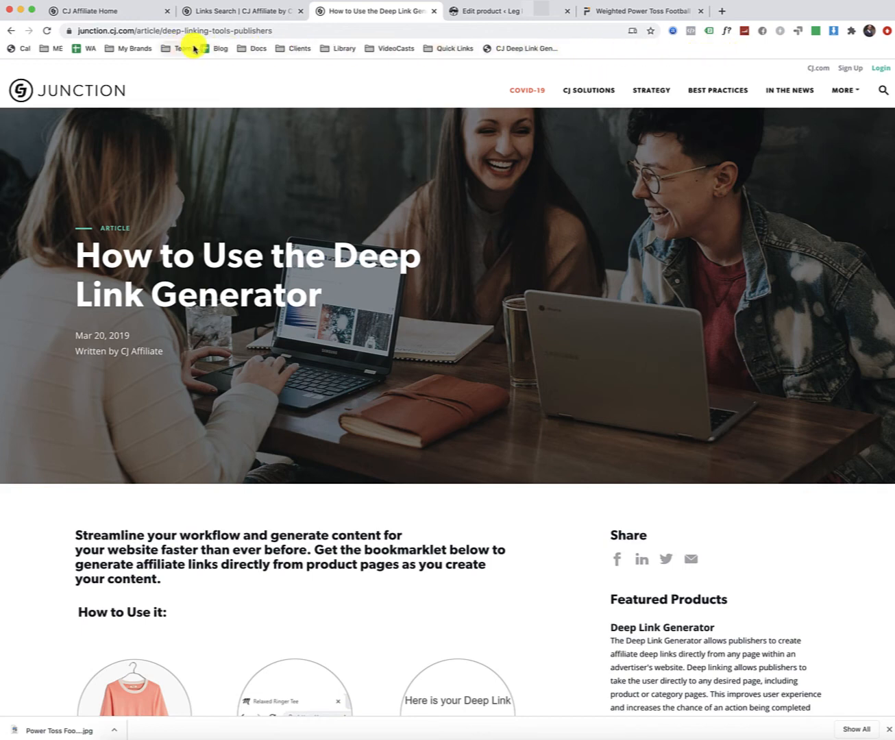
mouse_move(581, 54)
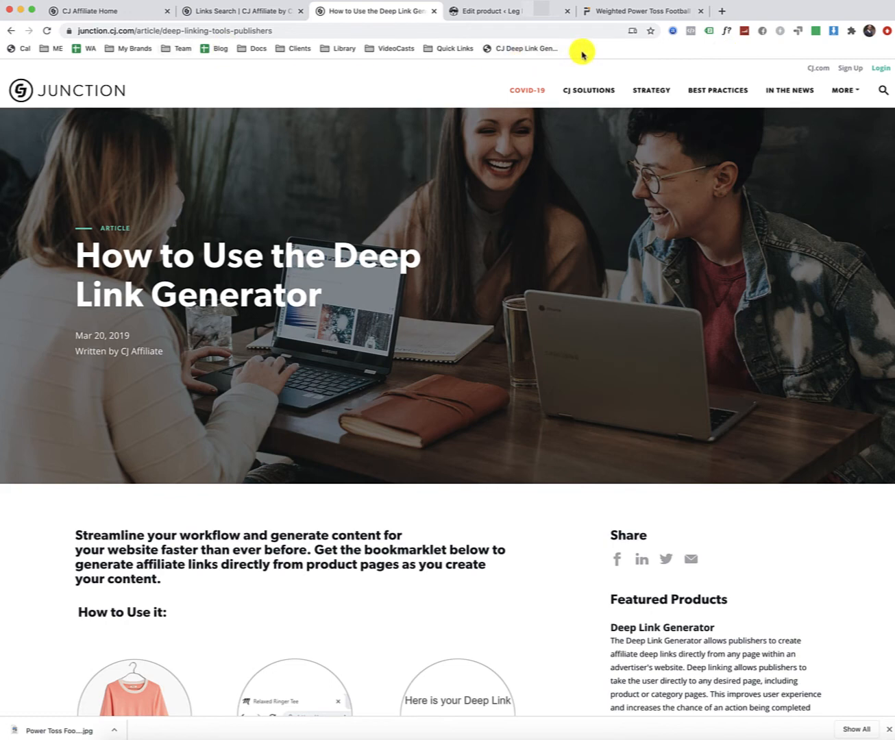
scroll("down", 3)
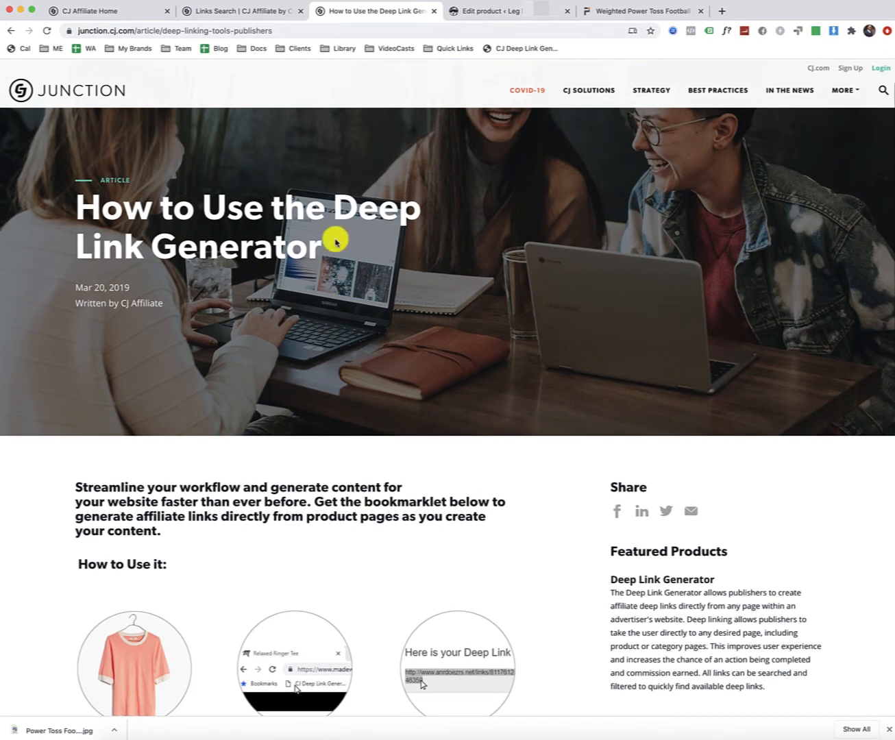
From the Power Systems site's Best Sellers, open Premium Kettlebell Prime, then return to CJ's link results
left_click(242, 11)
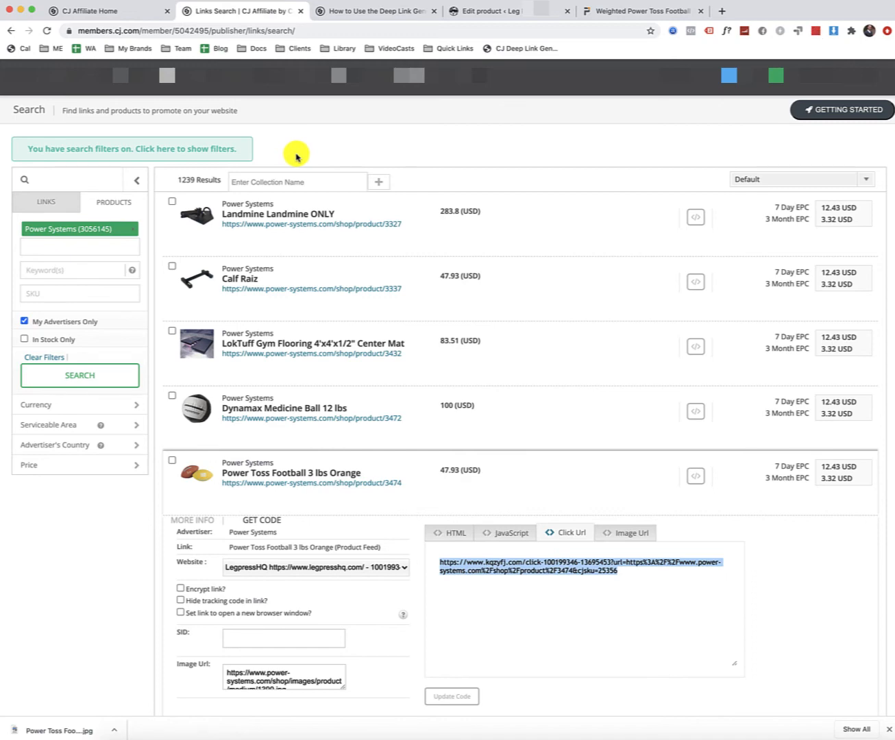
mouse_move(302, 225)
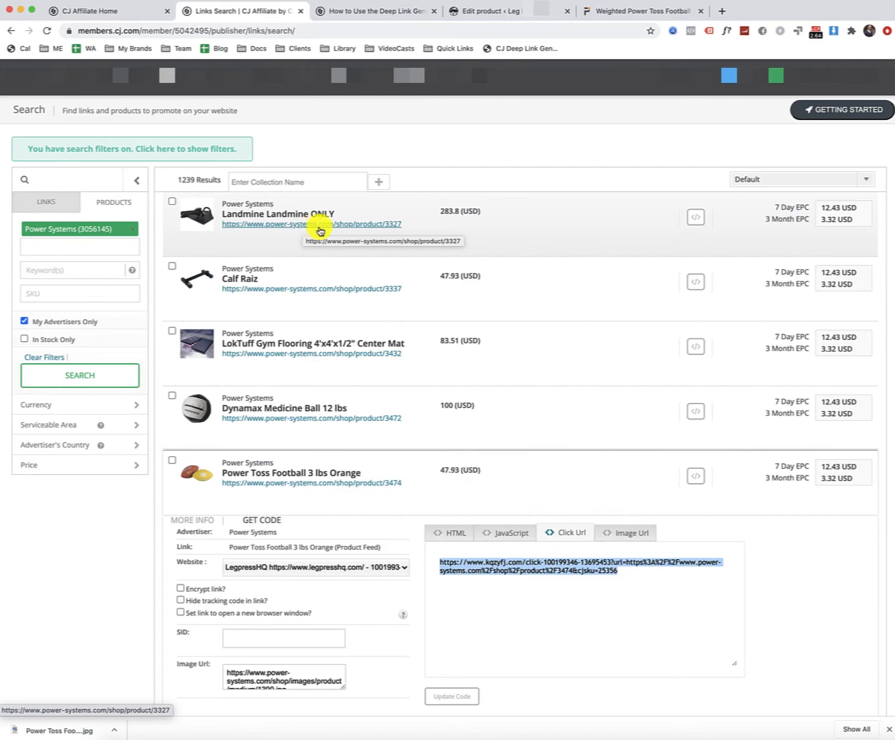
left_click(638, 11)
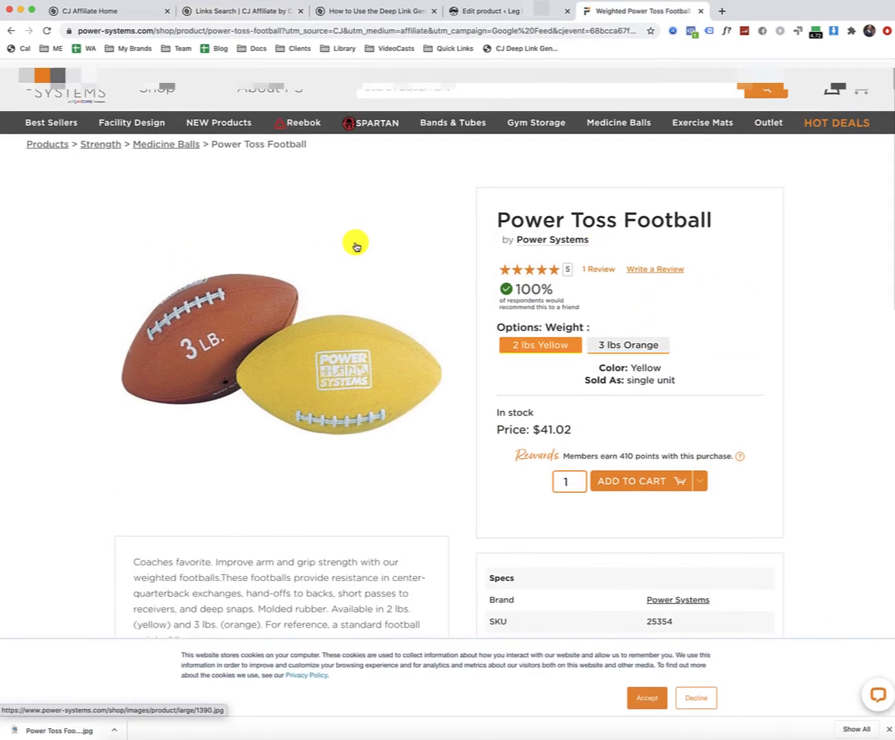
scroll("down", 3)
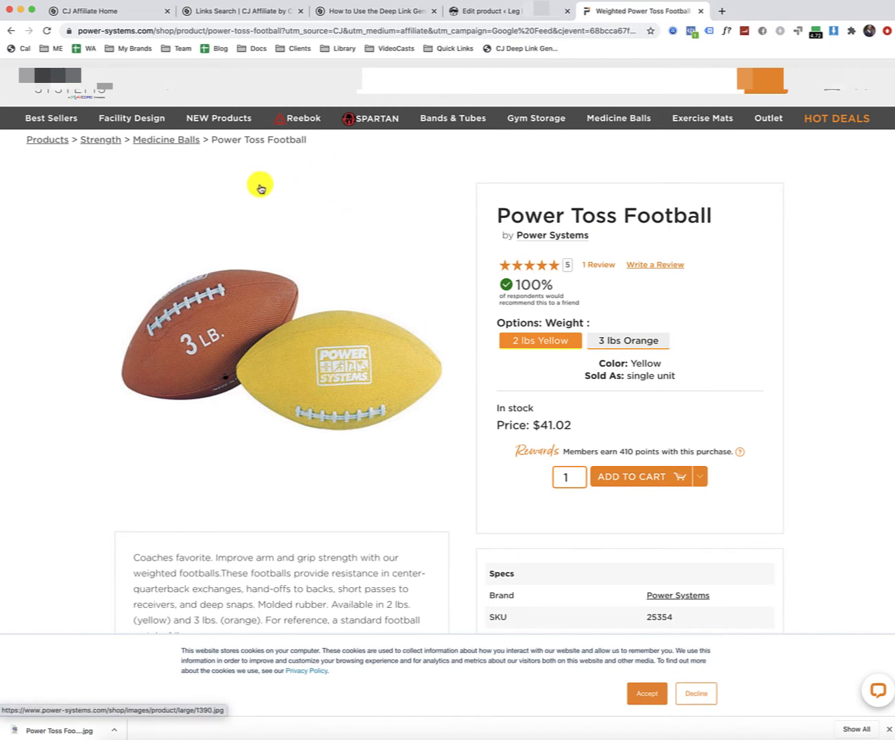
mouse_move(49, 118)
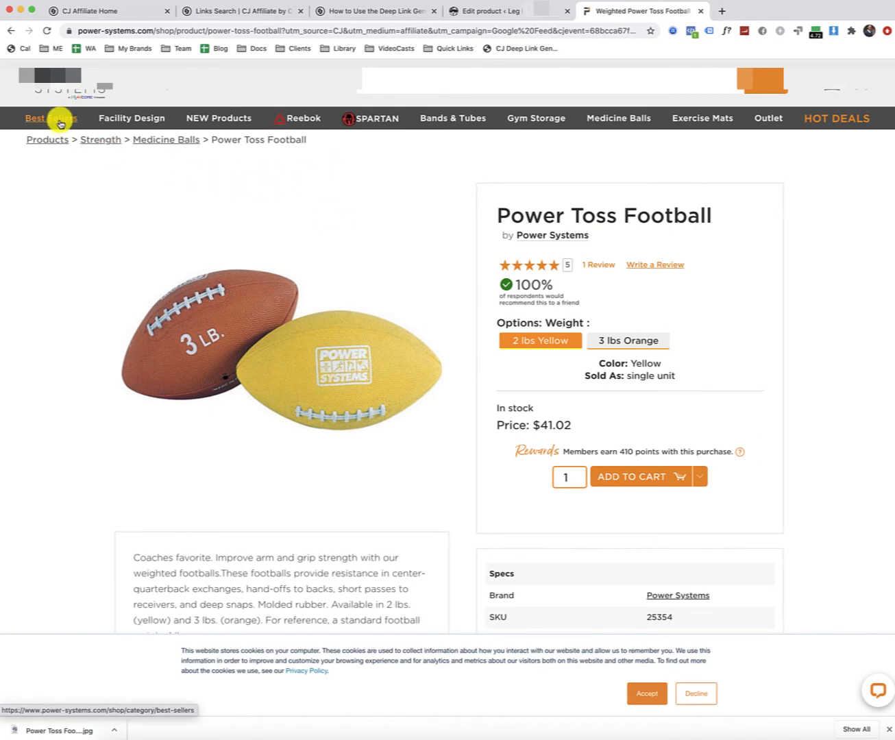
left_click(51, 118)
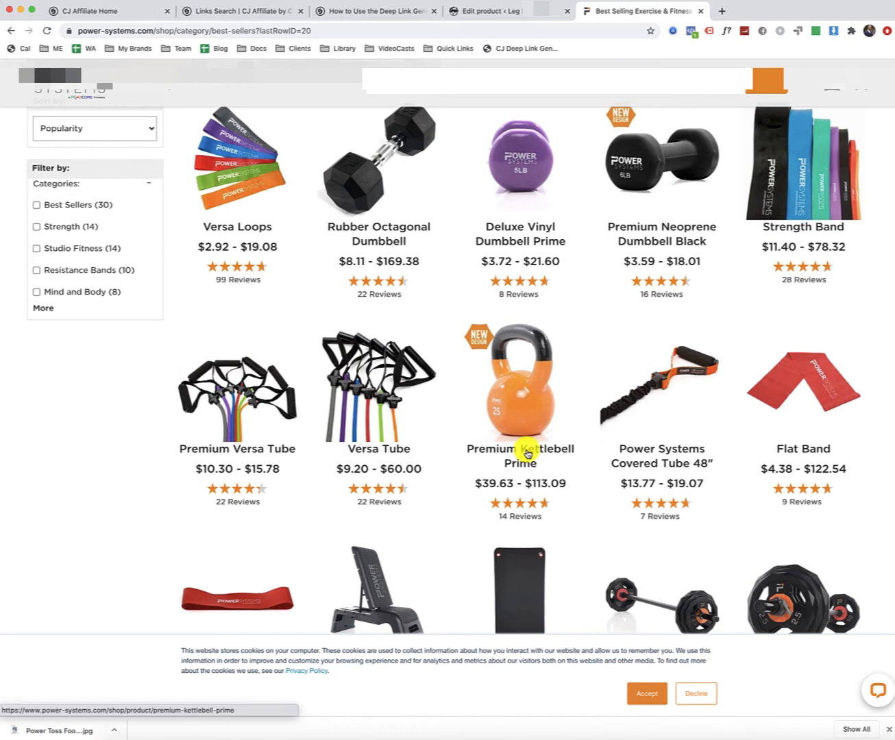
left_click(521, 450)
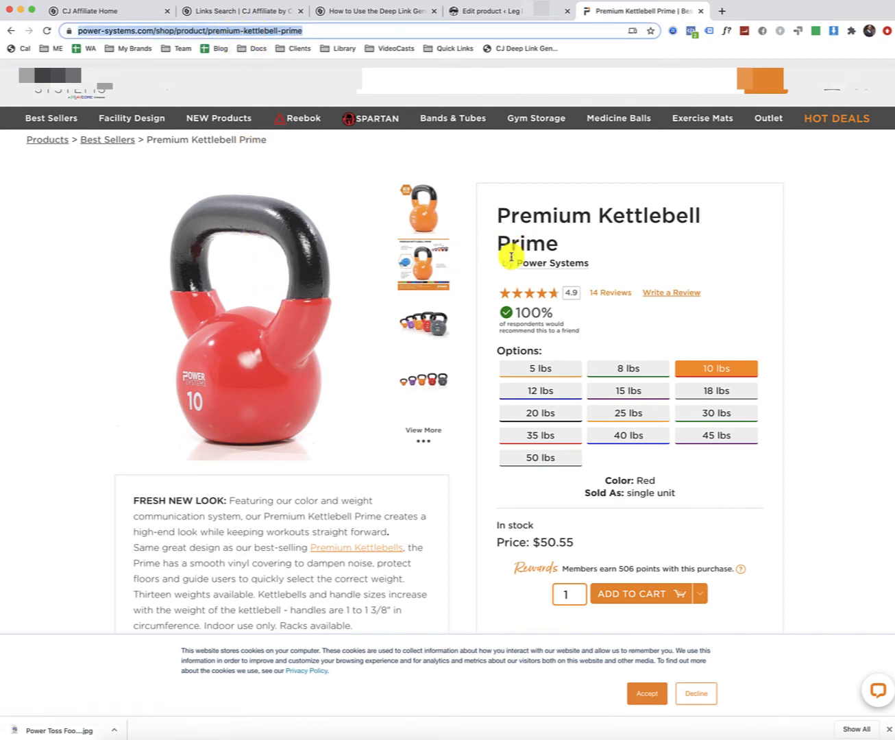
mouse_move(351, 107)
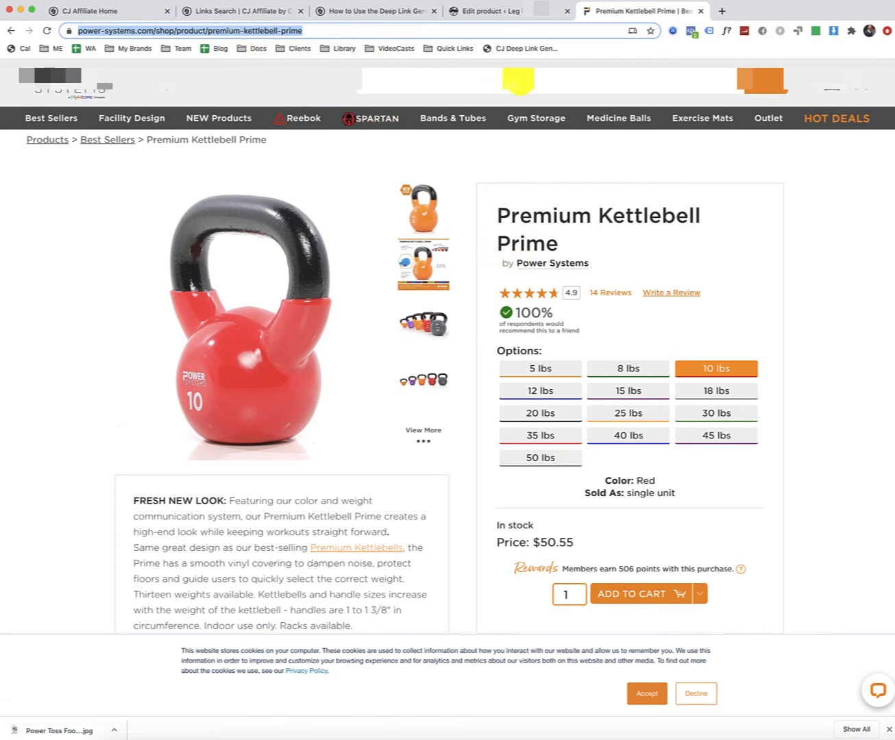
mouse_move(617, 104)
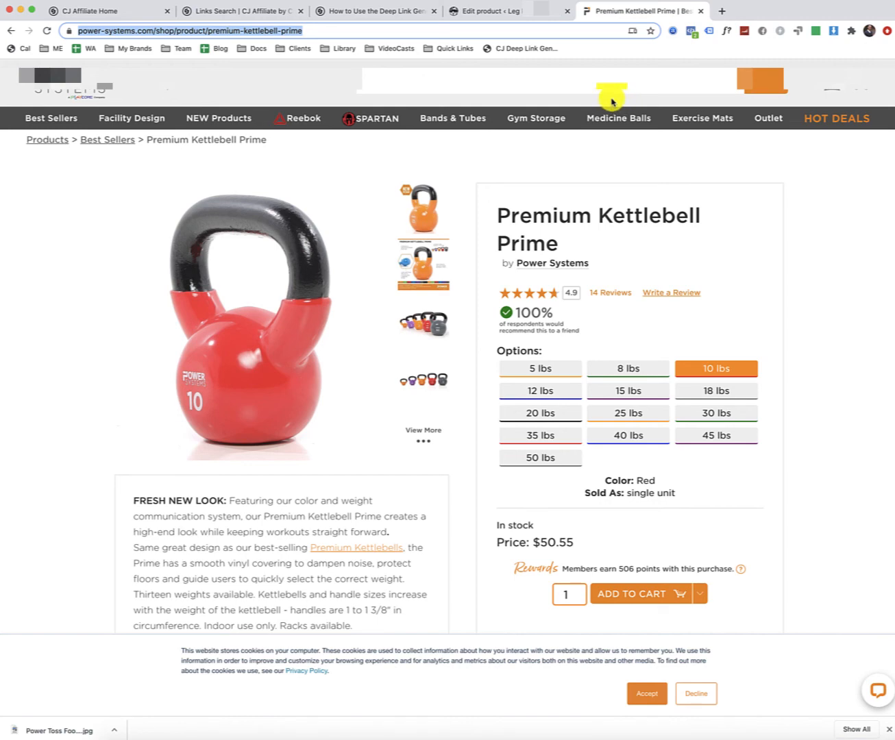
left_click(233, 11)
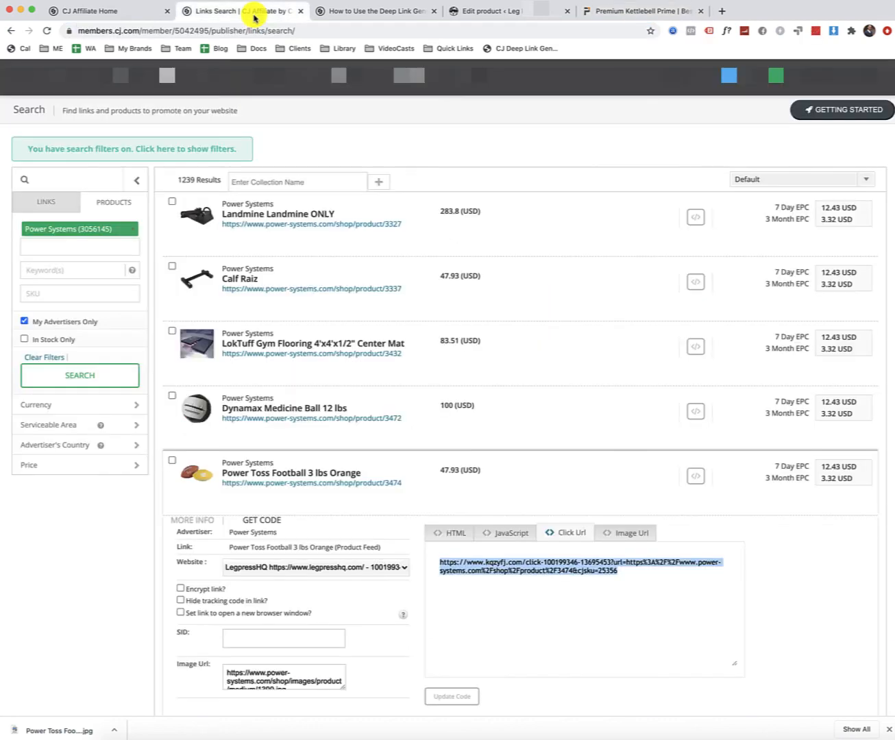
mouse_move(284, 142)
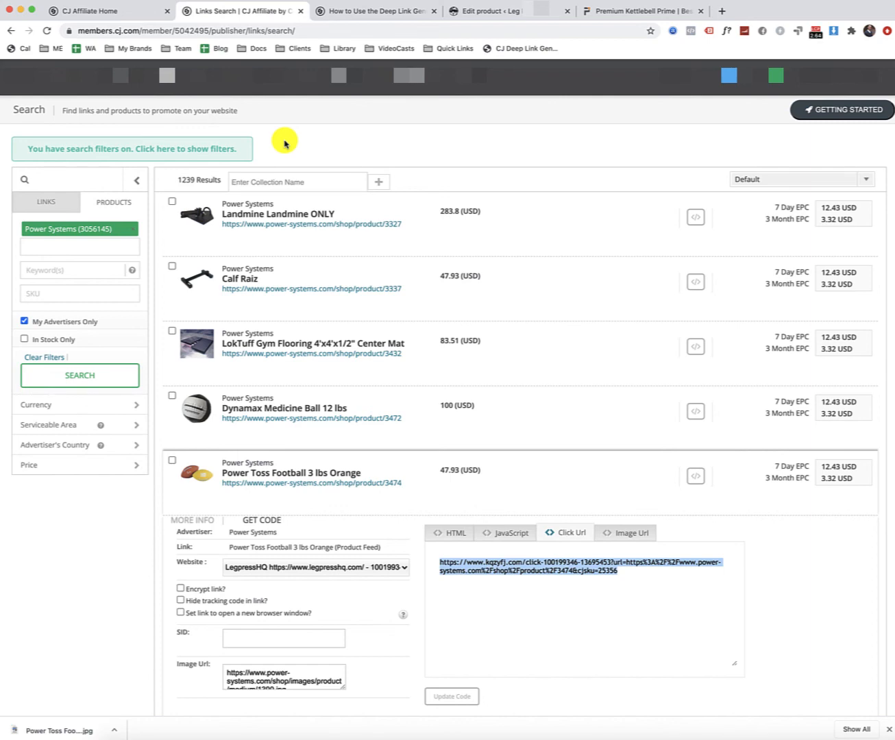
mouse_move(467, 152)
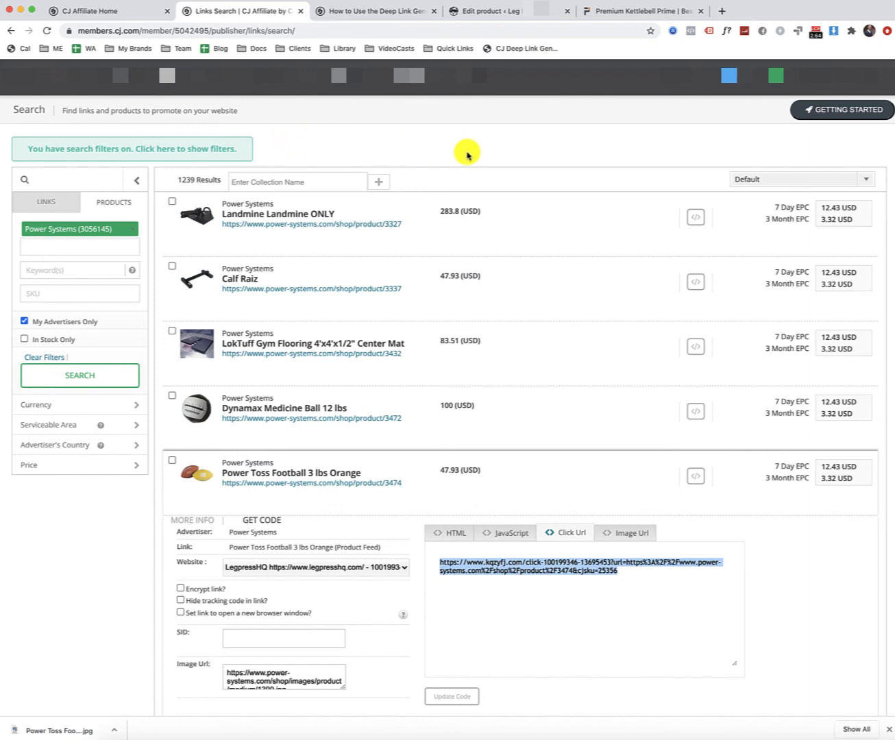
mouse_move(479, 152)
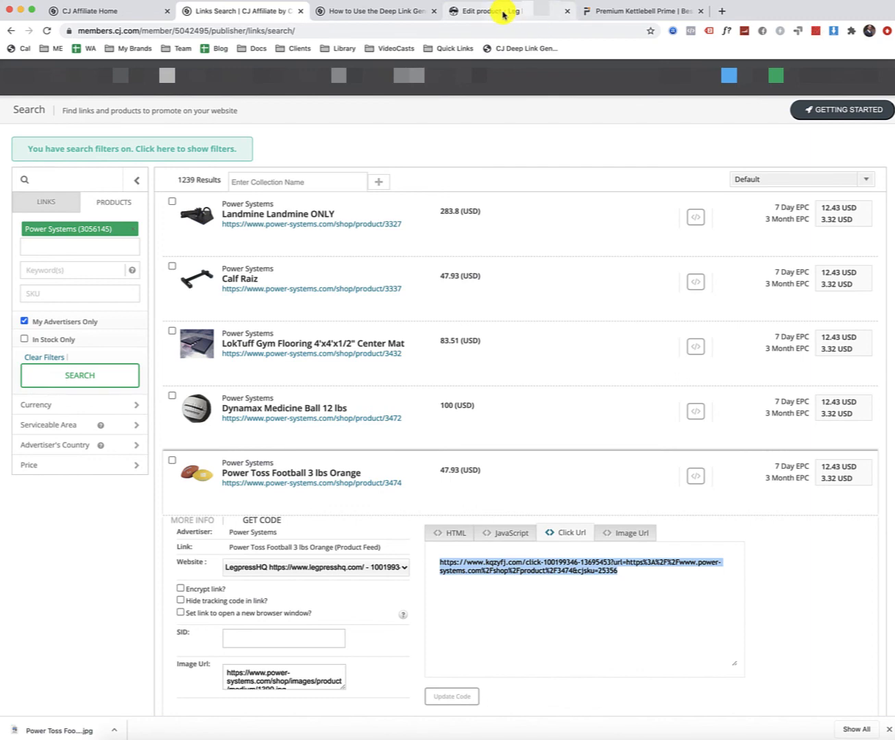
Run the CJ Deep Link Generator bookmarklet on the kettlebell page and copy the generated Deep Link URL
left_click(642, 11)
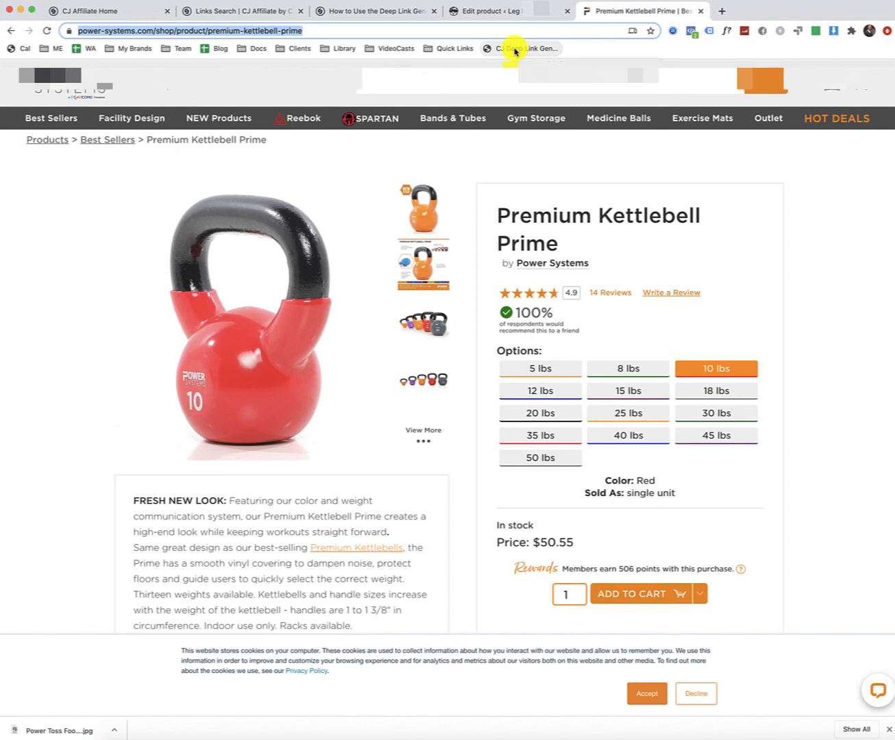
left_click(527, 48)
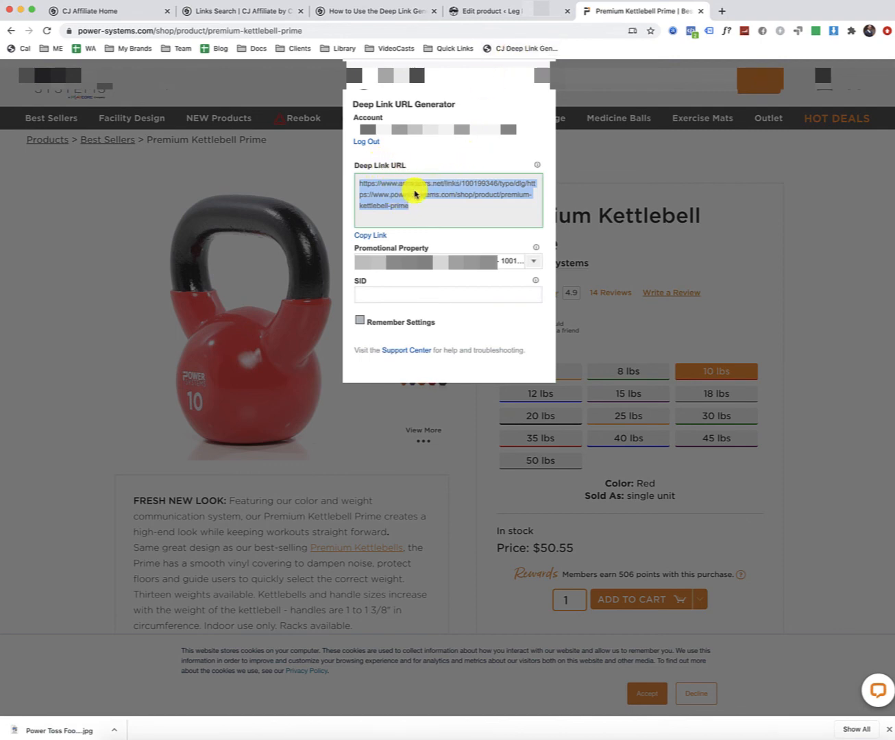
right_click(414, 195)
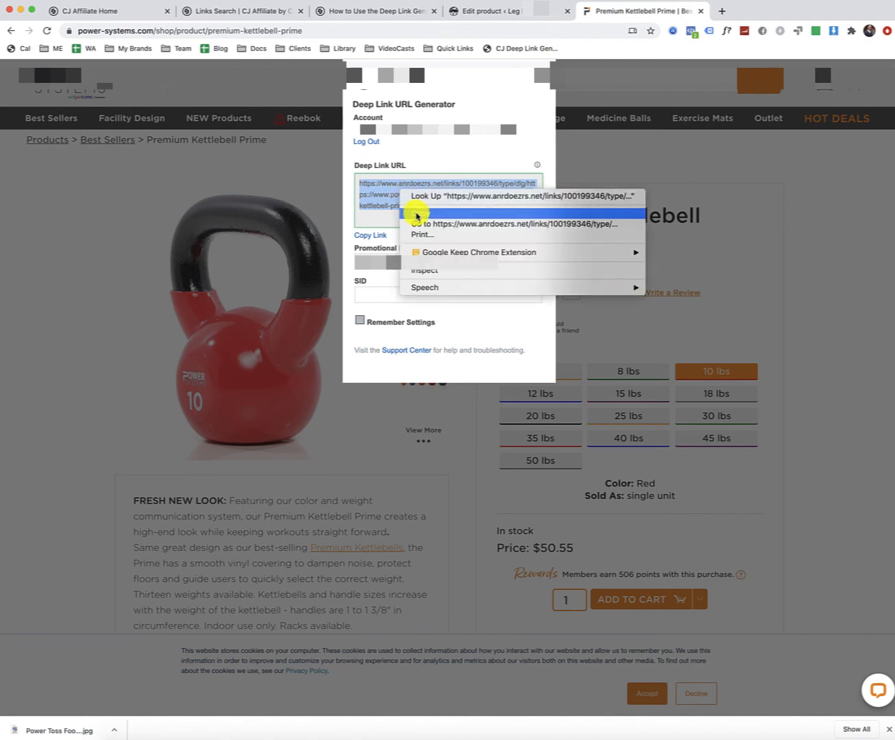
left_click(255, 285)
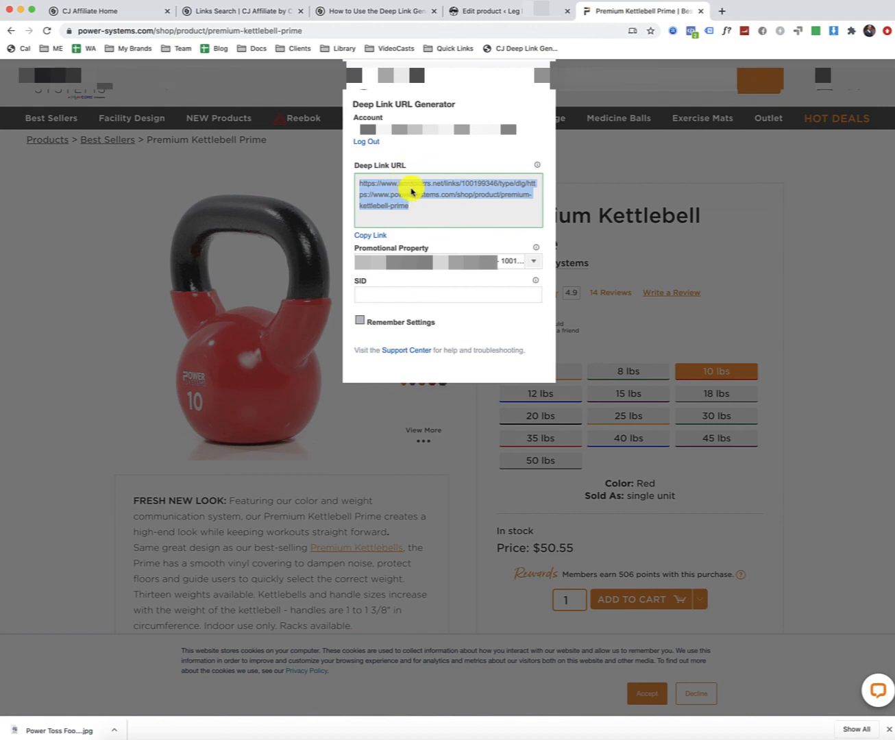
Add a new WooCommerce product of type External/Affiliate with the kettlebell deep link as its Product URL
left_click(488, 11)
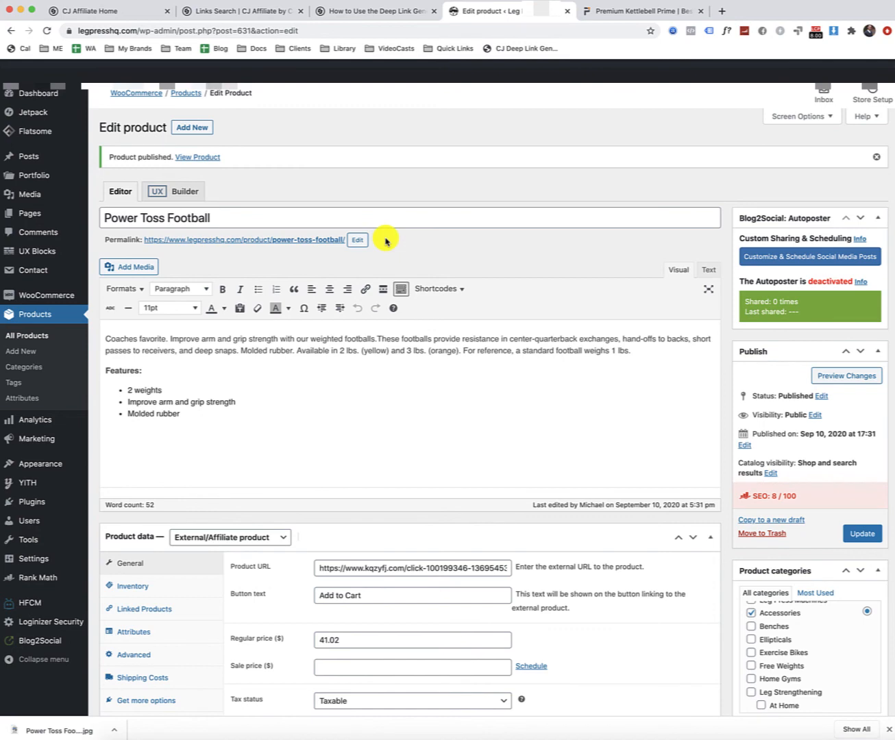
mouse_move(263, 171)
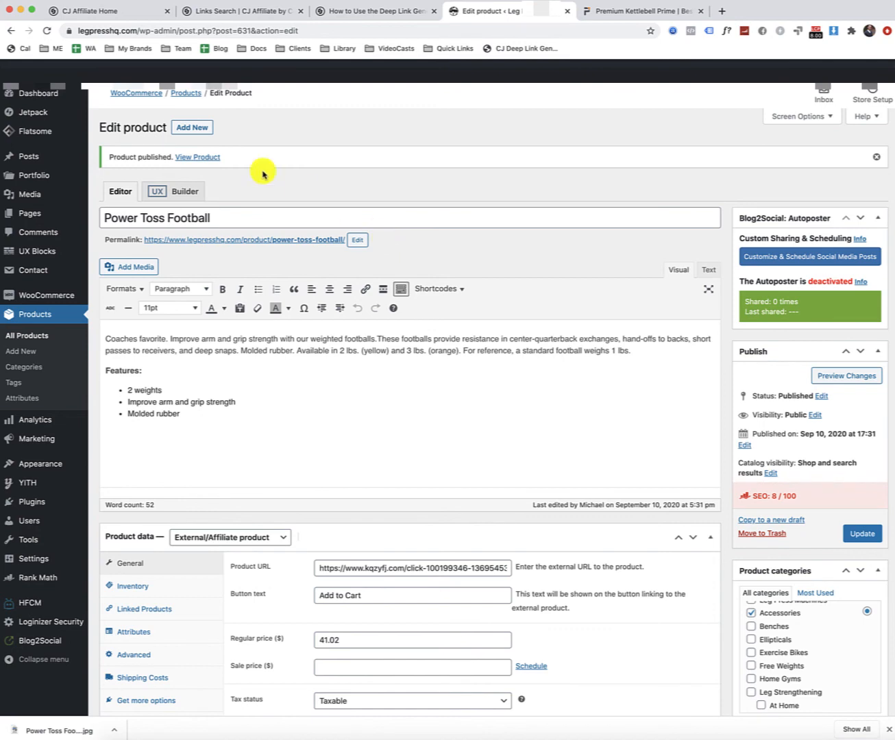
mouse_move(68, 332)
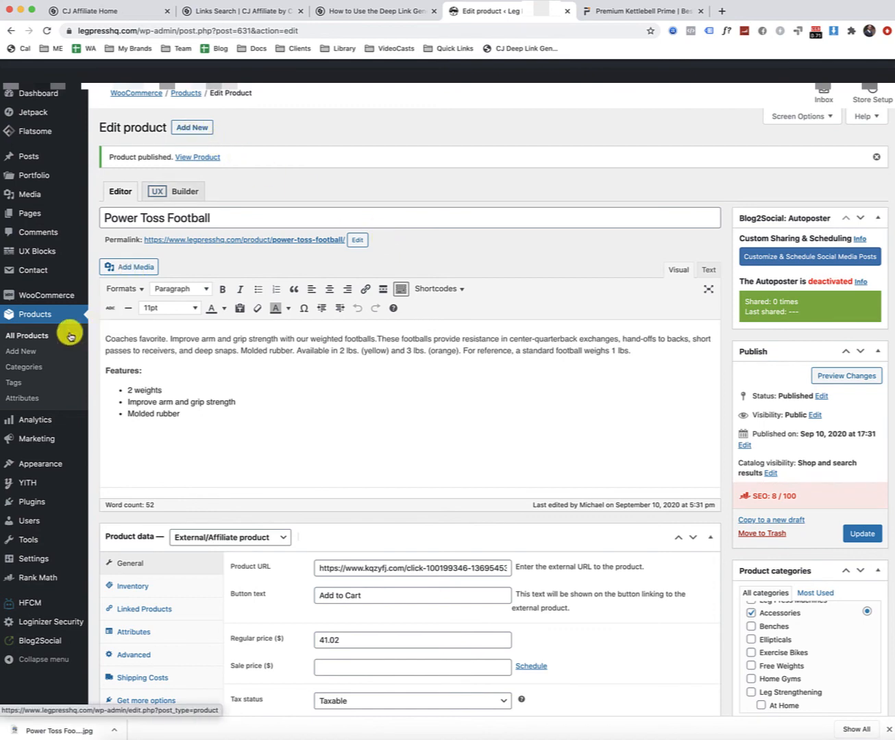
left_click(19, 351)
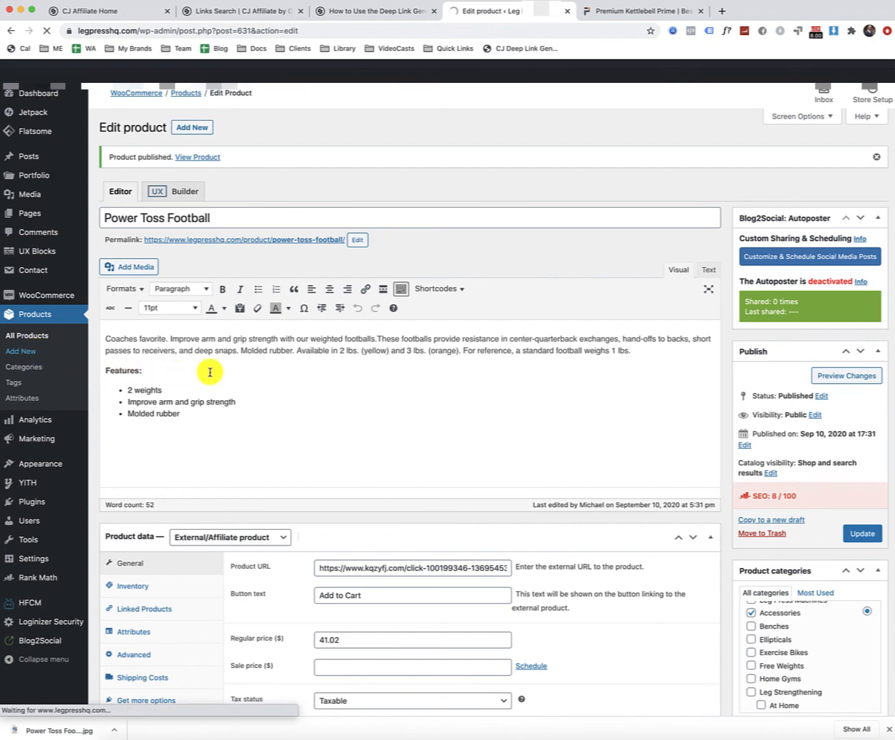
left_click(22, 350)
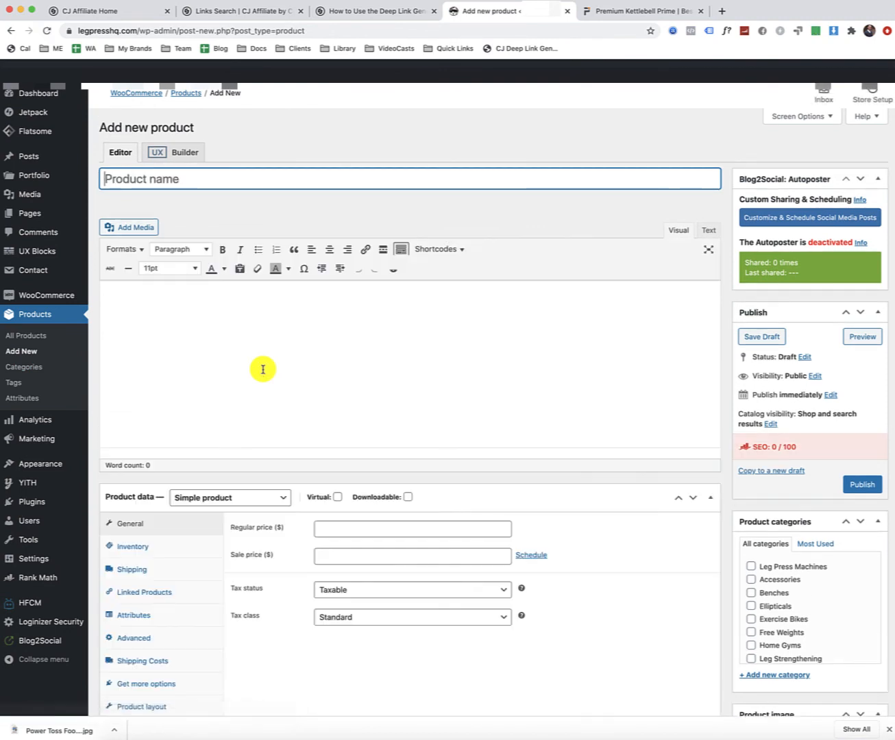
mouse_move(362, 382)
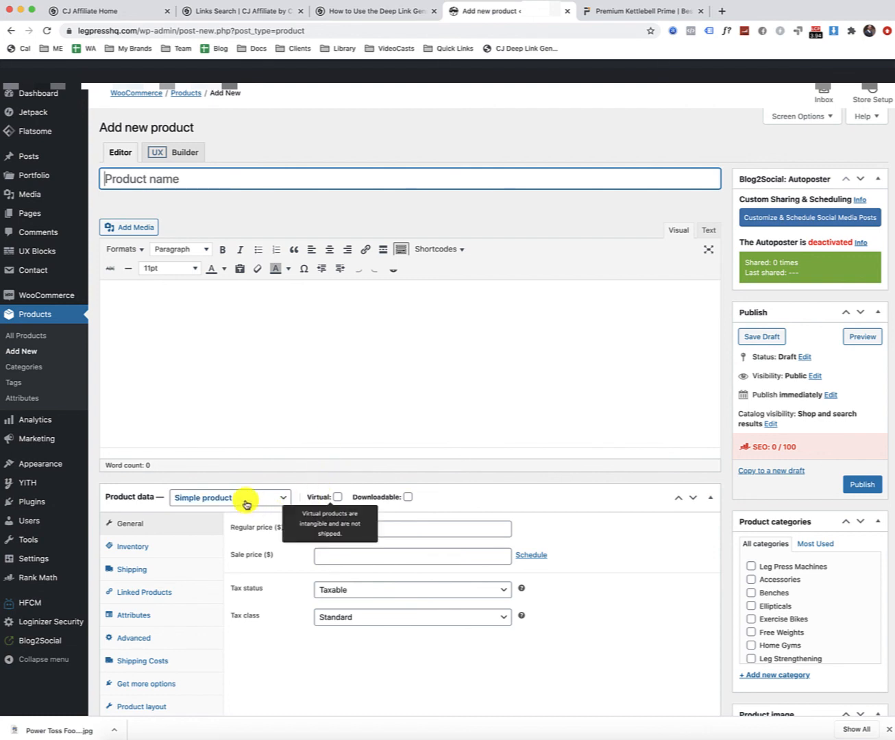
left_click(230, 498)
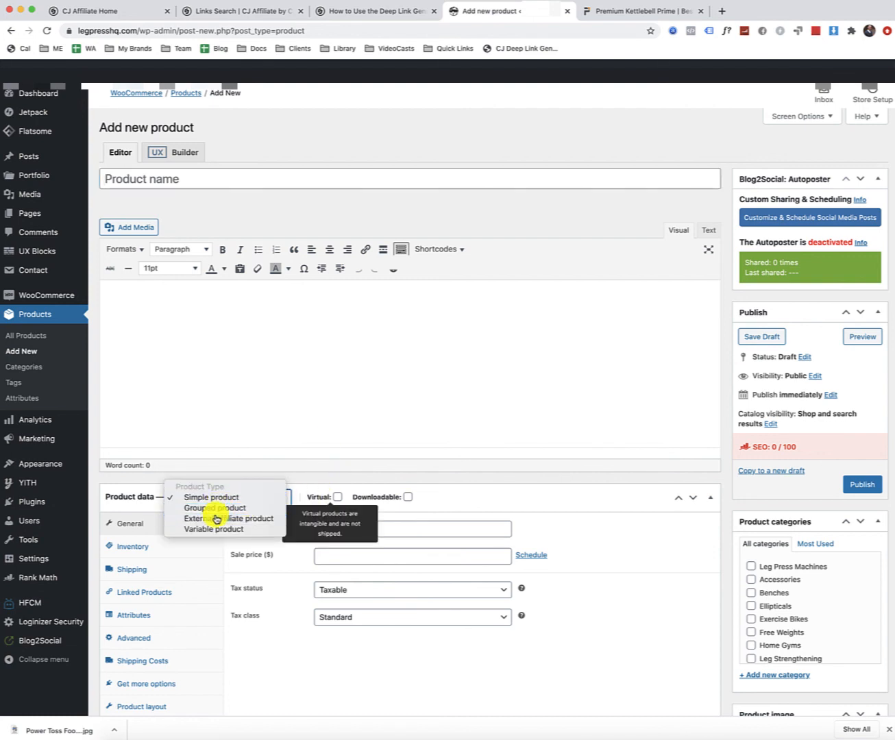
left_click(226, 518)
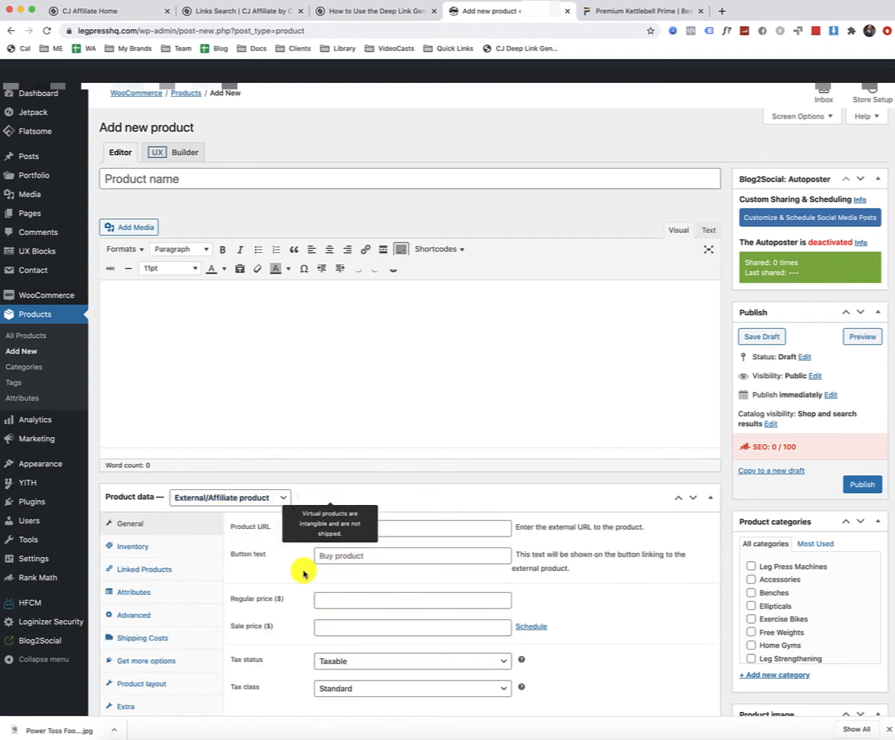
left_click(411, 528)
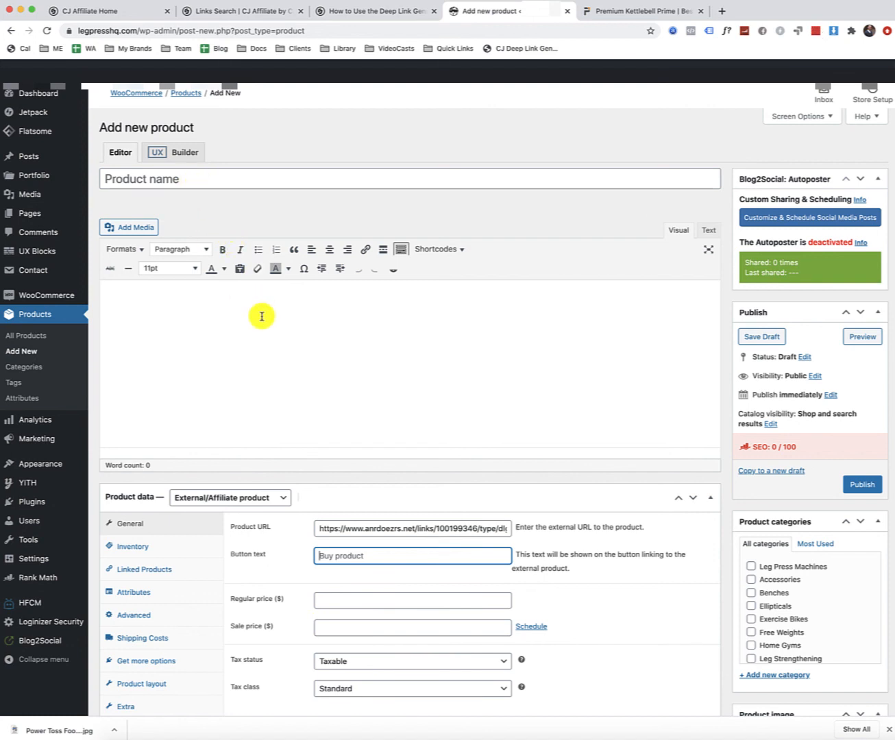
mouse_move(450, 386)
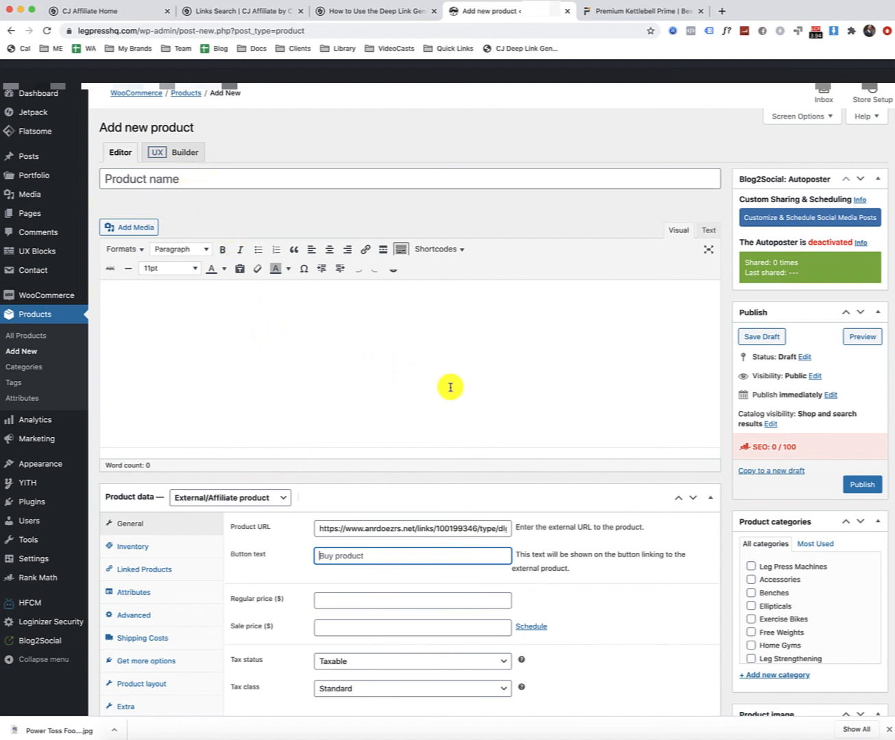
left_click(642, 11)
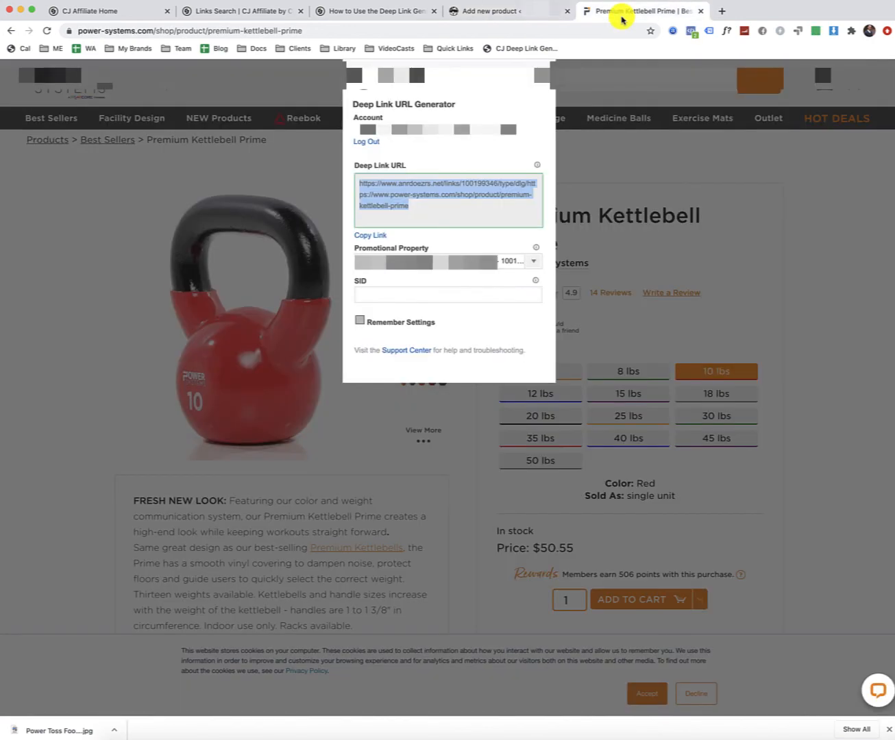